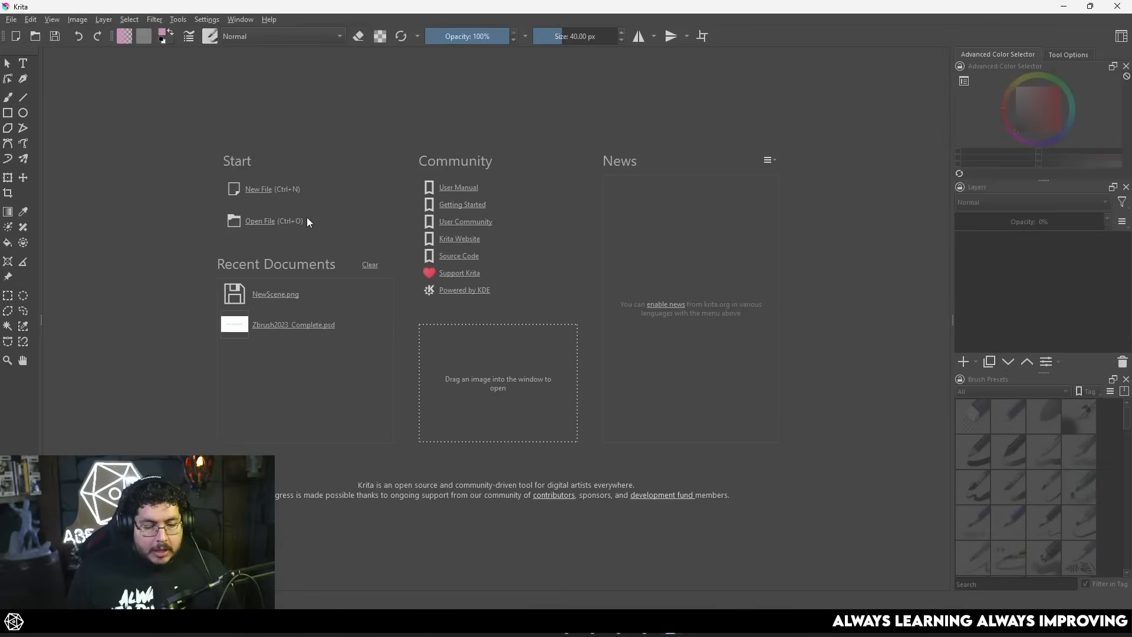
- Create a new 1920x1080 Krita document for marking up the pickaxe render
click(258, 188)
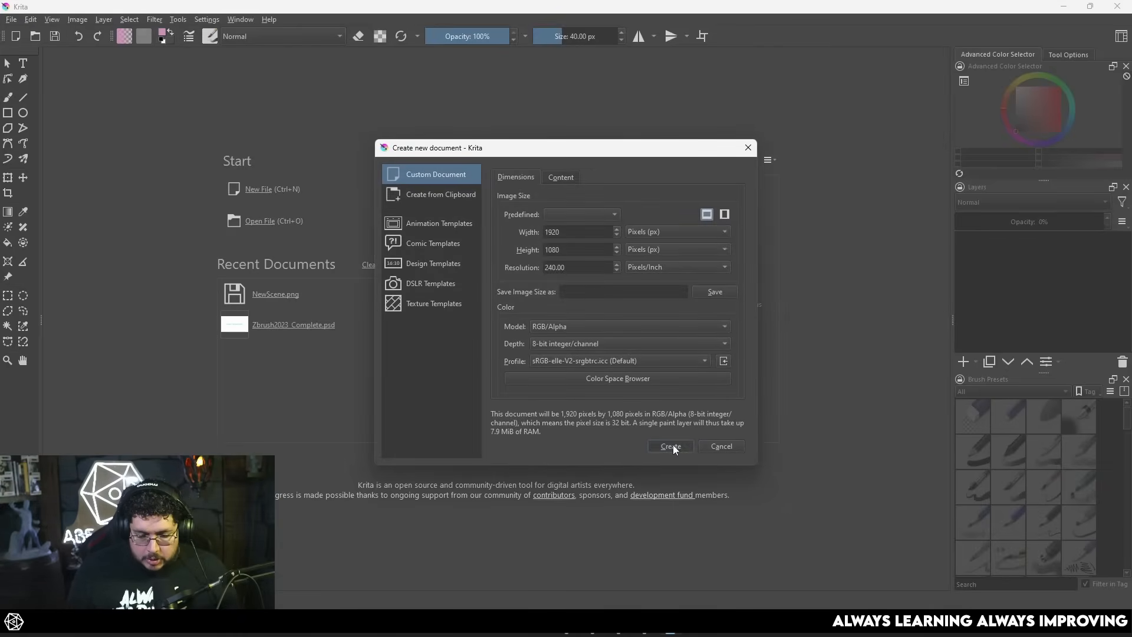
click(670, 446)
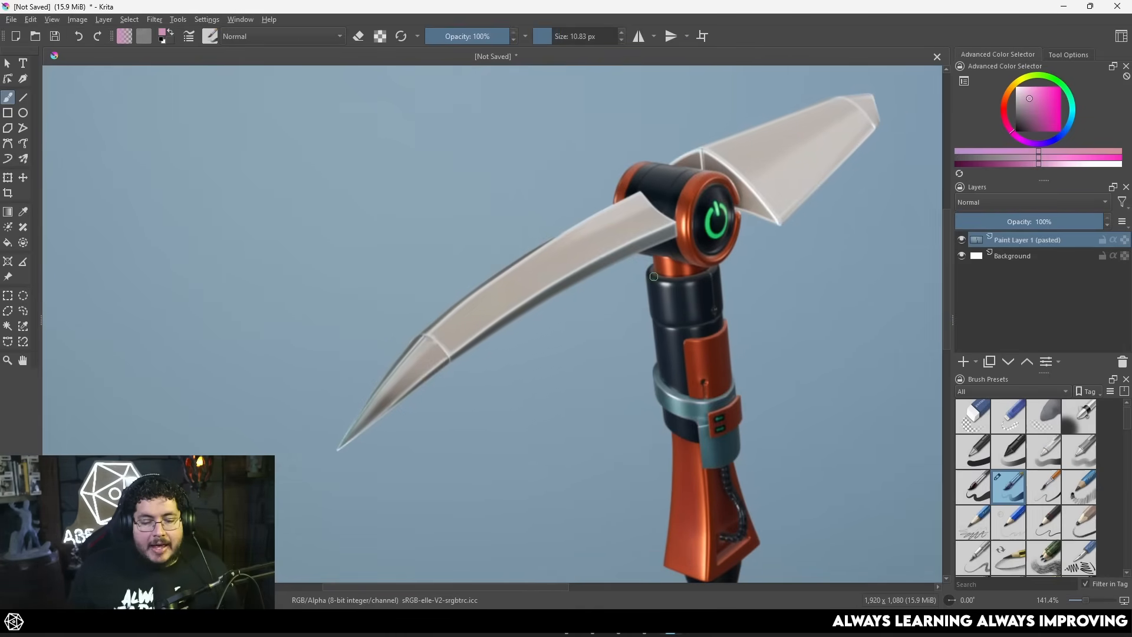
- Draw magenta arrows at the blade undersides and top edge, and circle the blade-head joint
drag(544, 461, 555, 329)
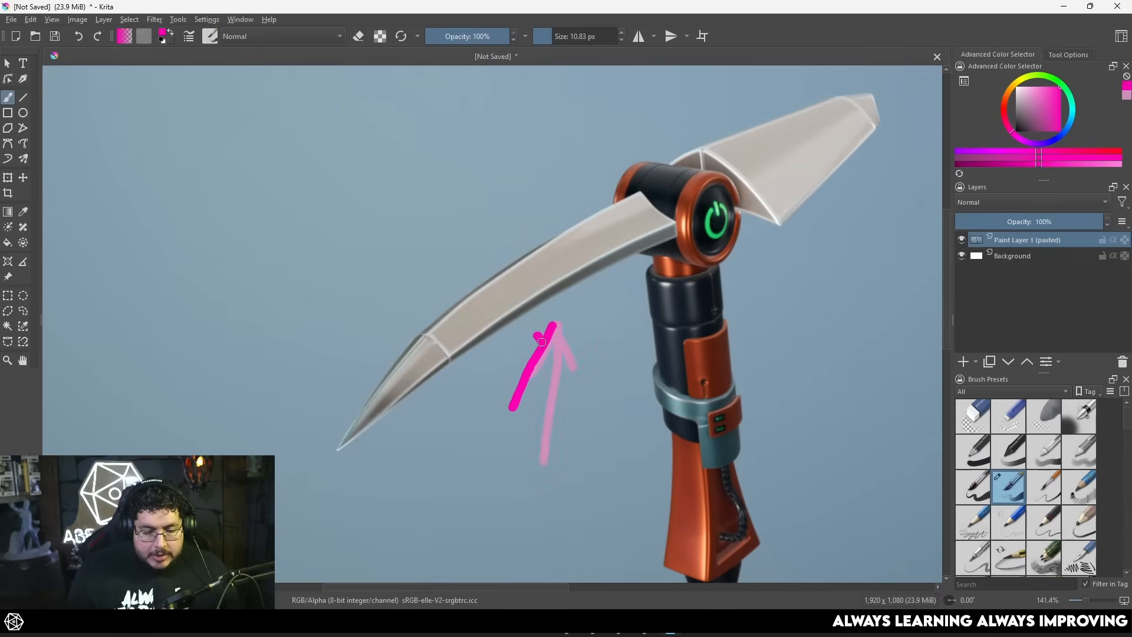
drag(491, 109, 506, 224)
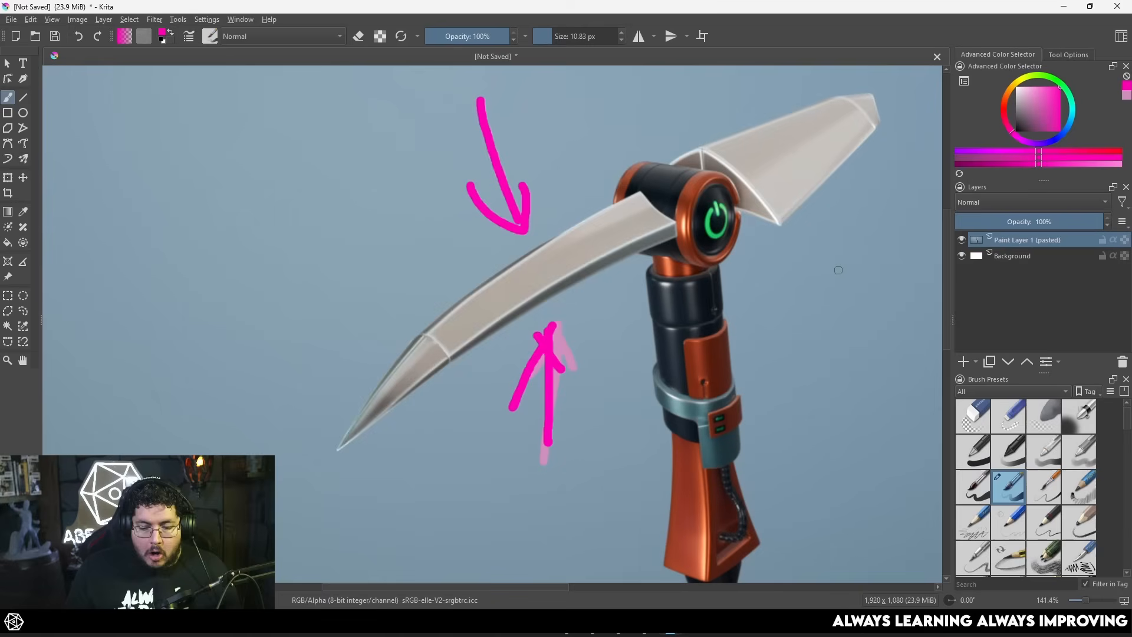
drag(844, 354, 823, 231)
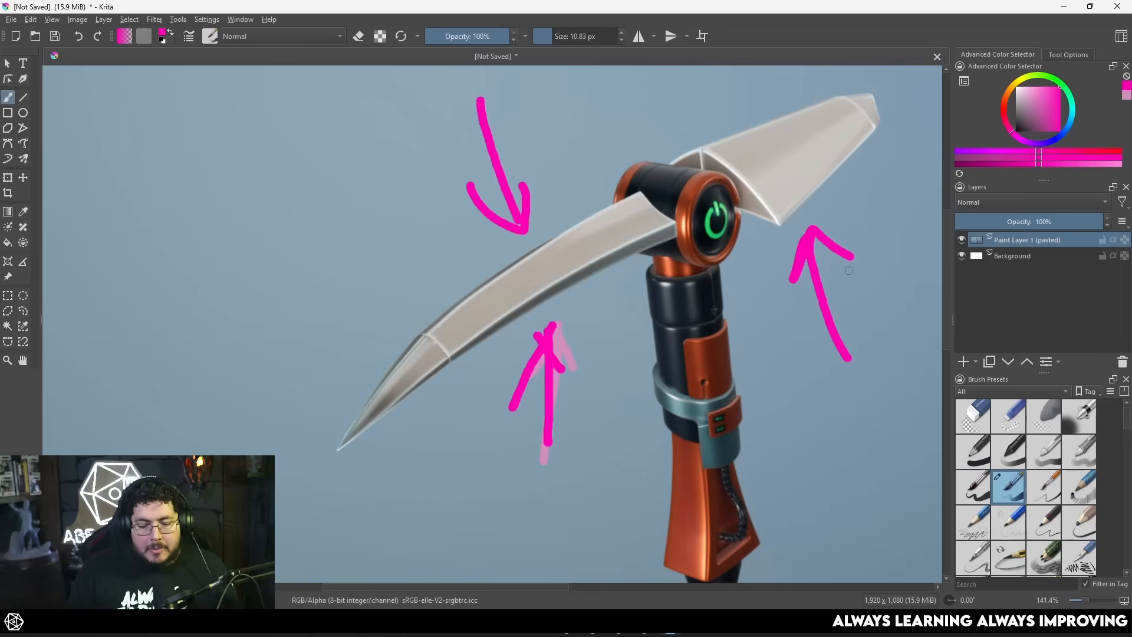
drag(649, 153, 690, 177)
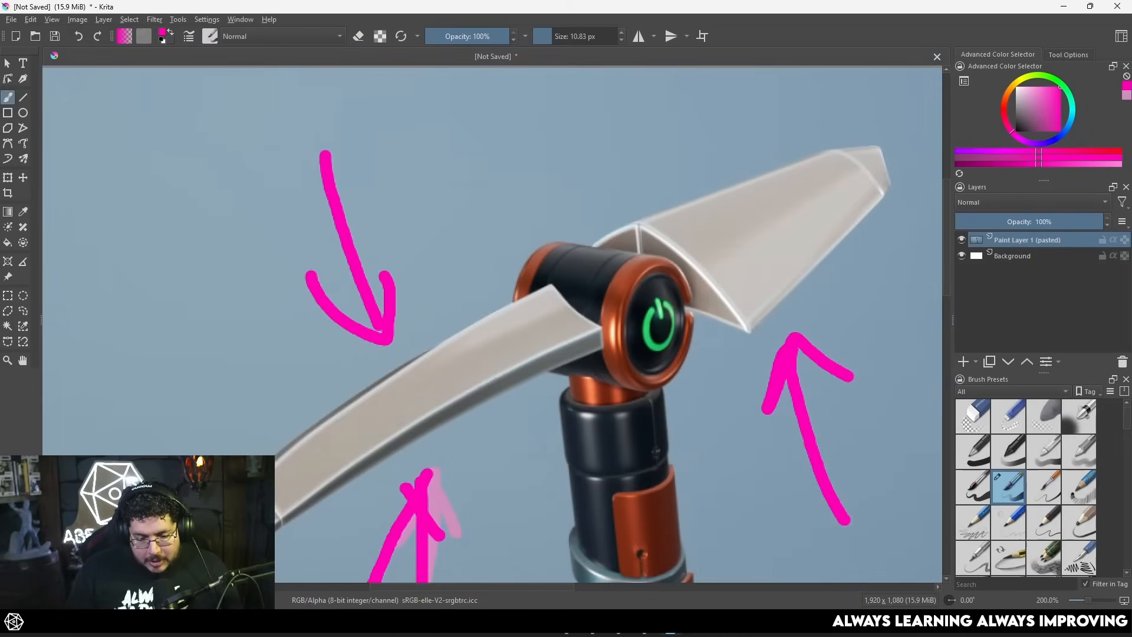
scroll(down, 3)
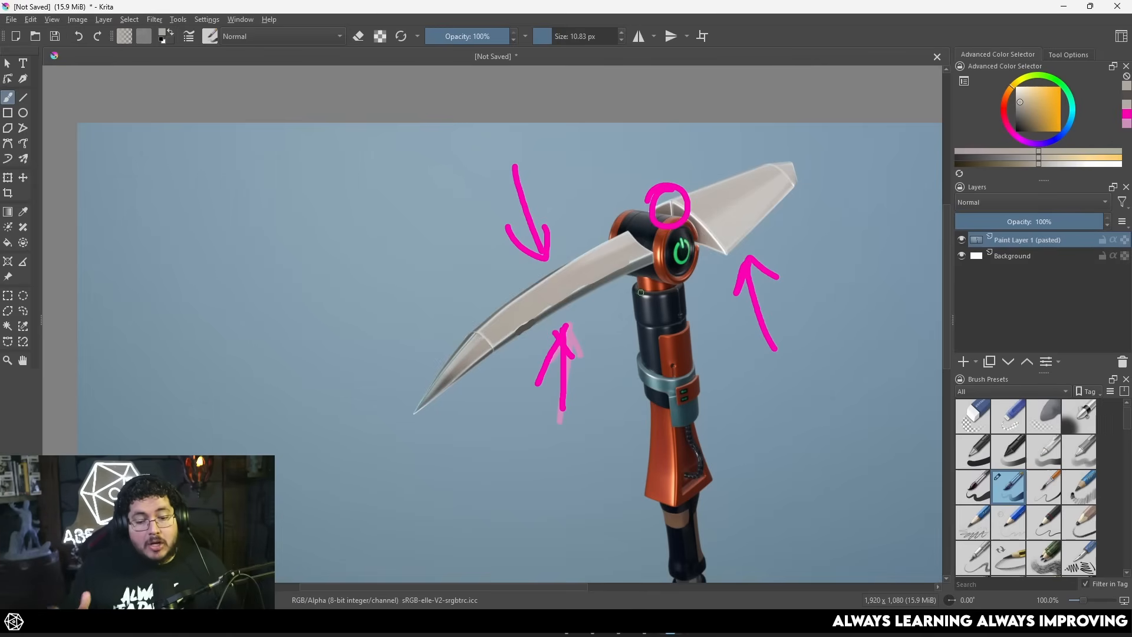
scroll(down, 3)
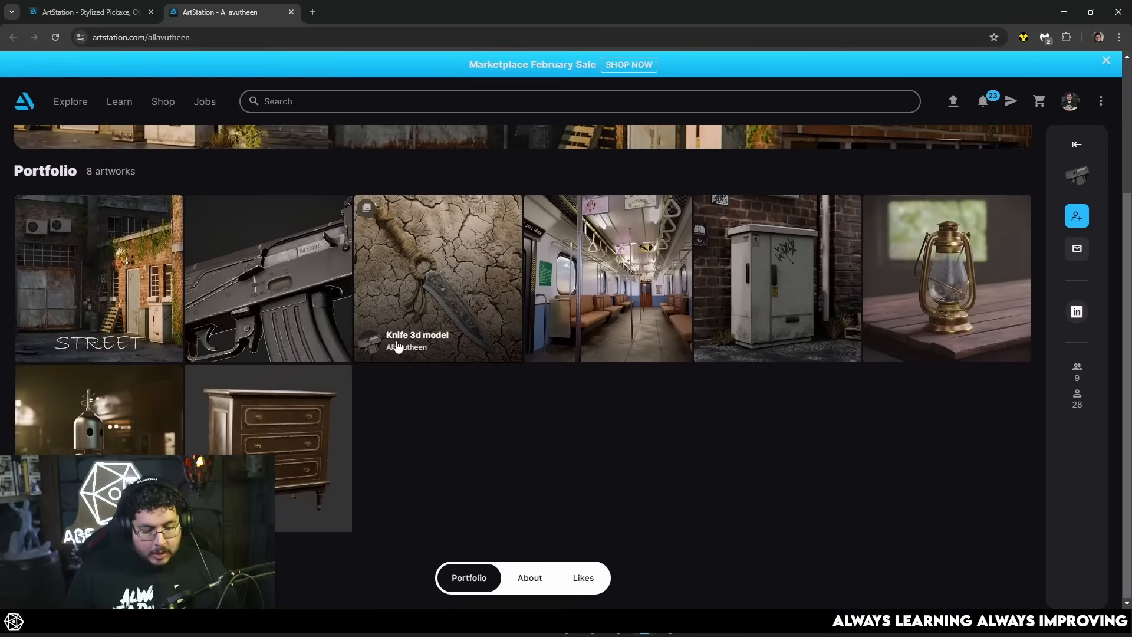
- Open the old table chest-of-drawers artwork and browse down through its images
click(436, 277)
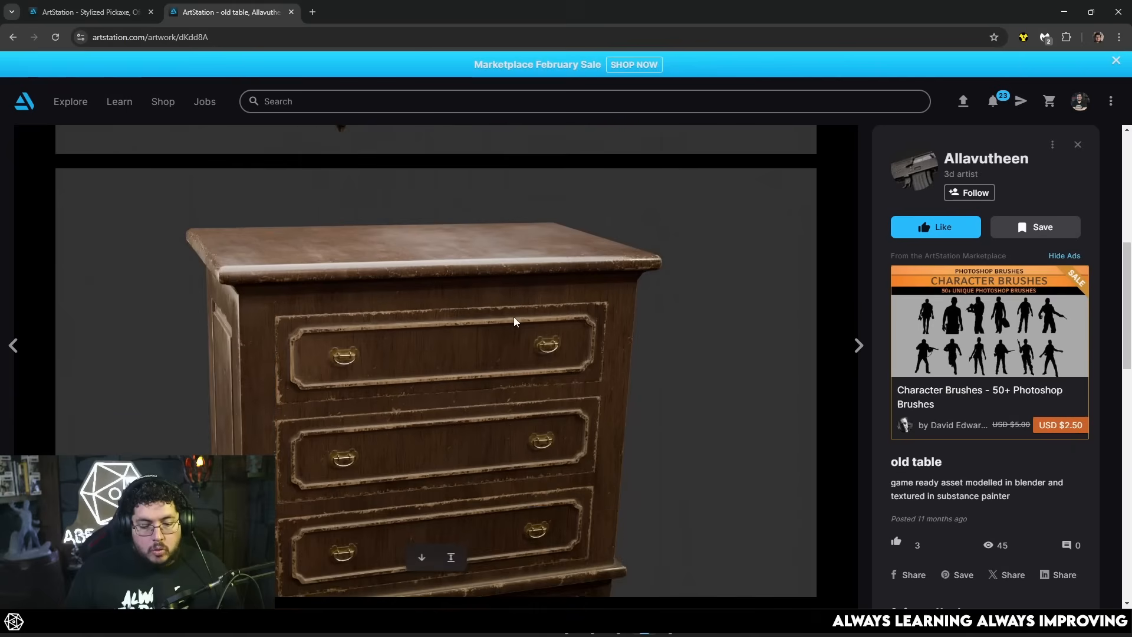
scroll(down, 3)
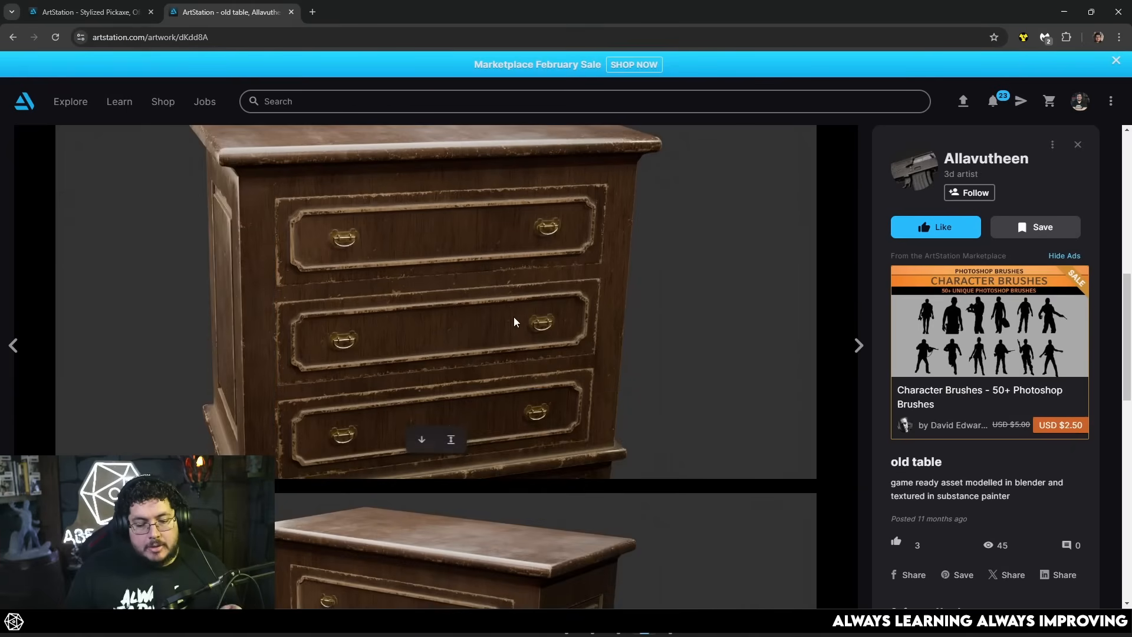
scroll(down, 3)
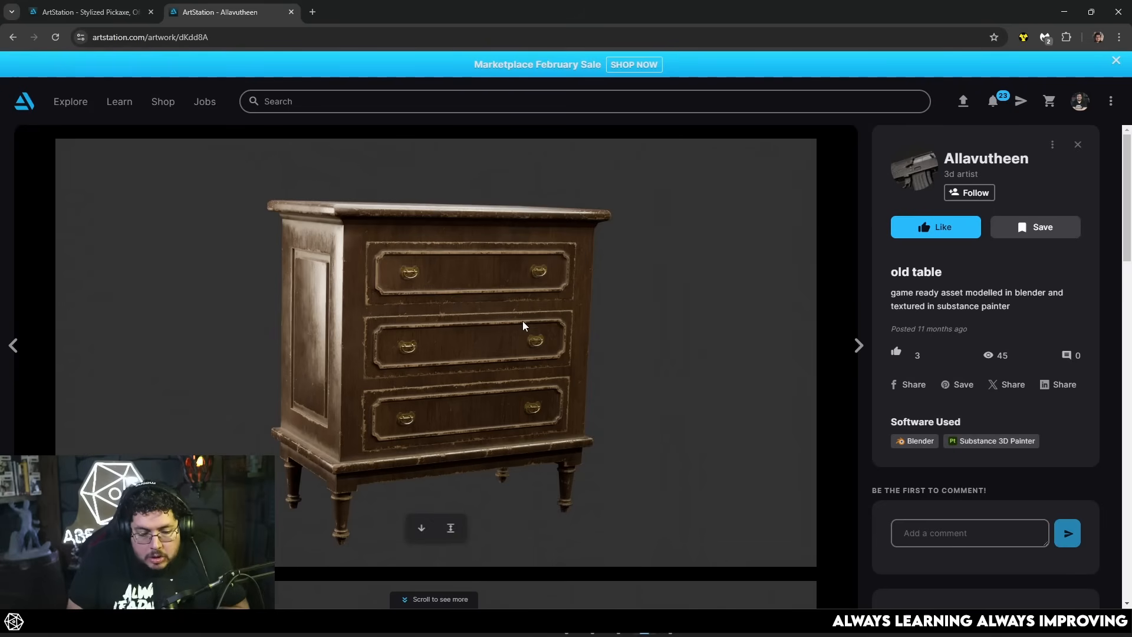
mouse_move(459, 245)
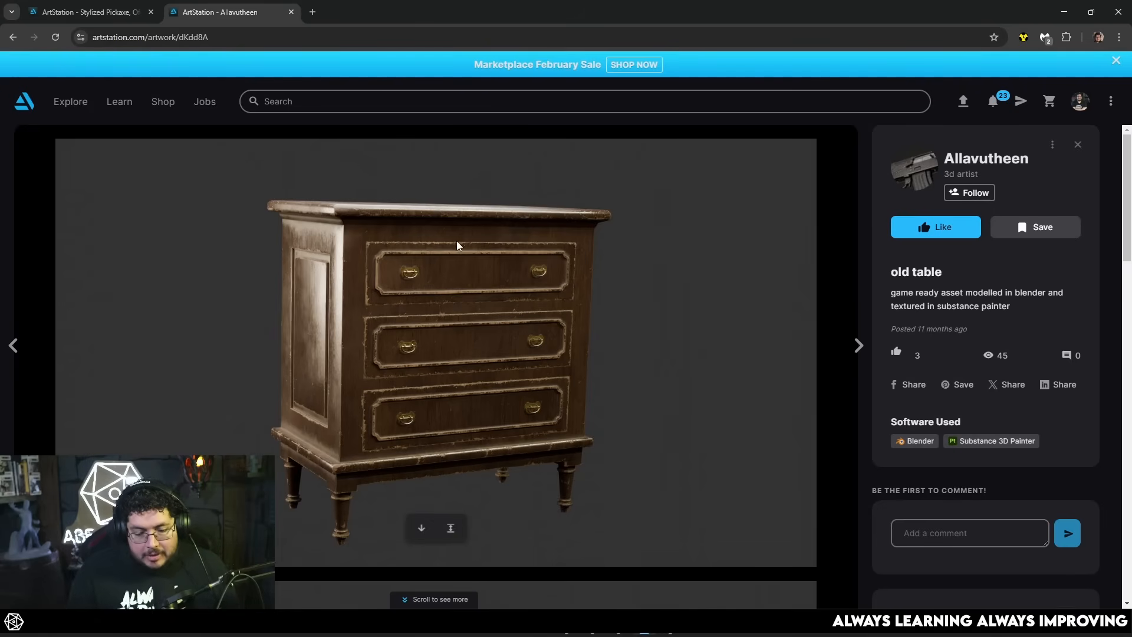
mouse_move(504, 268)
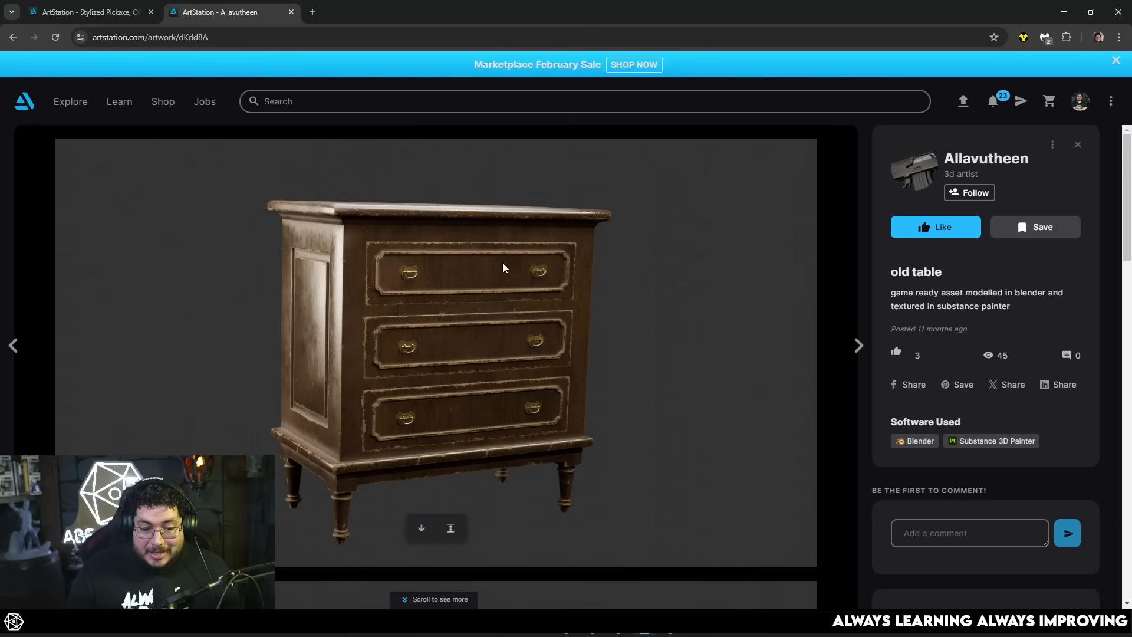
scroll(down, 3)
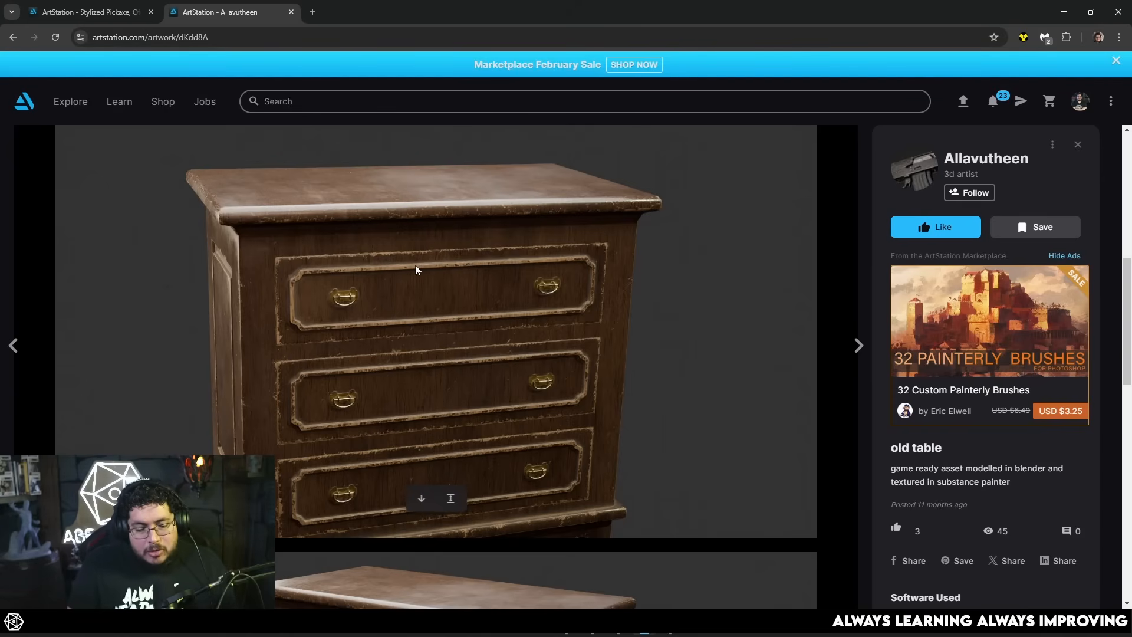
mouse_move(426, 273)
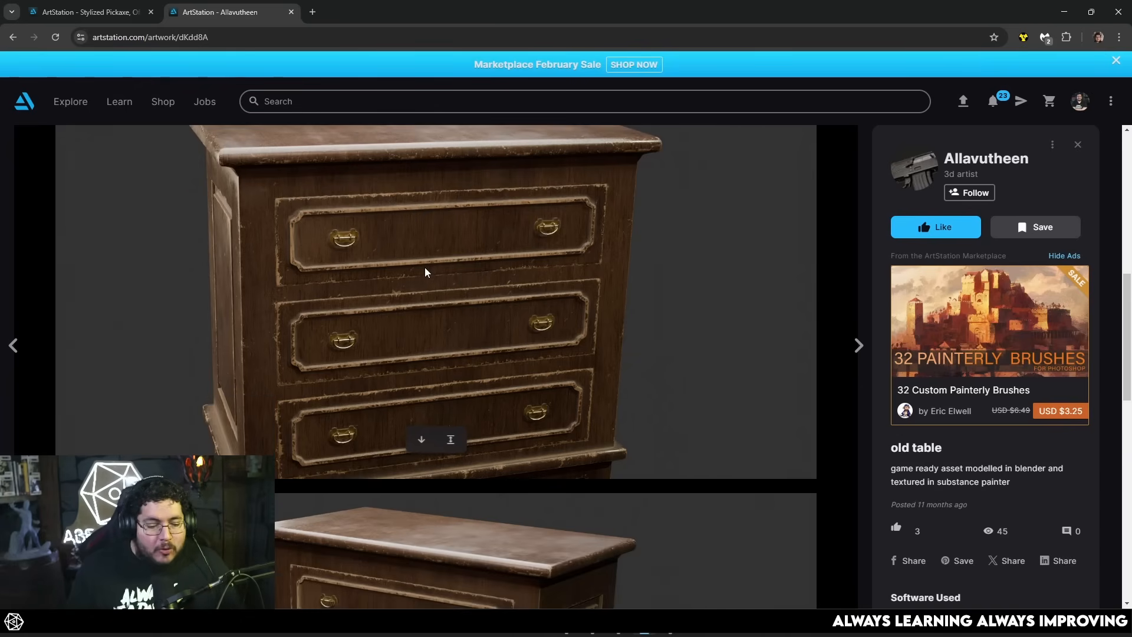
scroll(down, 3)
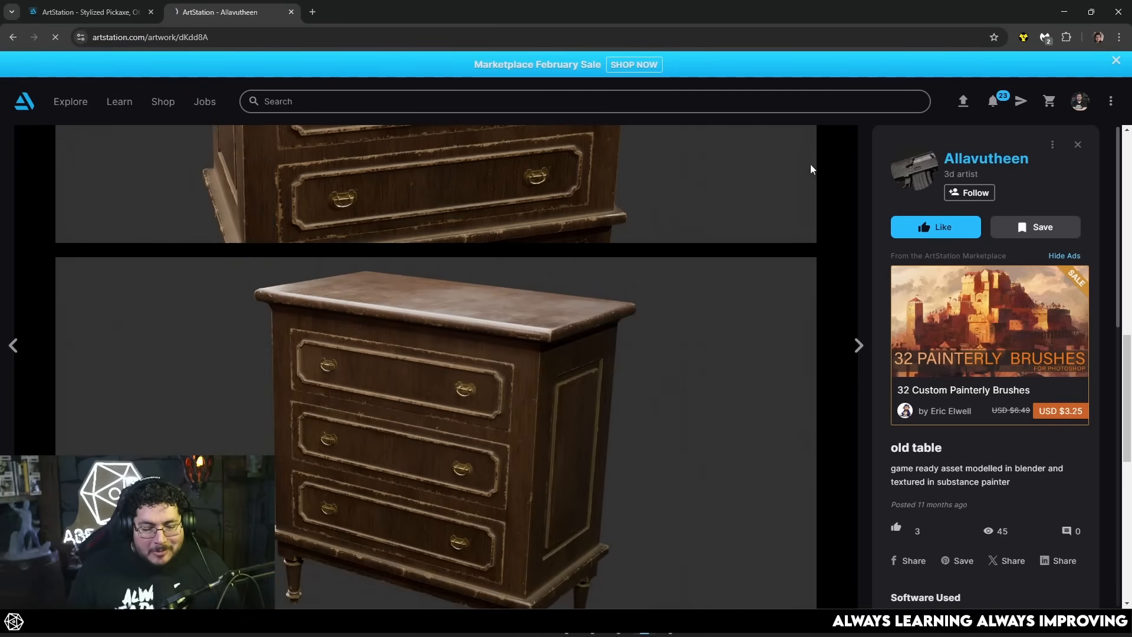
- Return to the artist's portfolio grid and look over the Street environment artwork
click(986, 158)
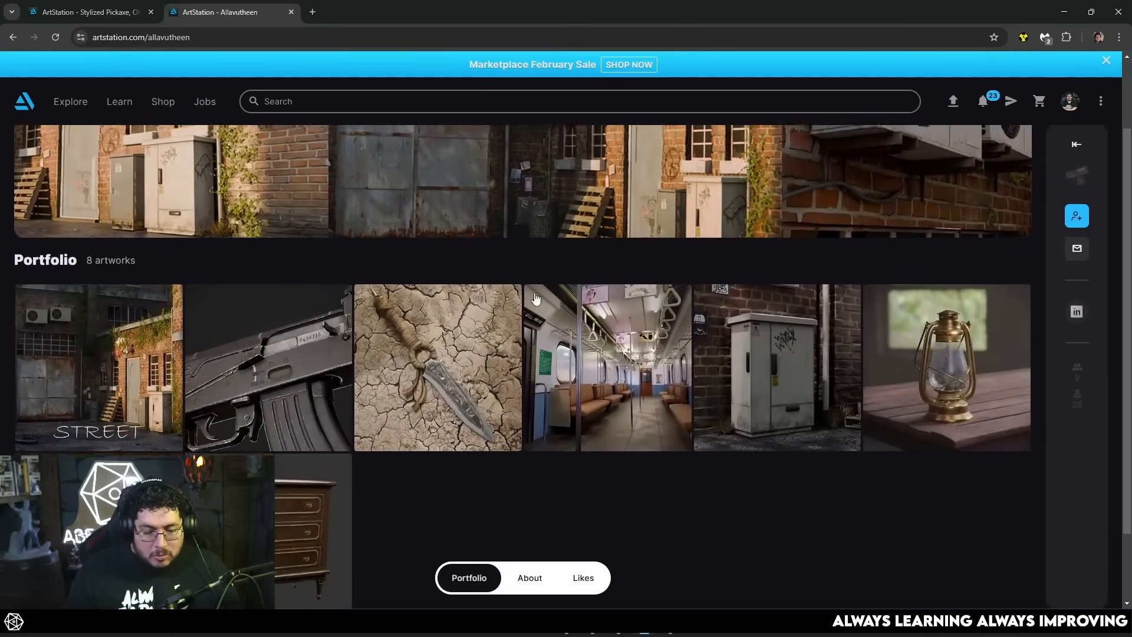
scroll(down, 3)
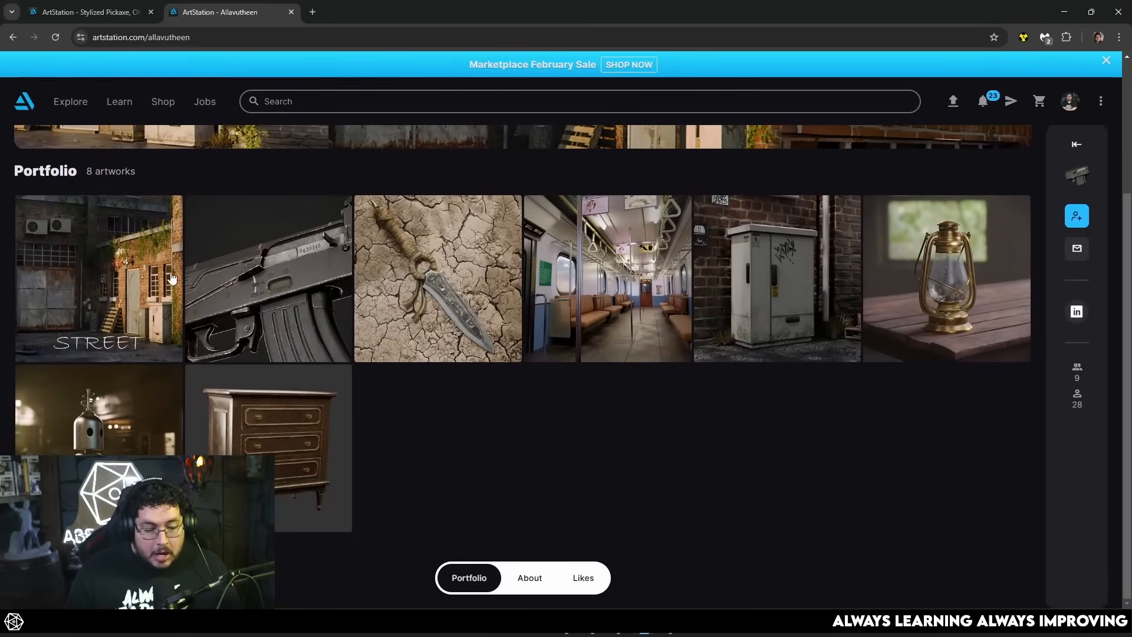
click(99, 277)
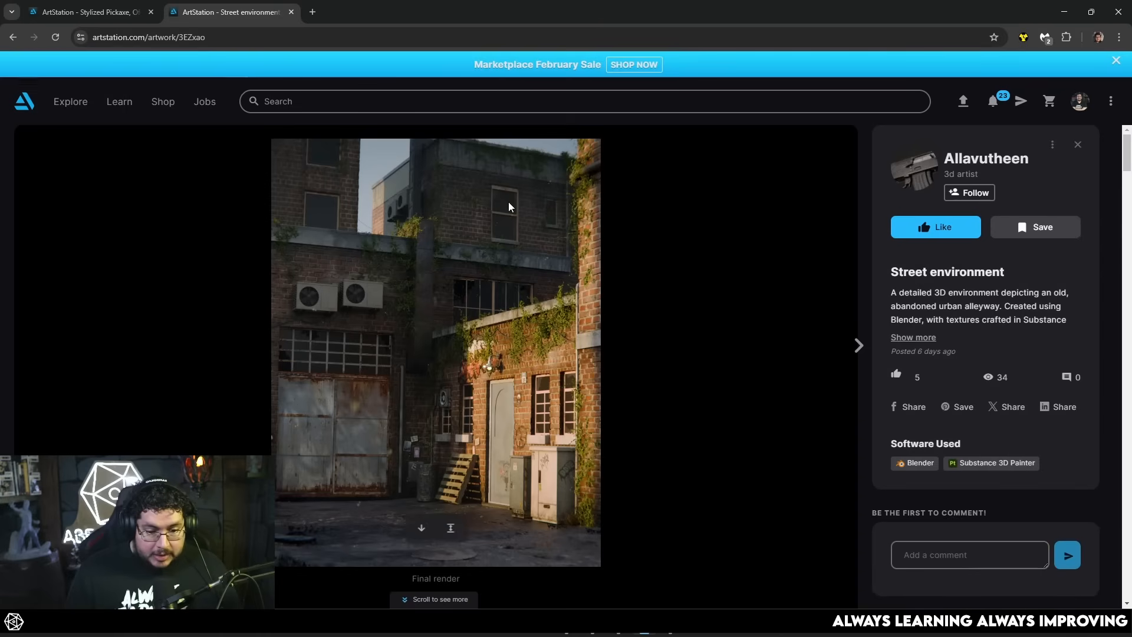
scroll(down, 3)
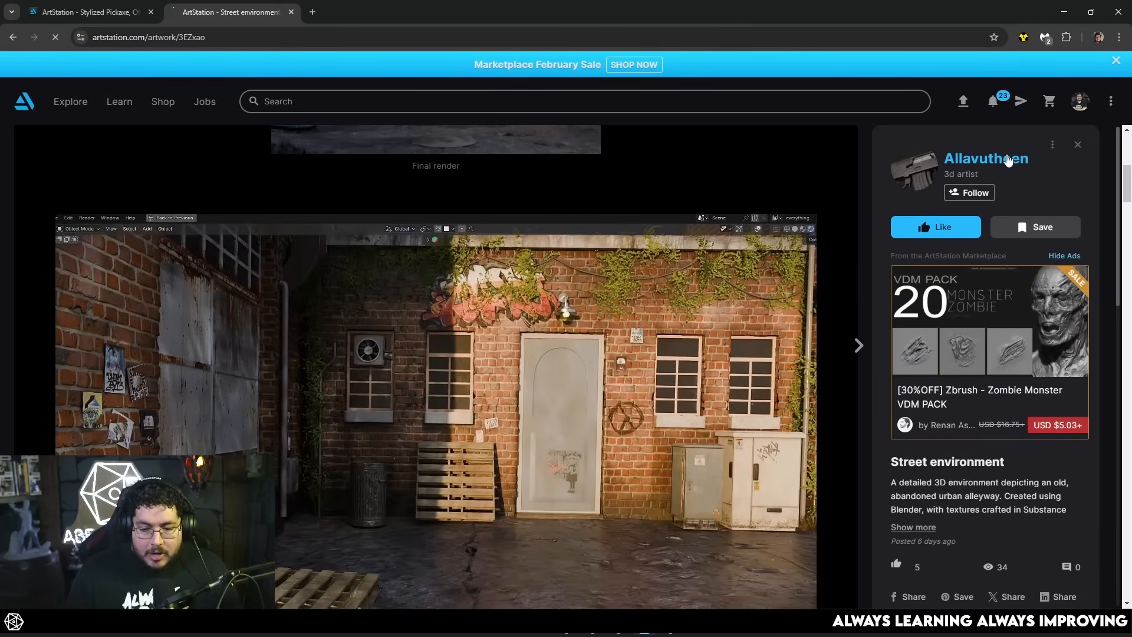
- Go back to the portfolio and bring up the next artist's seven-artwork fan-art portfolio
click(985, 158)
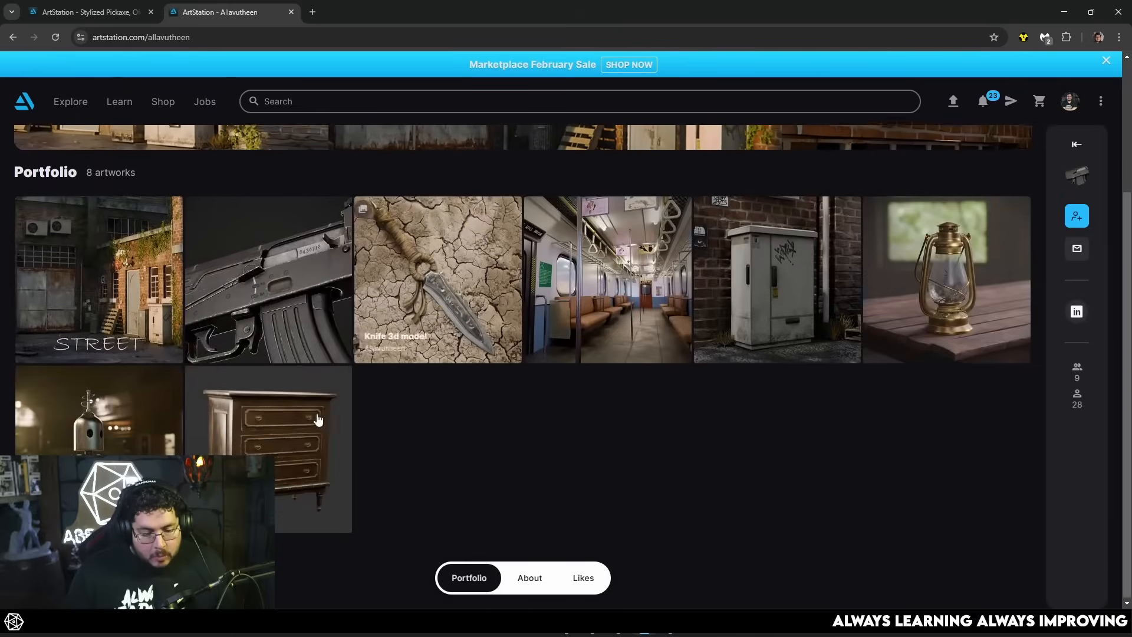
click(268, 436)
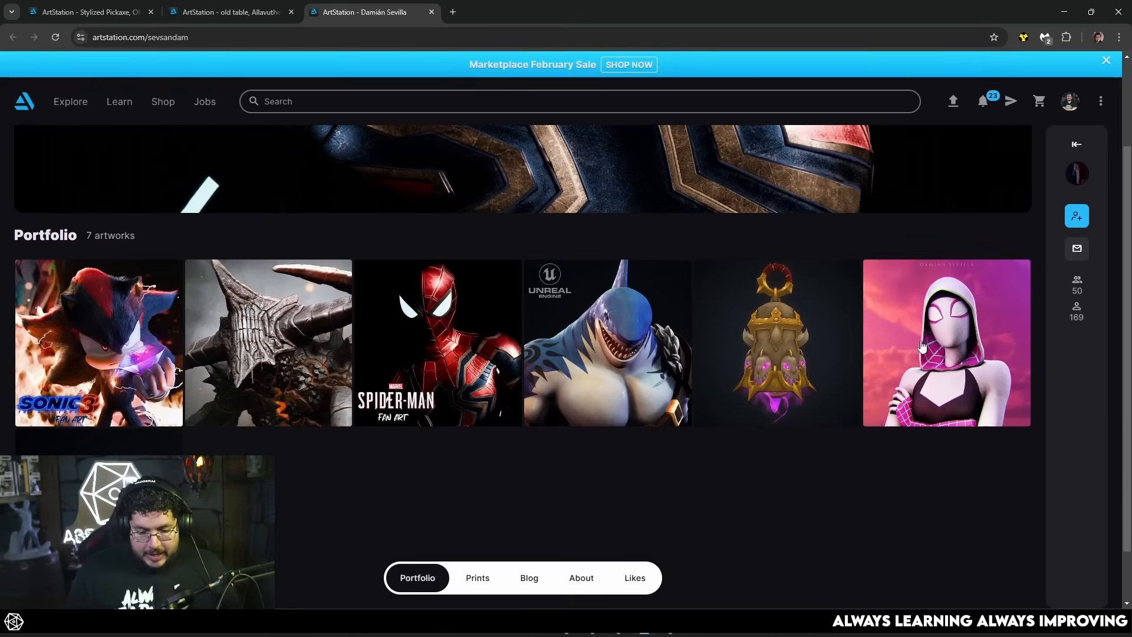
- View the Spider-Gwen Sculpt artwork, then move to the artist's full profile page
click(945, 342)
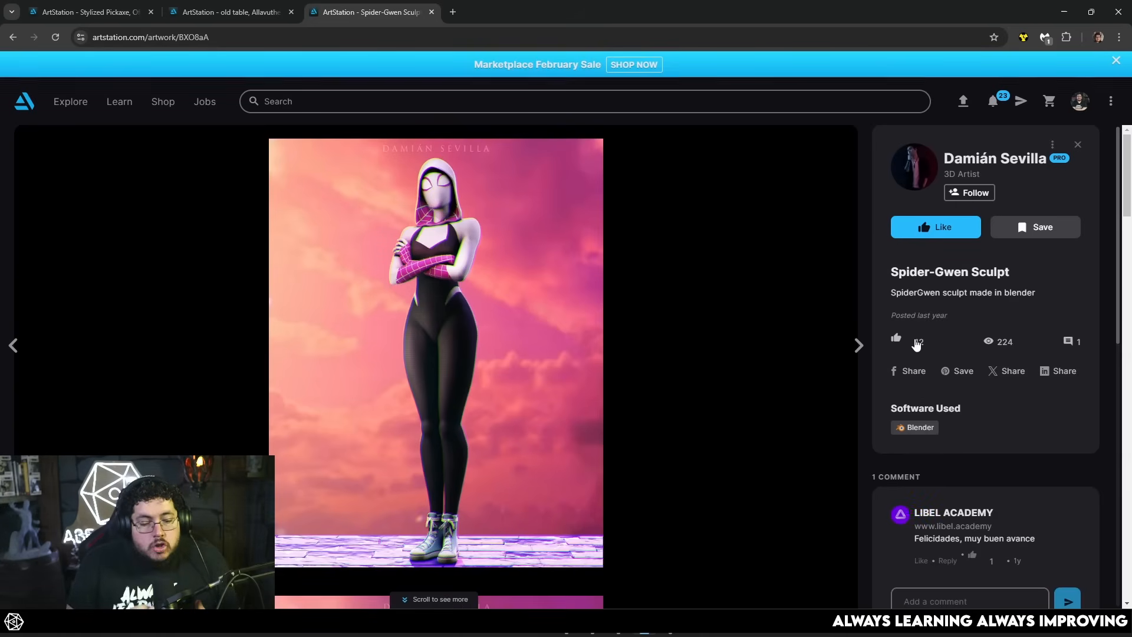
scroll(down, 3)
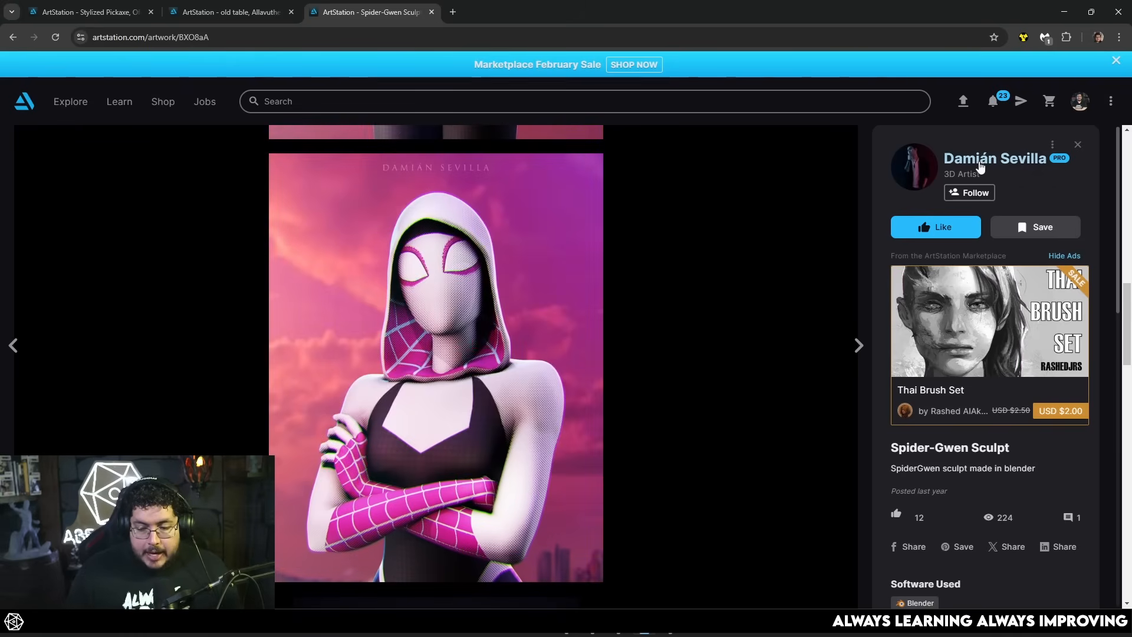
click(996, 158)
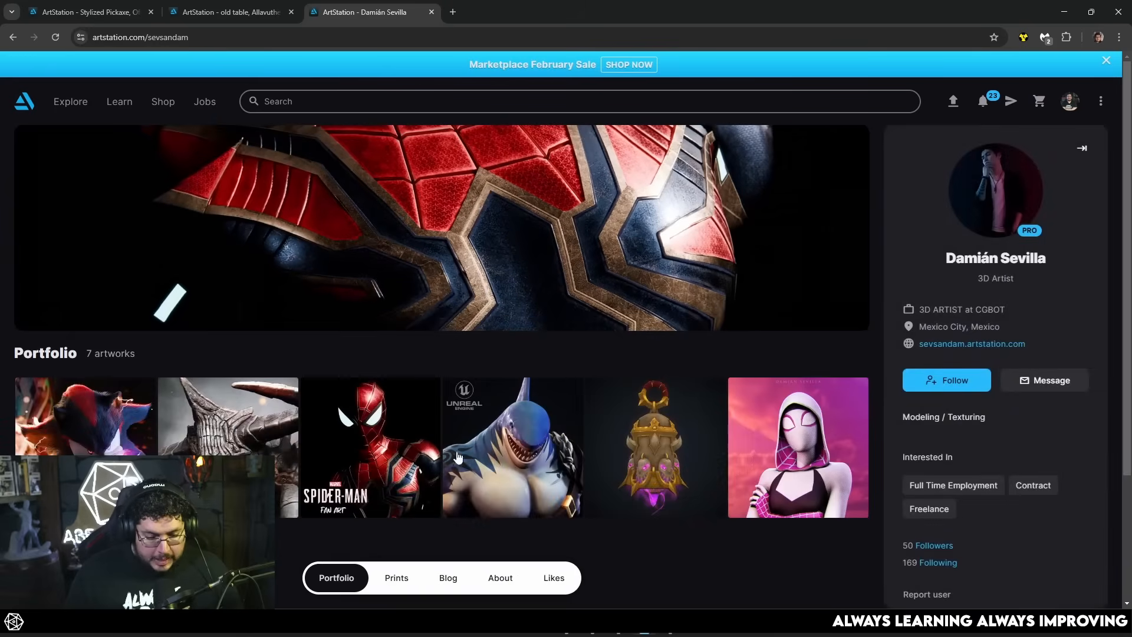
click(370, 448)
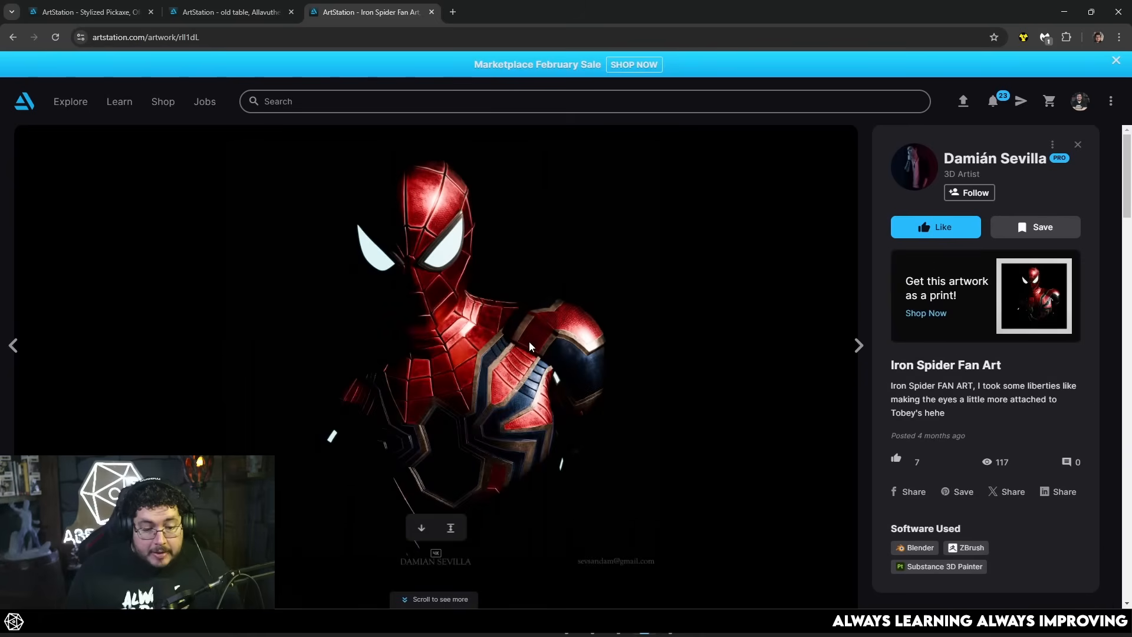
scroll(down, 3)
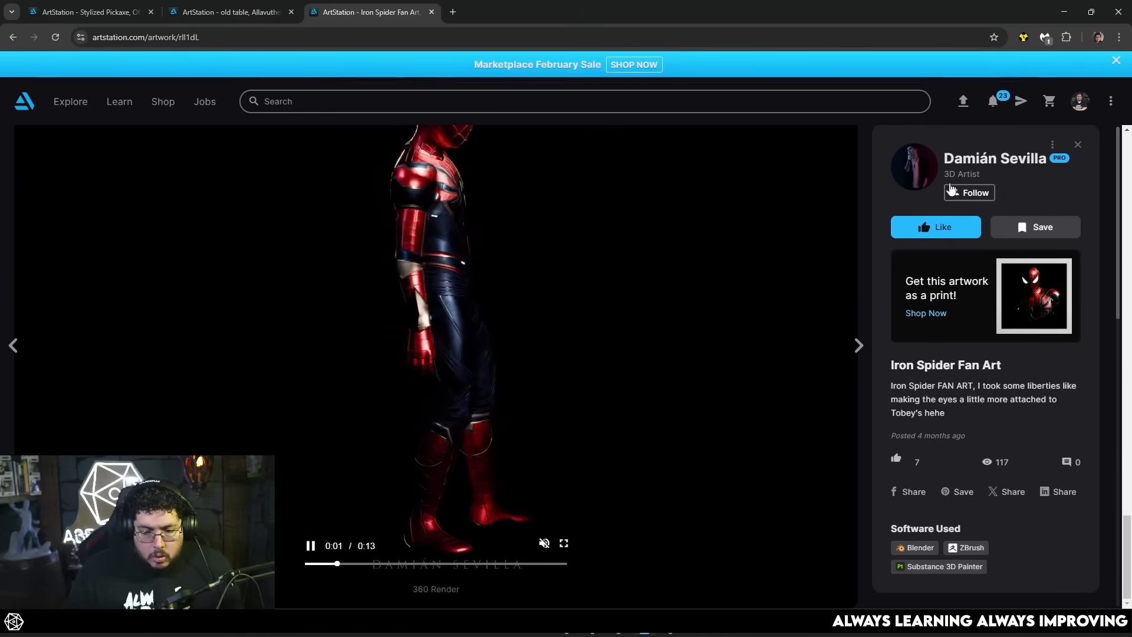
- Reopen the Spider-Gwen sculpt from the portfolio and begin a 'spider g' search in a new tab
click(997, 158)
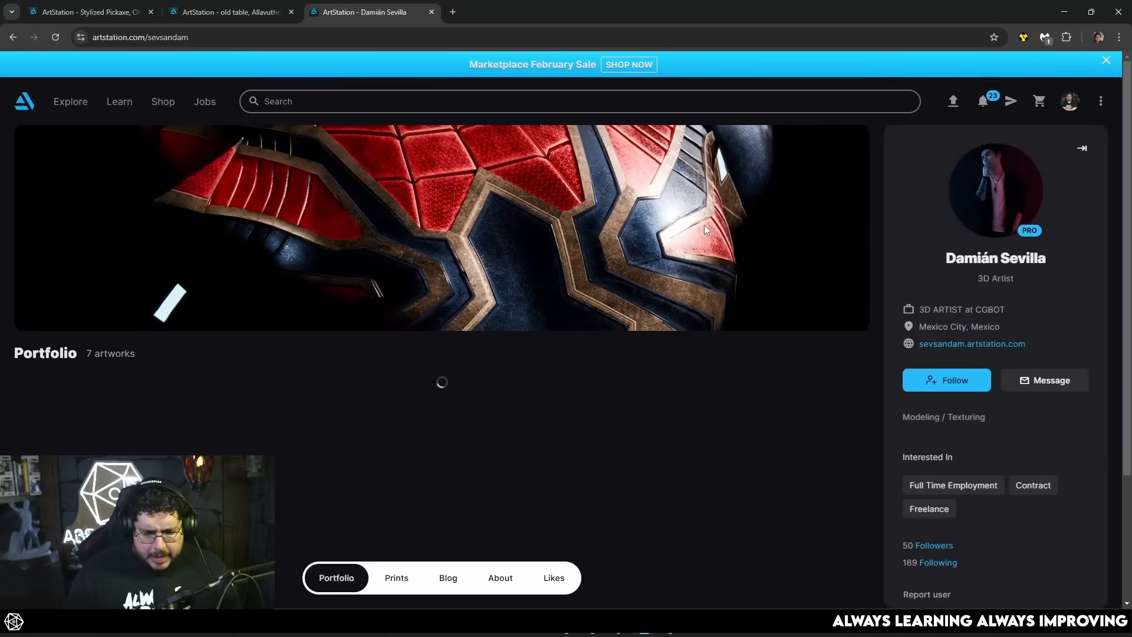
scroll(down, 3)
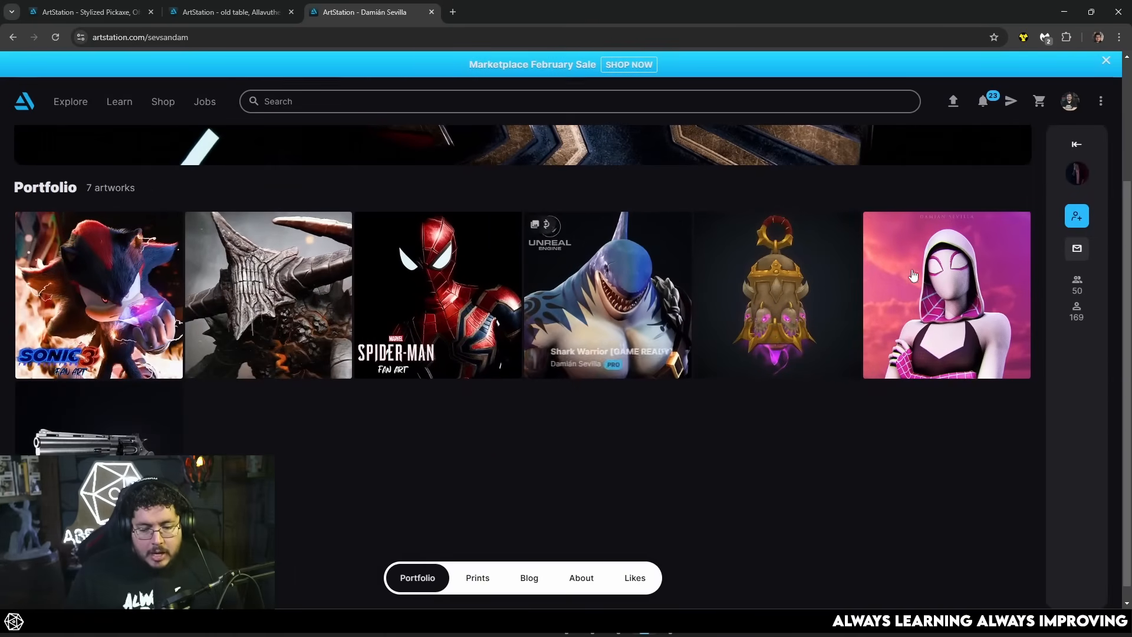
click(946, 295)
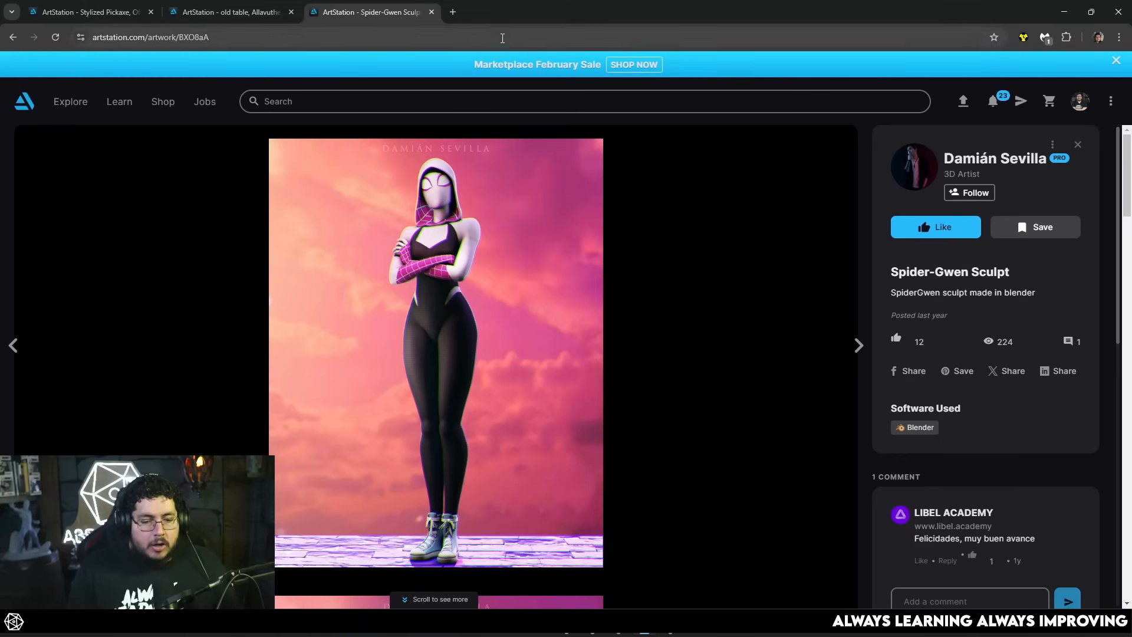
text(spider gwen altenr)
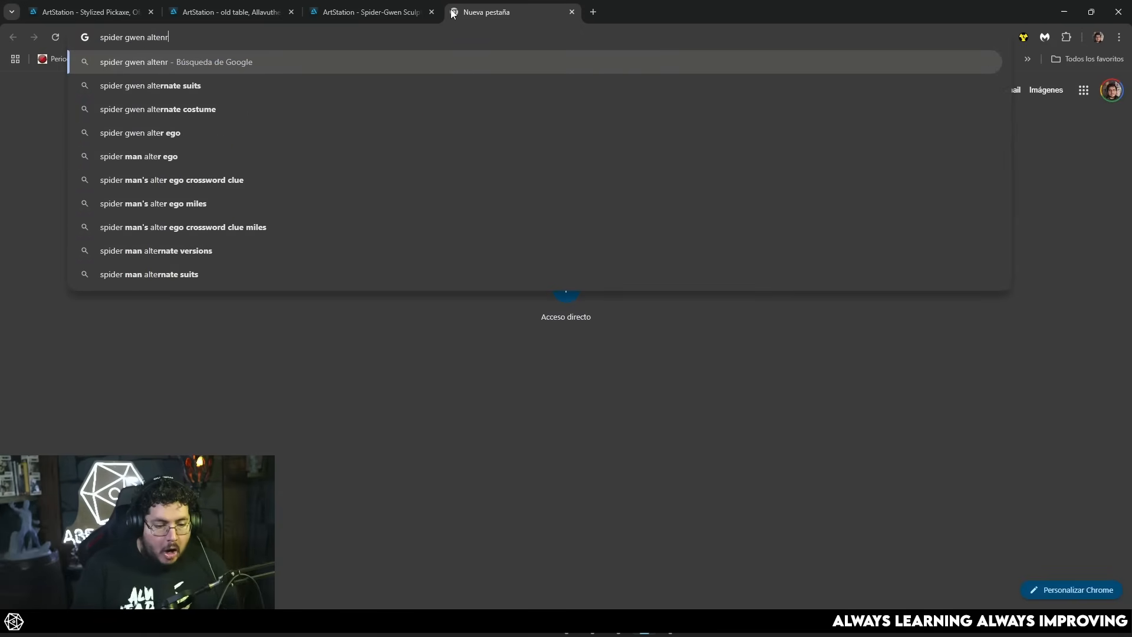
- Run the 'spider gwen alternate suits' search and browse its Google image results
key(Enter)
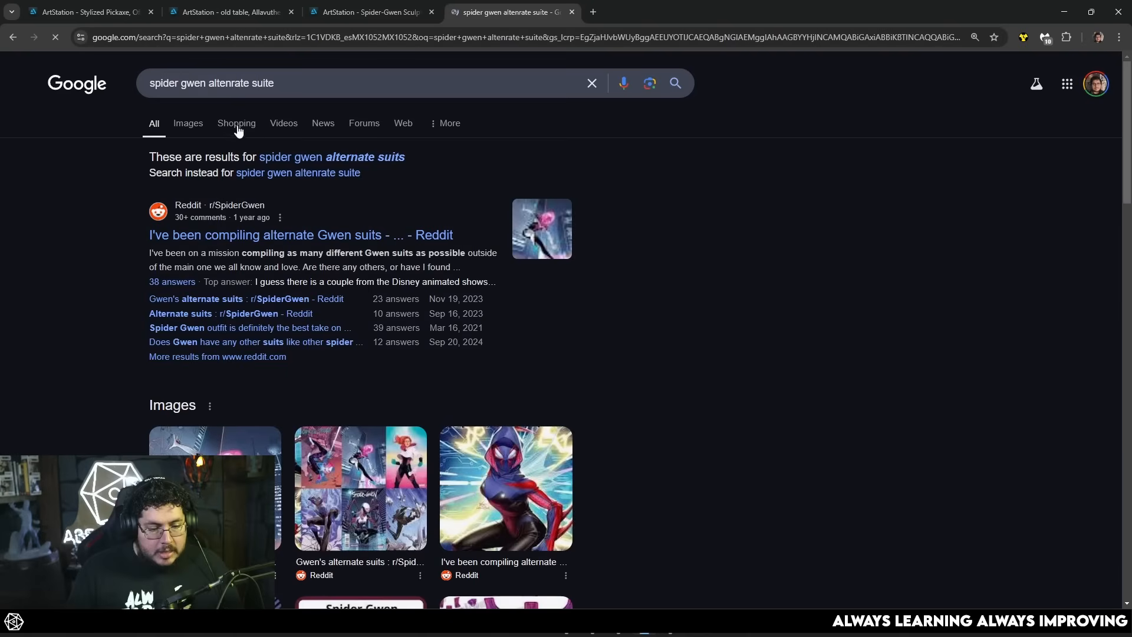
click(187, 124)
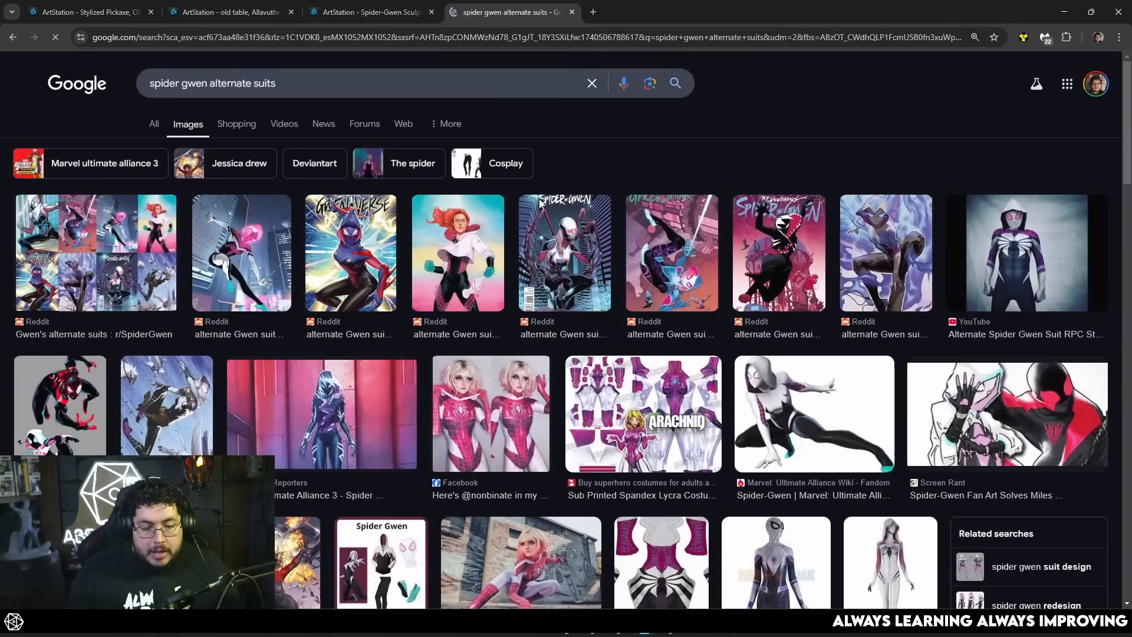
scroll(down, 3)
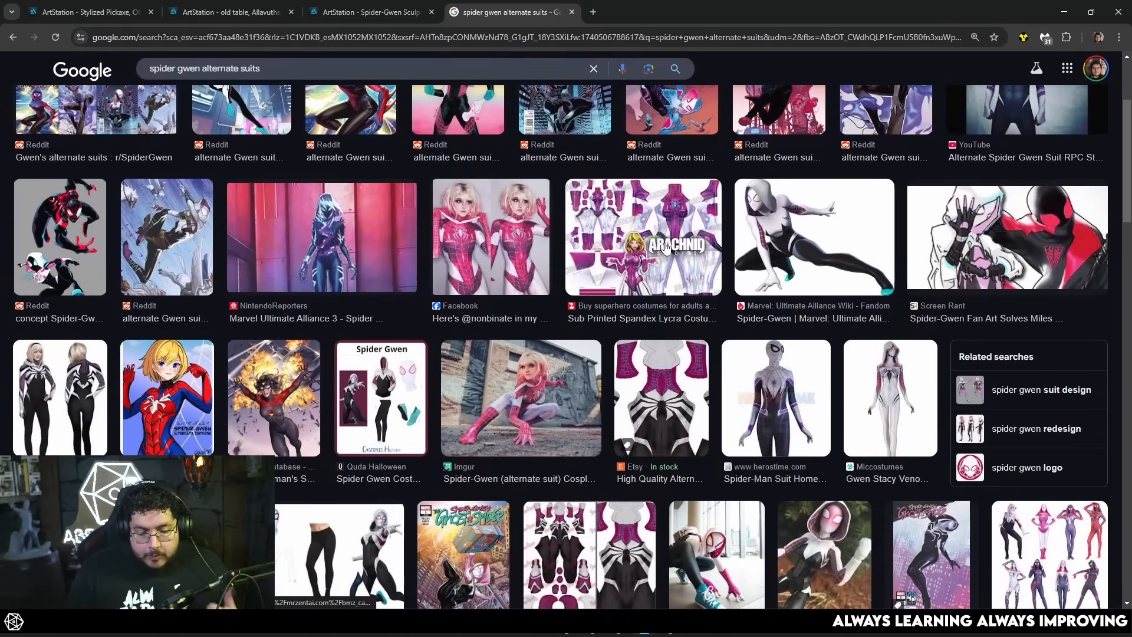
scroll(down, 3)
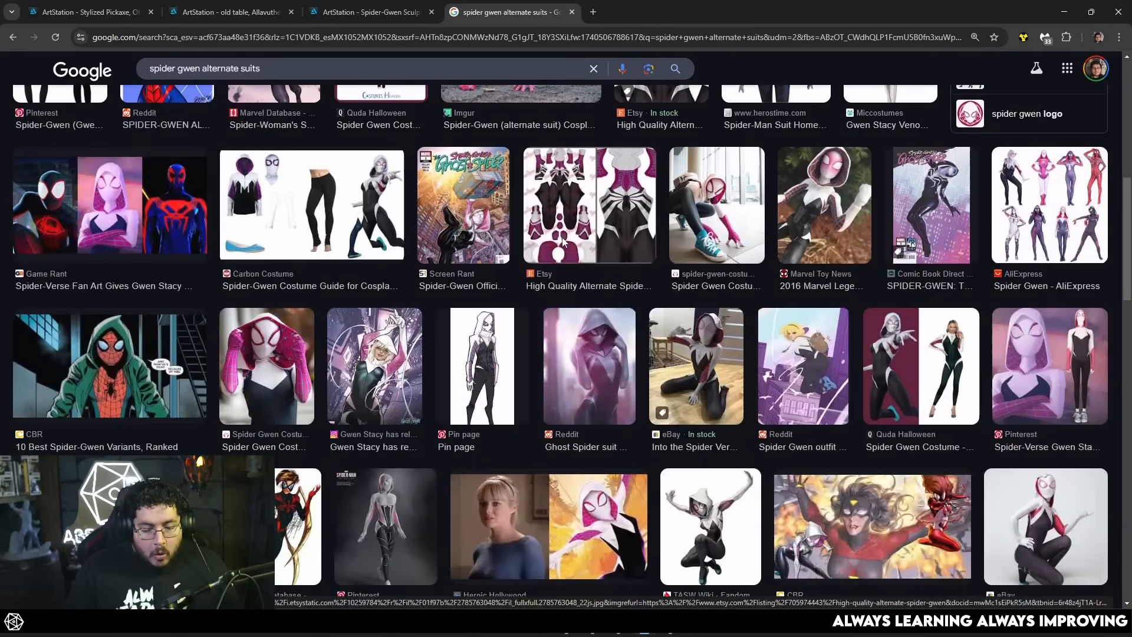
scroll(down, 3)
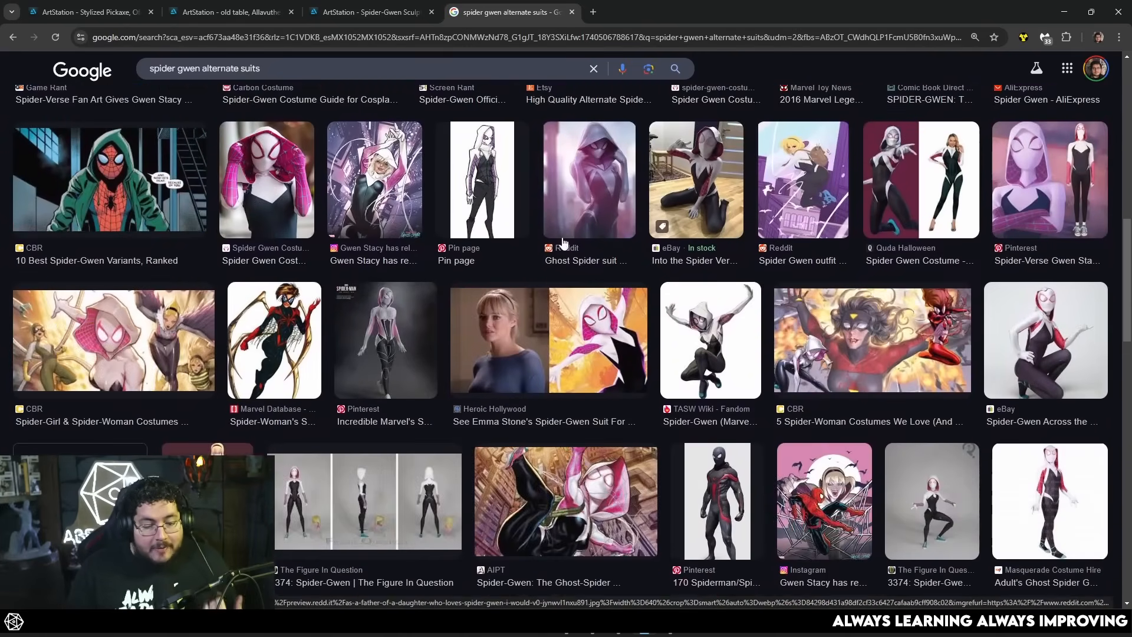
scroll(down, 3)
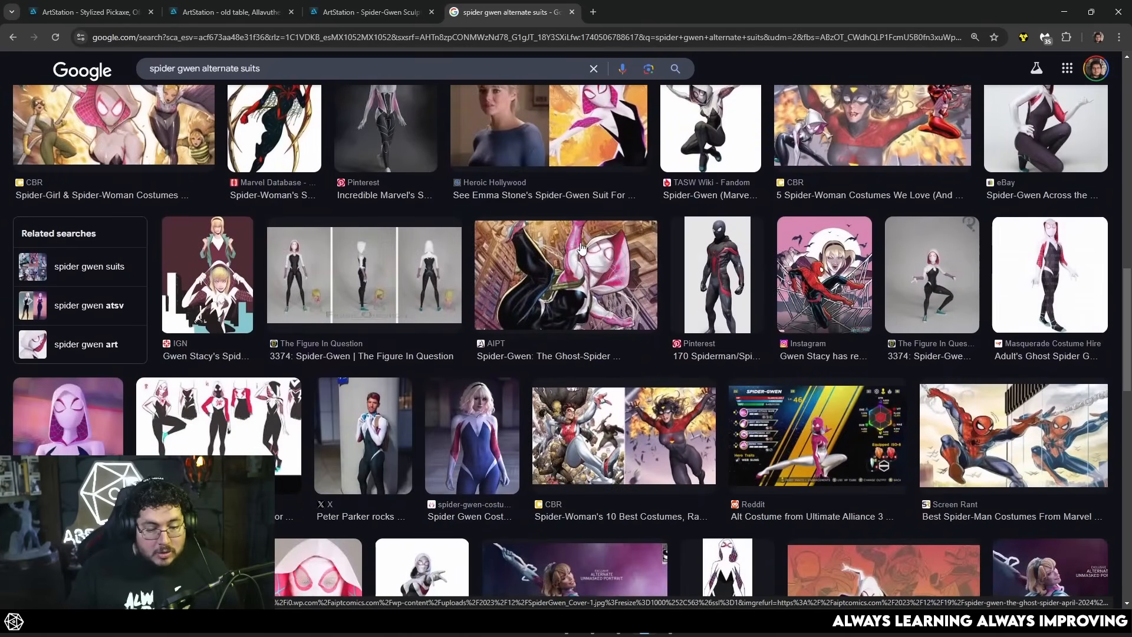
scroll(down, 3)
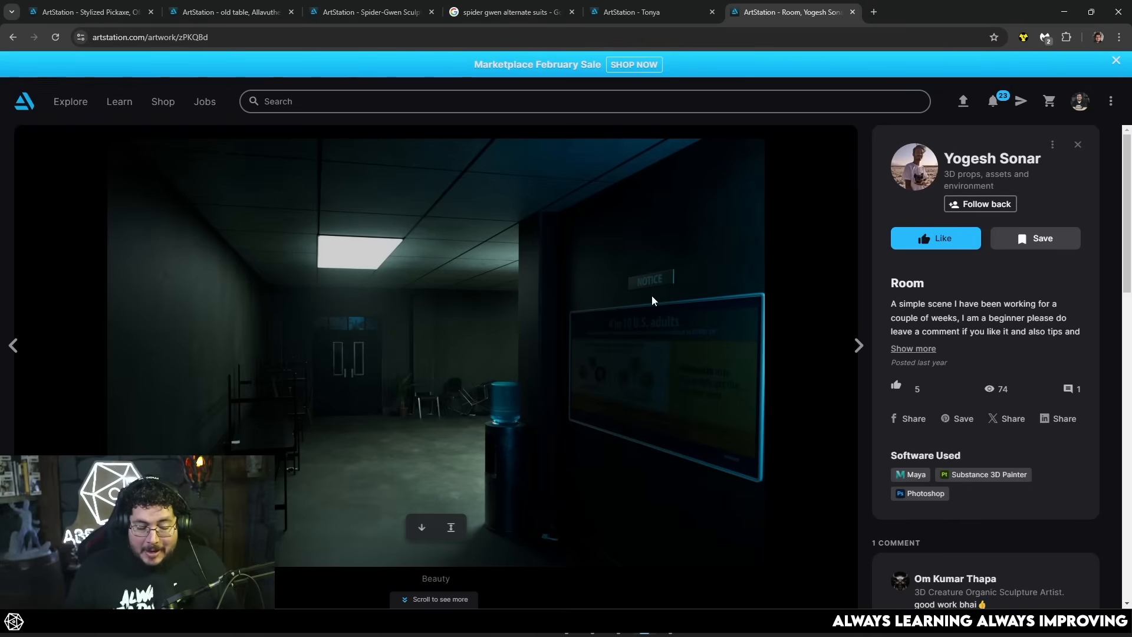
- Look over the dark Room scene, then switch back to the Spider-Gwen Sculpt tab
scroll(down, 3)
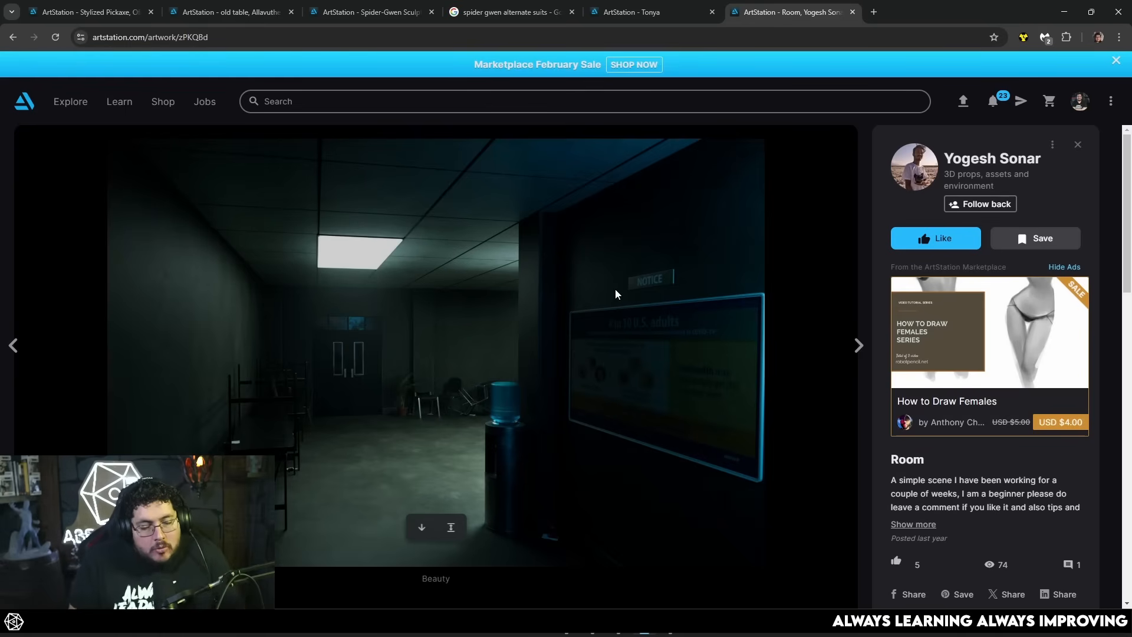
scroll(down, 3)
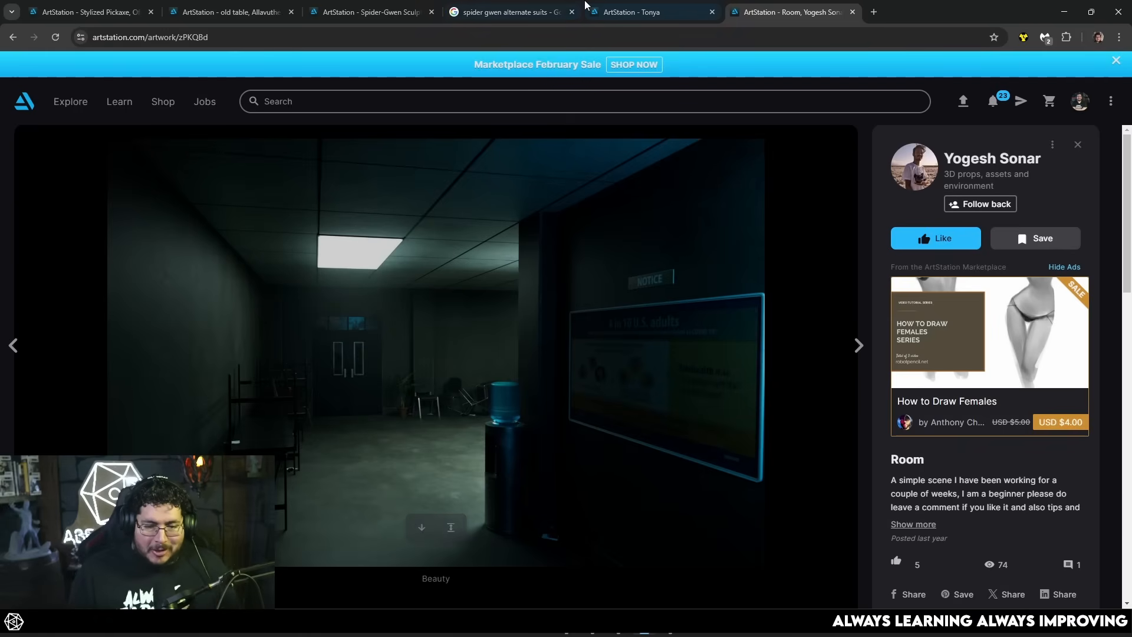
click(366, 11)
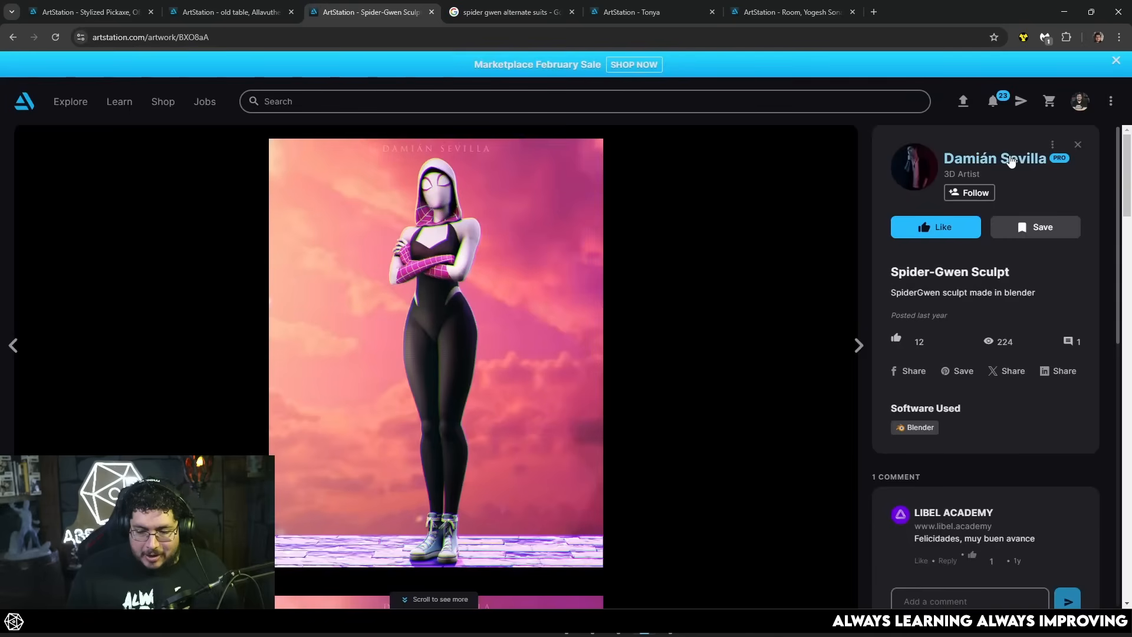
- View the Iron Spider Fan Art turnaround renders, then move to the Procoart portfolio tab
click(1000, 158)
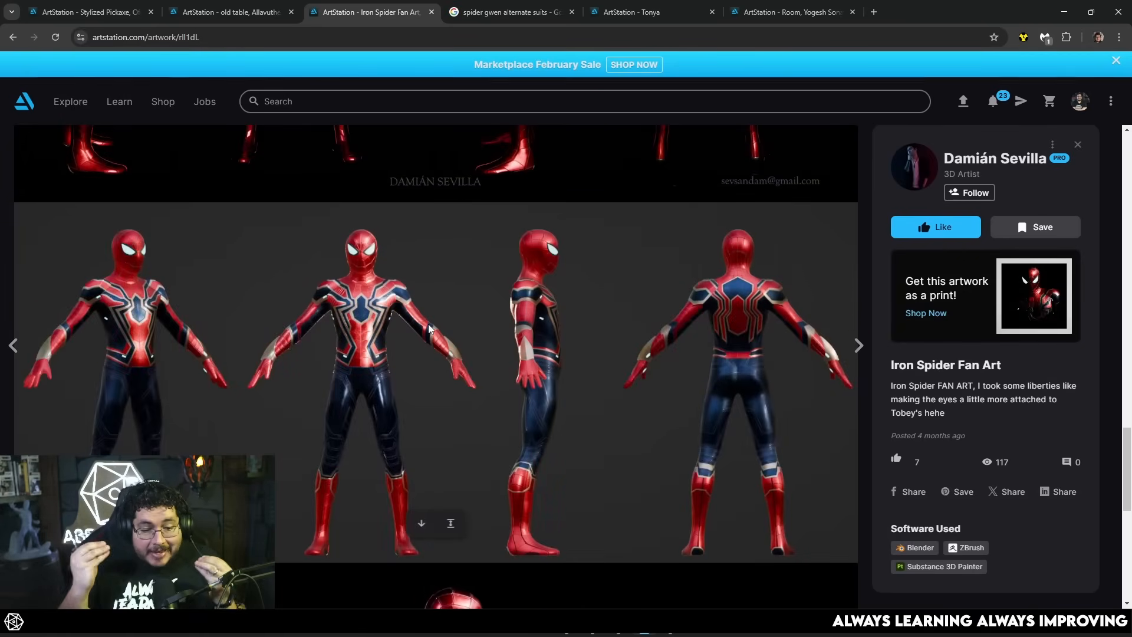
scroll(down, 3)
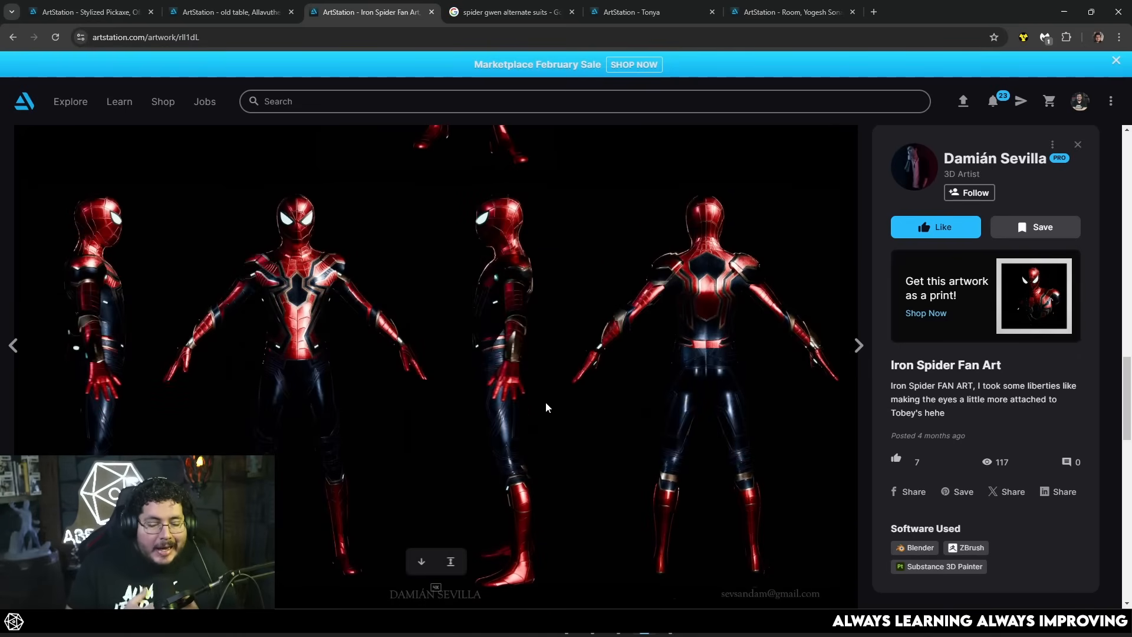
mouse_move(678, 181)
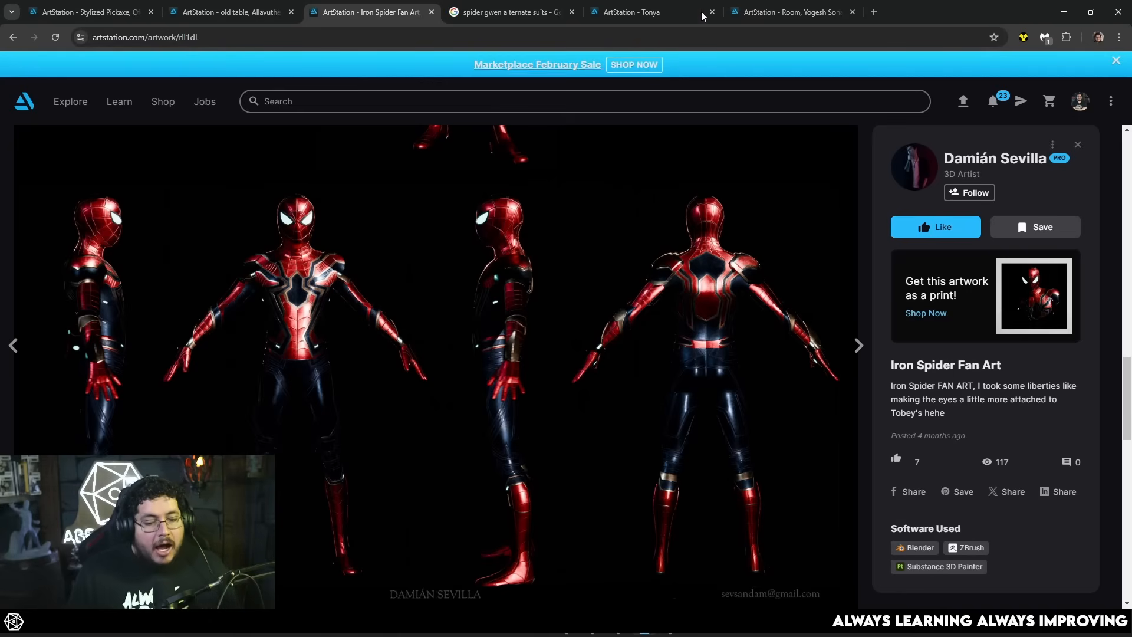
click(790, 12)
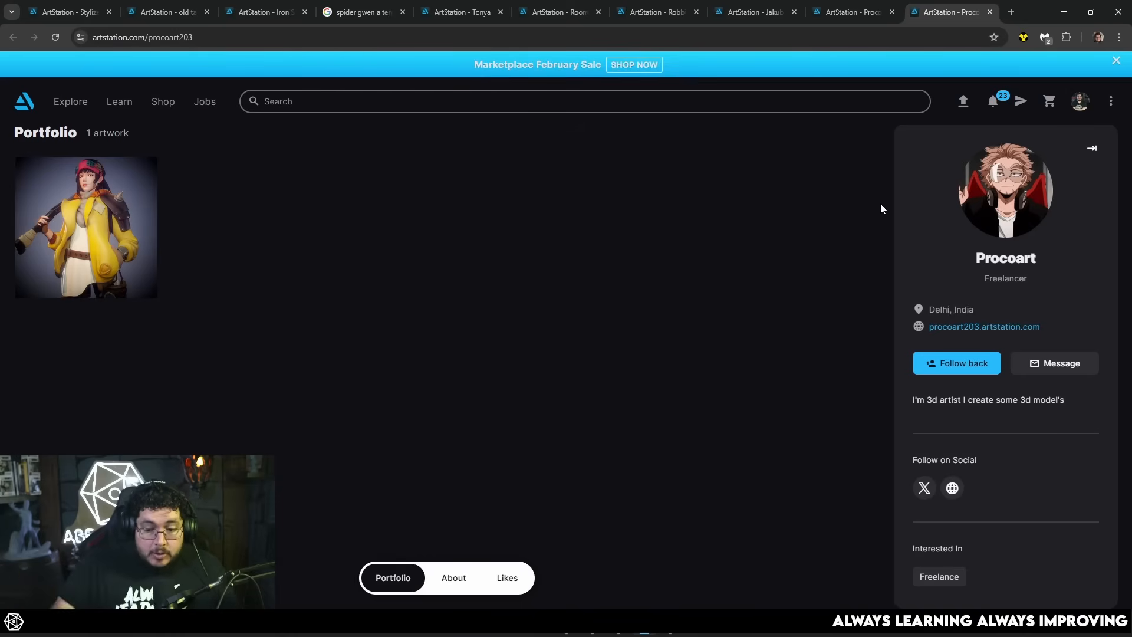
- Look over Pioneer The Gunner, visit the artist's profile, and reopen the artwork
click(87, 228)
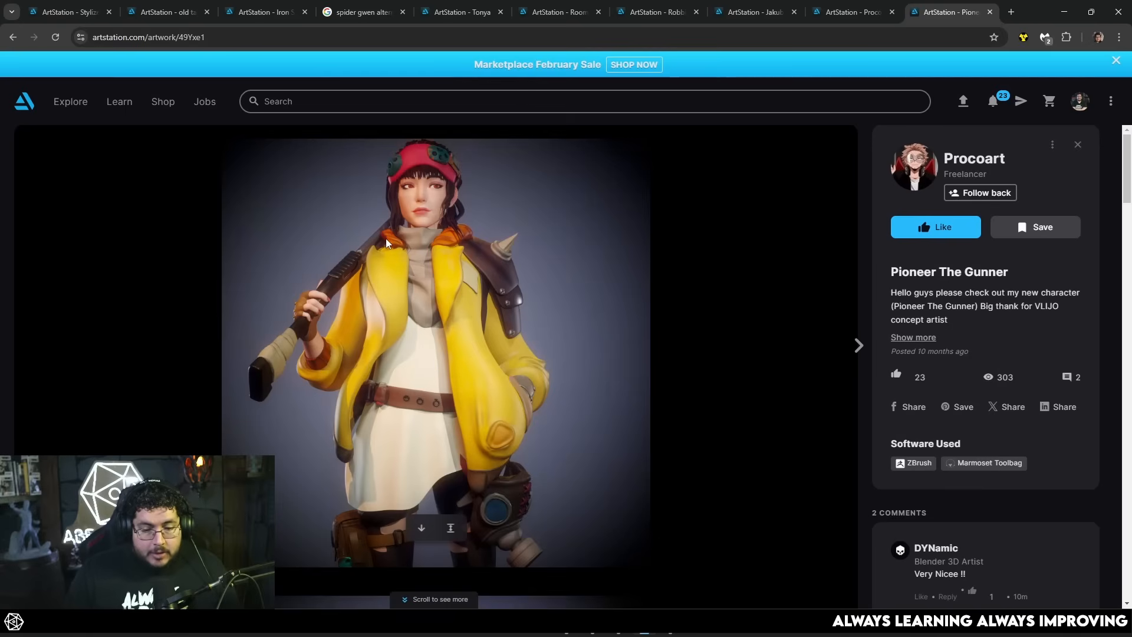
scroll(down, 3)
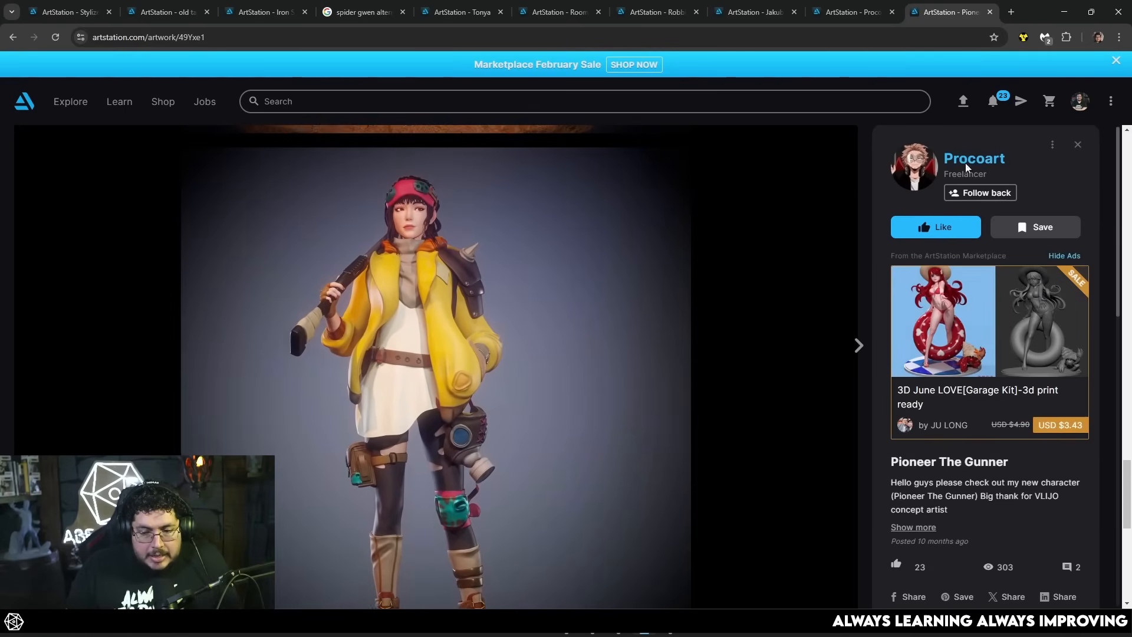
click(974, 158)
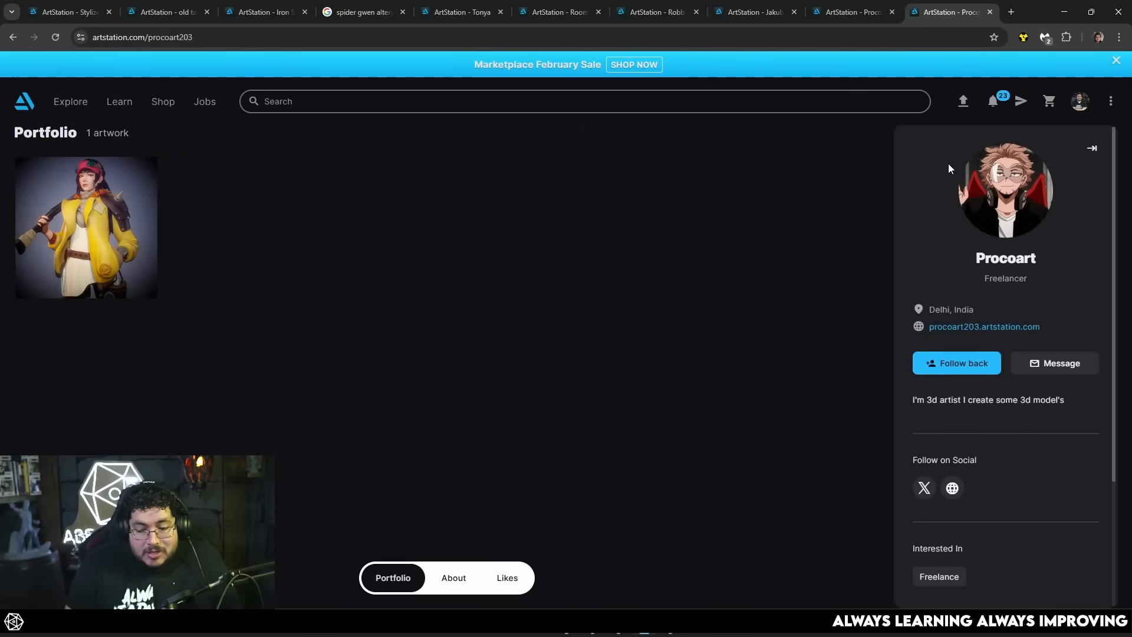
click(86, 228)
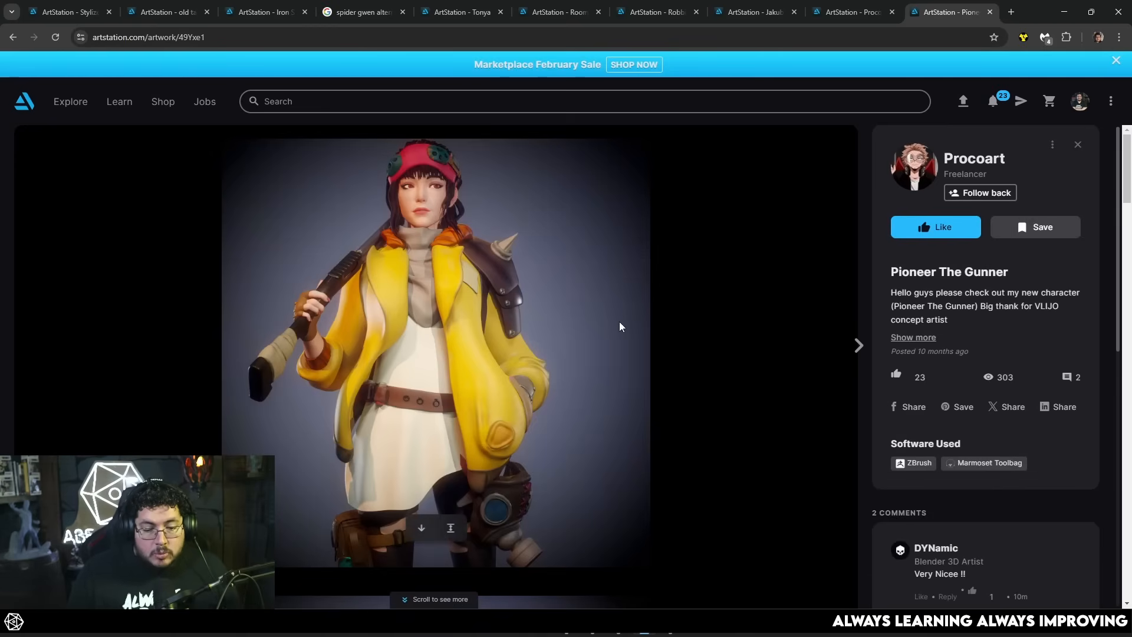
scroll(down, 3)
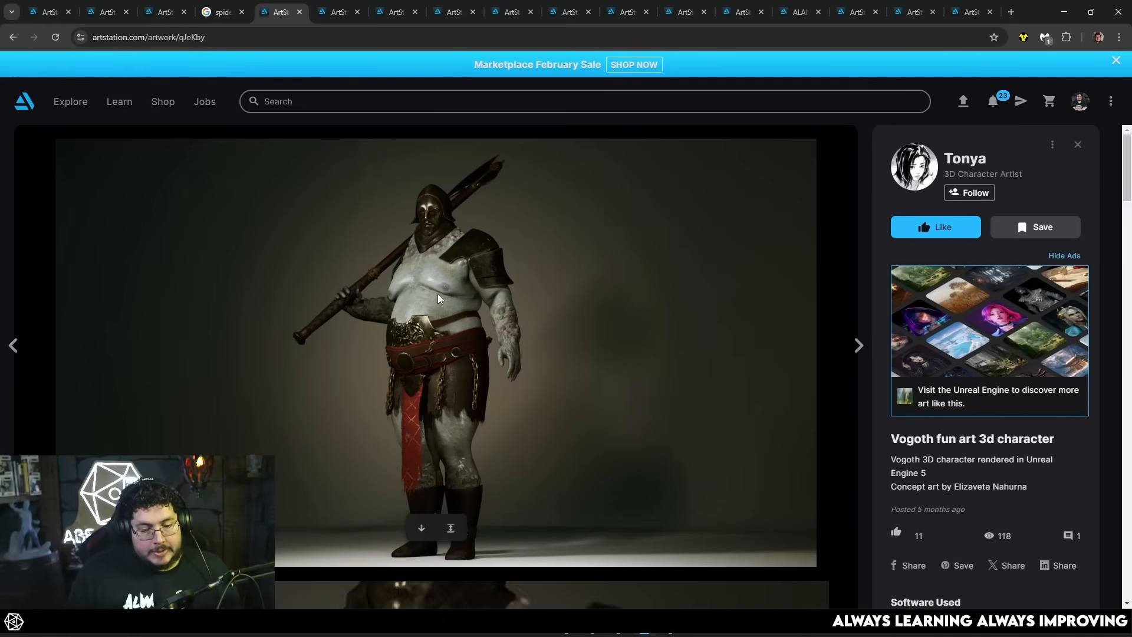
scroll(down, 3)
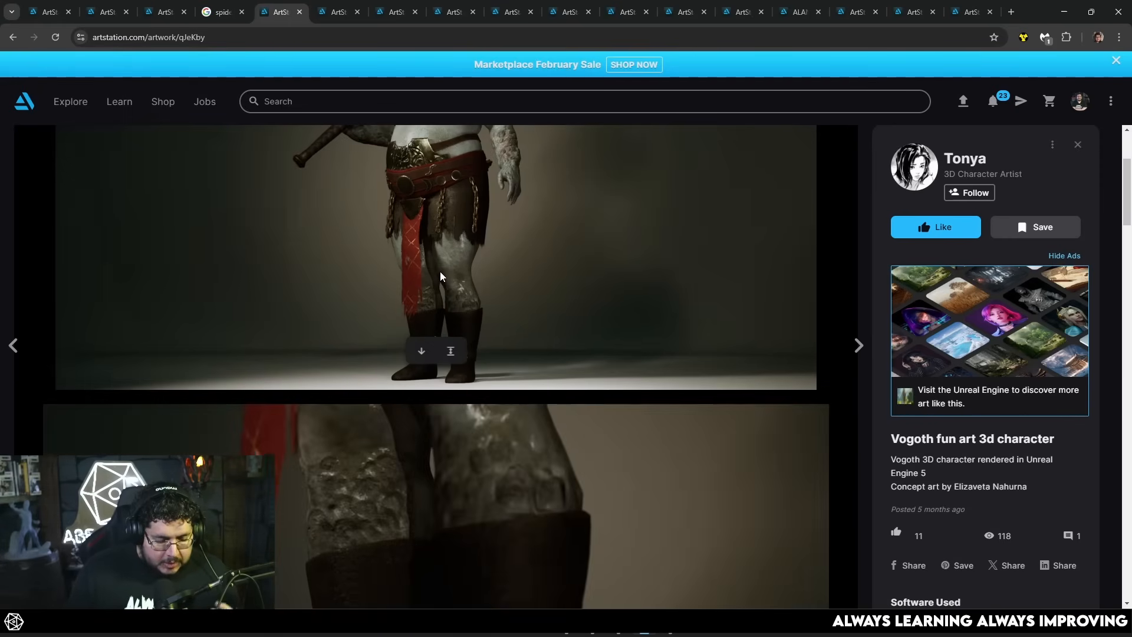
scroll(down, 3)
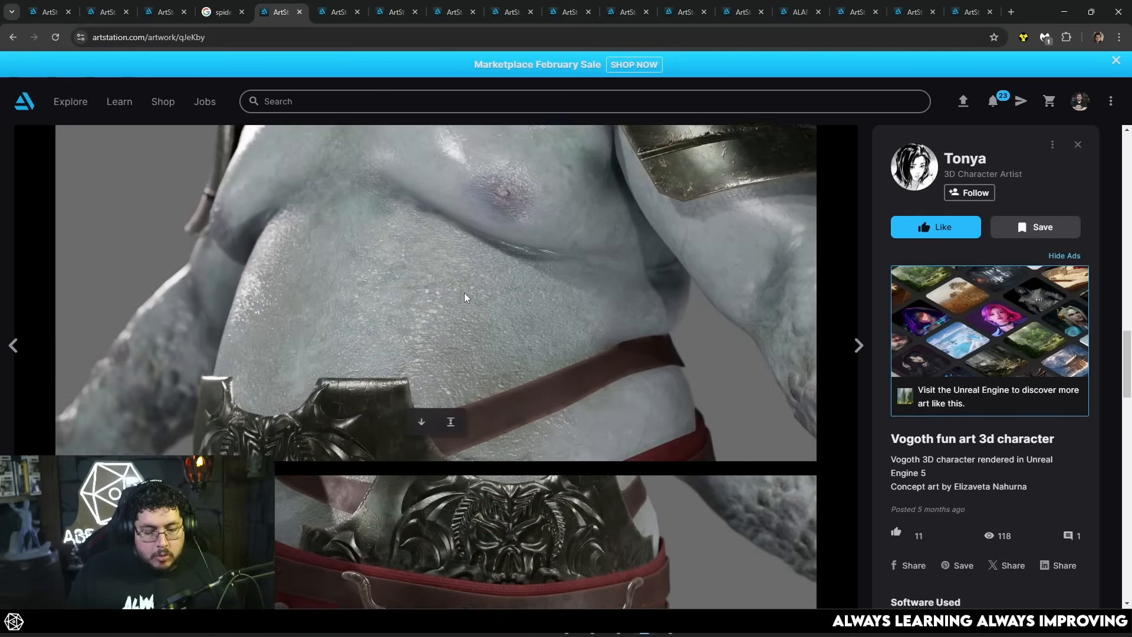
scroll(down, 3)
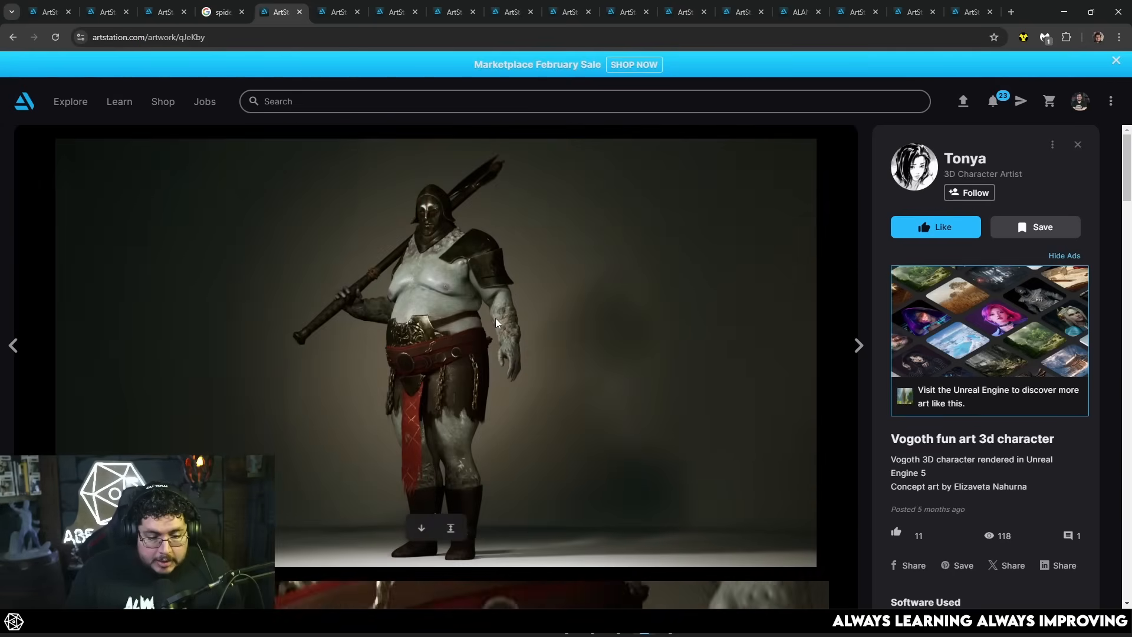
scroll(down, 3)
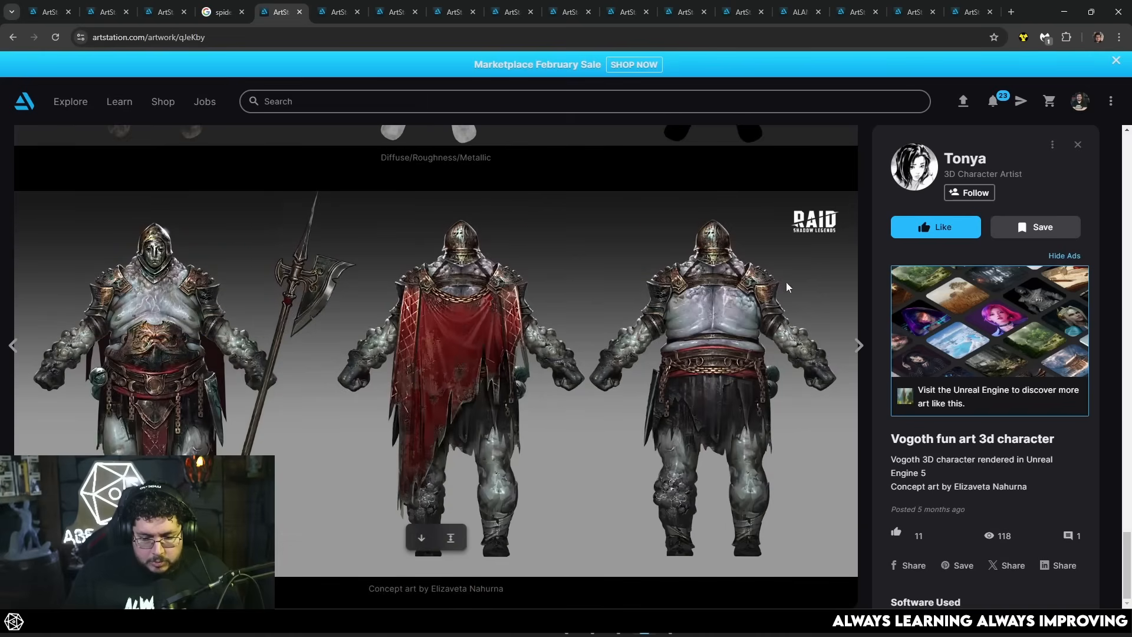
mouse_move(199, 269)
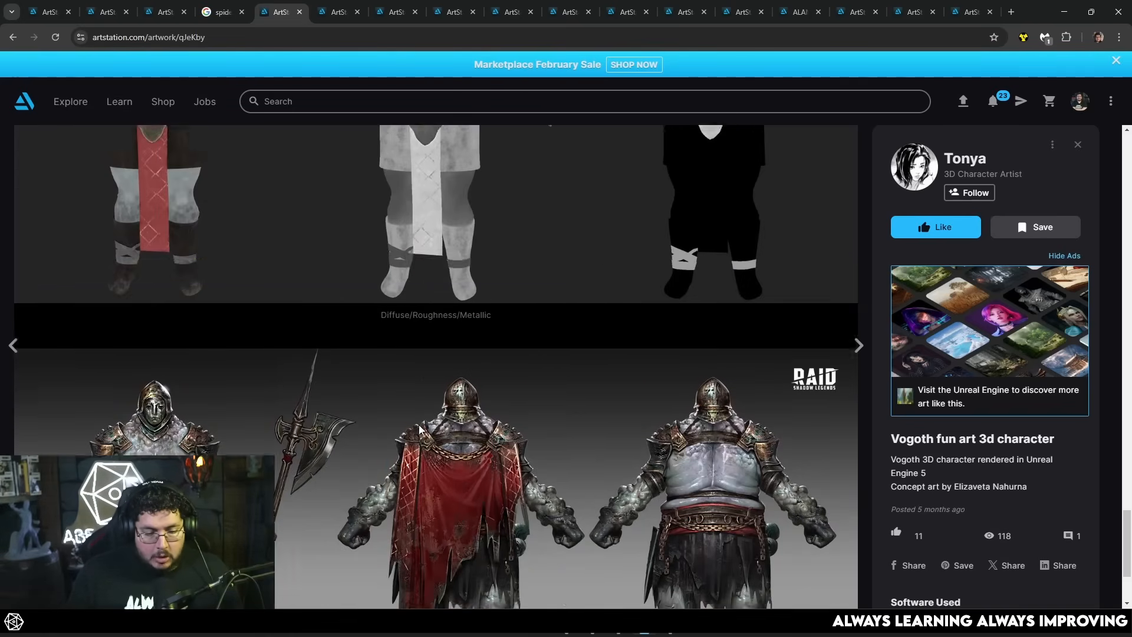
scroll(down, 3)
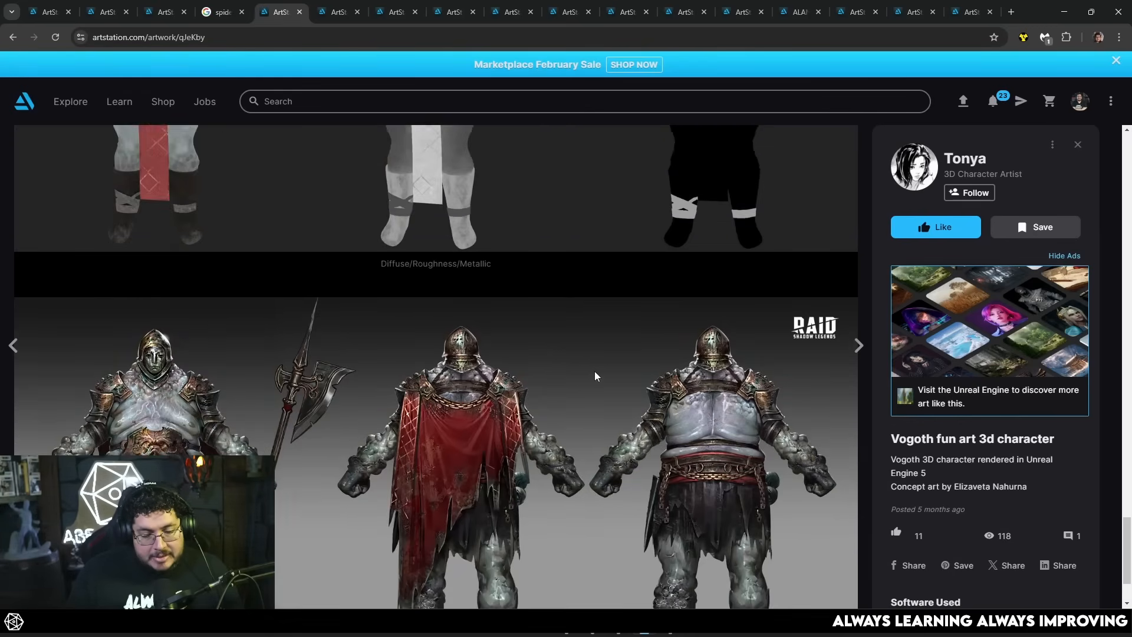
scroll(down, 3)
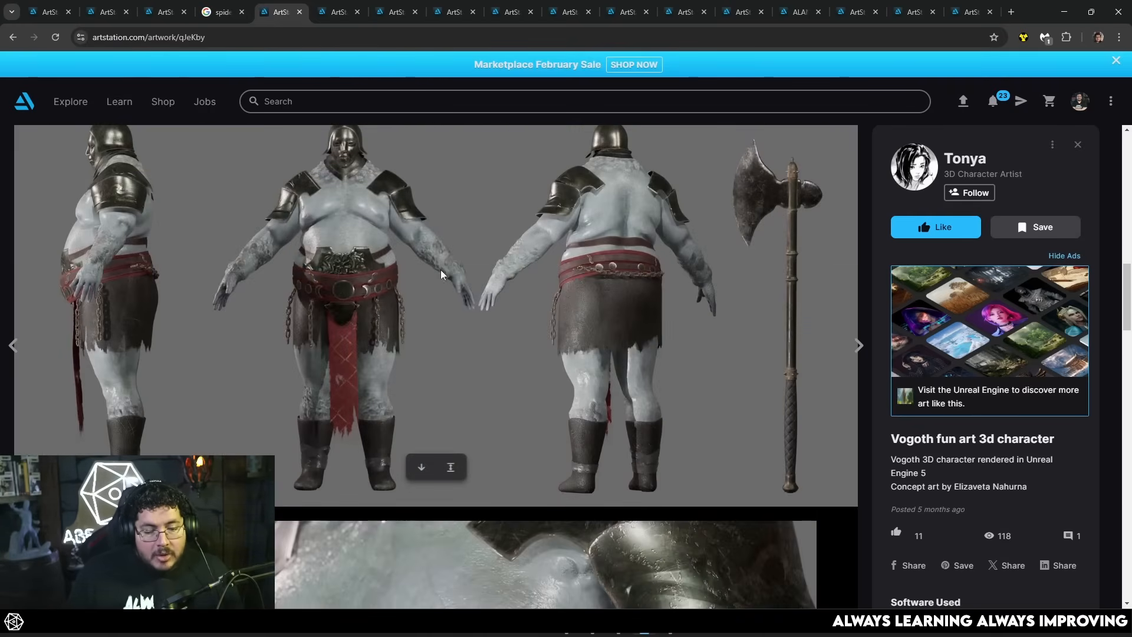
scroll(down, 3)
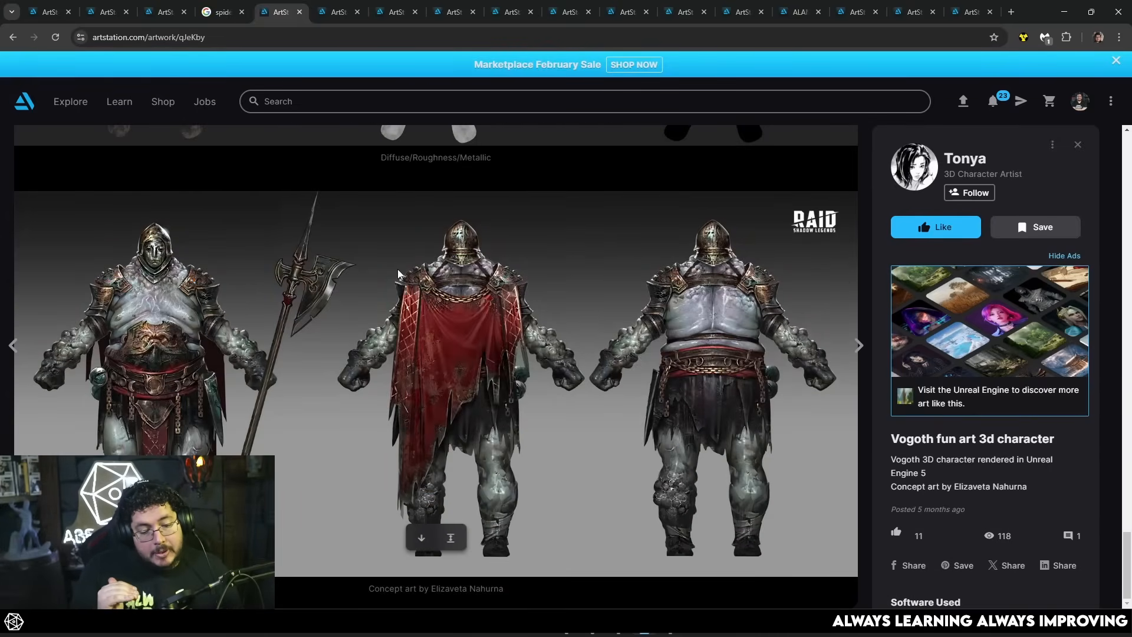
scroll(down, 3)
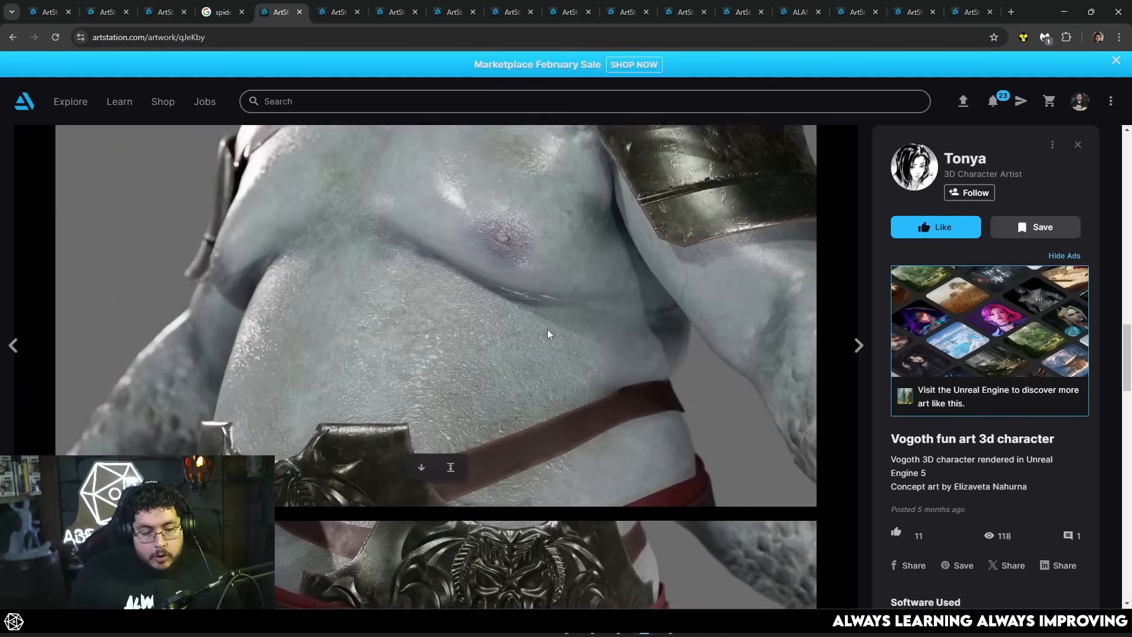
scroll(down, 3)
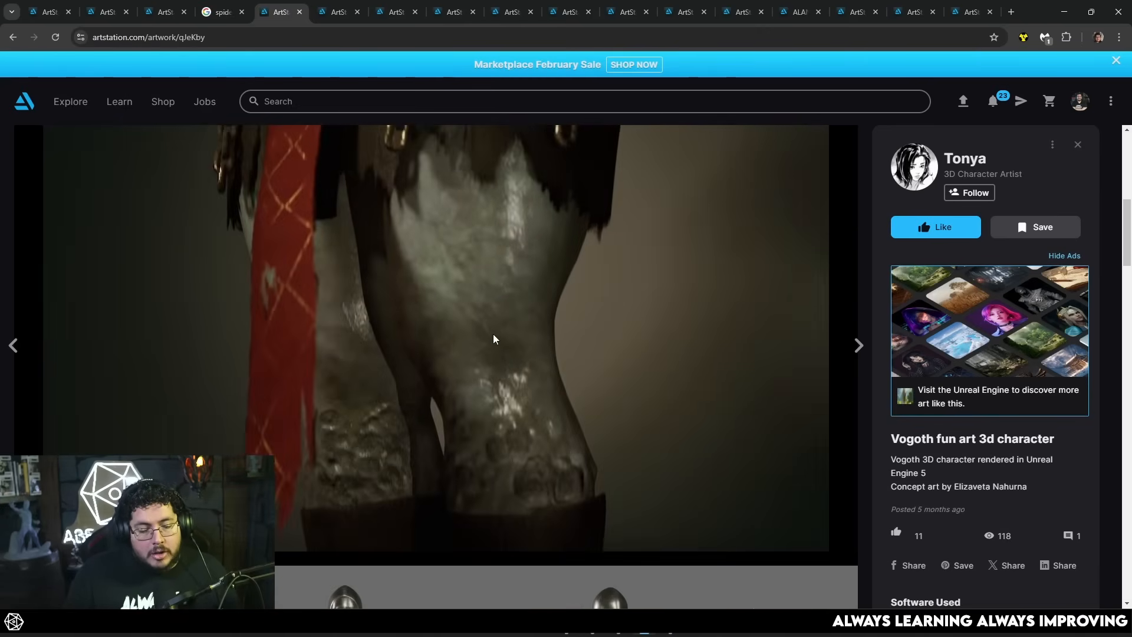
scroll(down, 3)
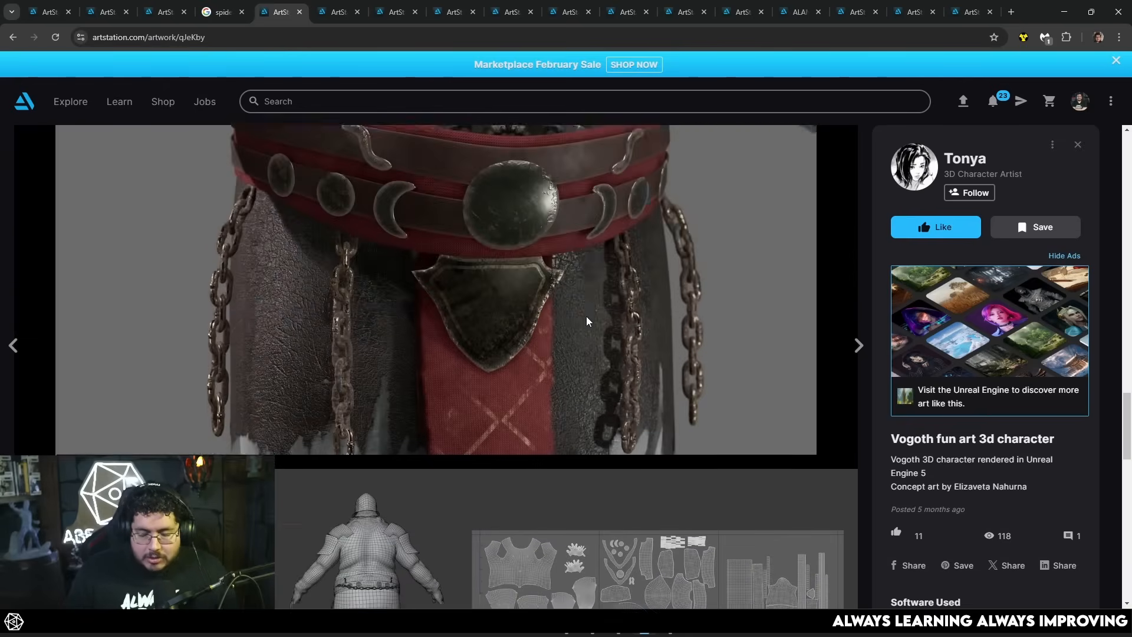
scroll(down, 3)
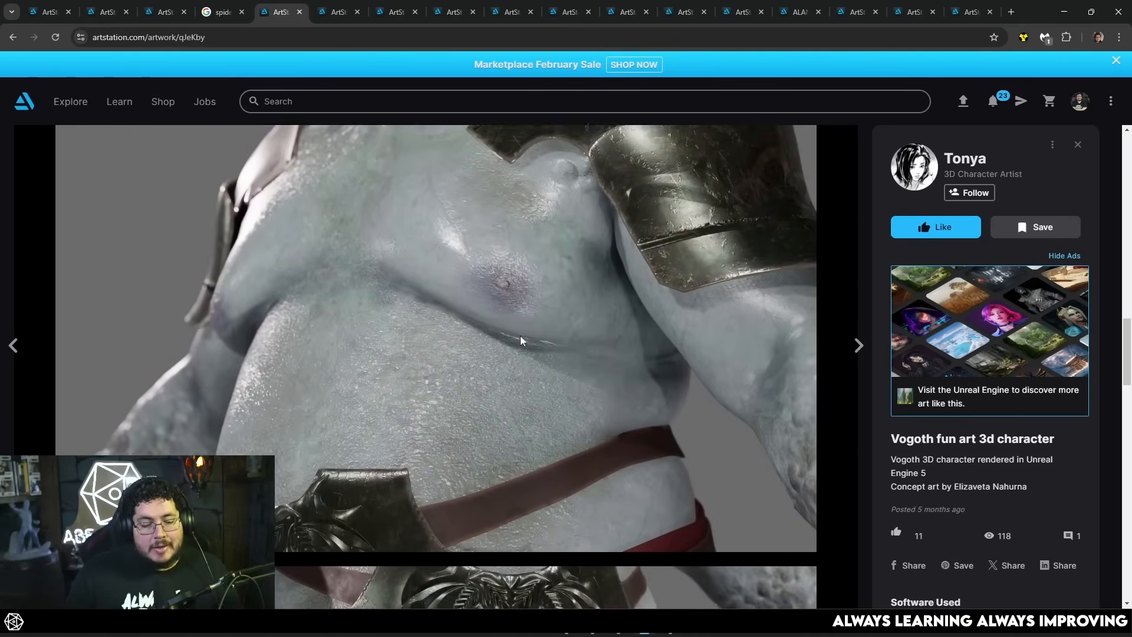
scroll(down, 3)
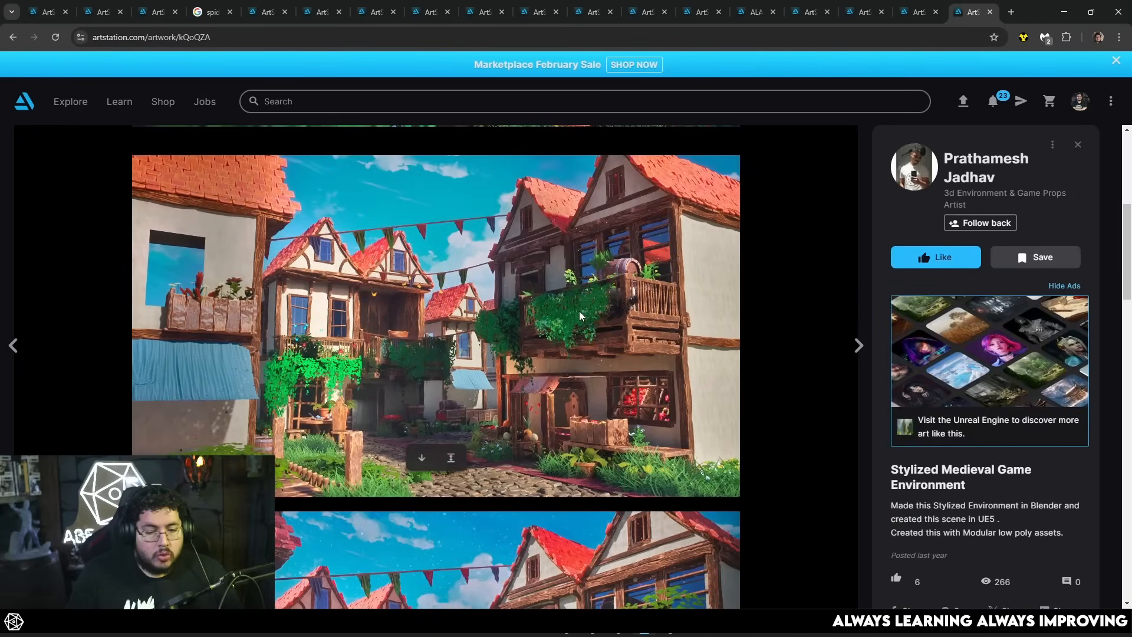
- Scroll to another angle of the stylized medieval village with foliage-covered balconies
scroll(down, 3)
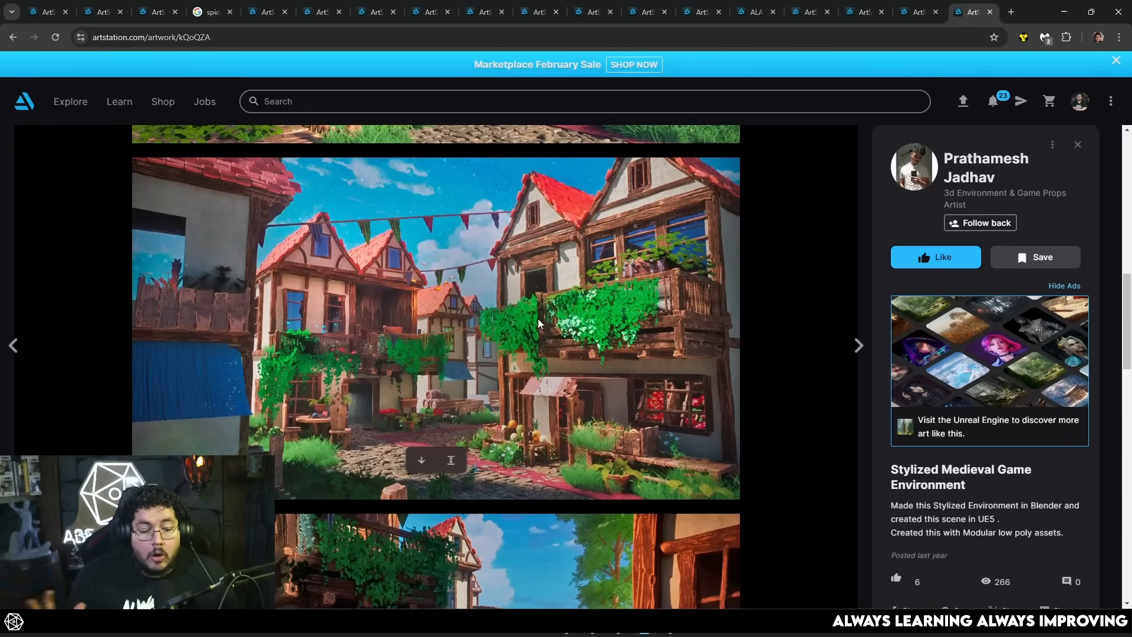
mouse_move(542, 283)
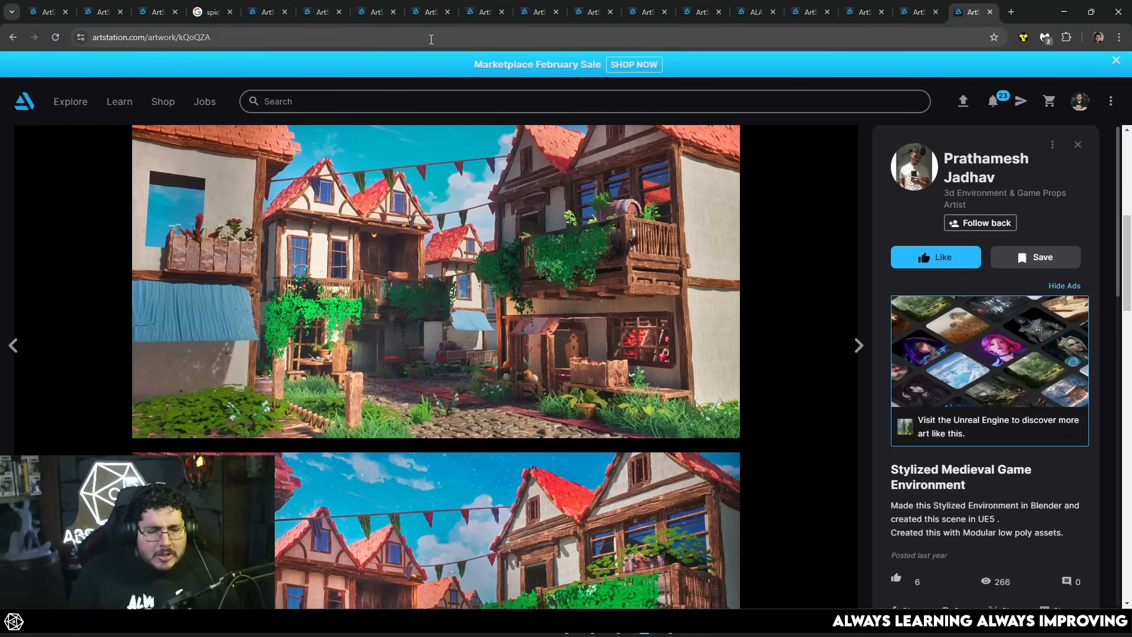
- Switch to the phoenix2gaming2 portfolio tab holding a single blue Porsche artwork
click(538, 12)
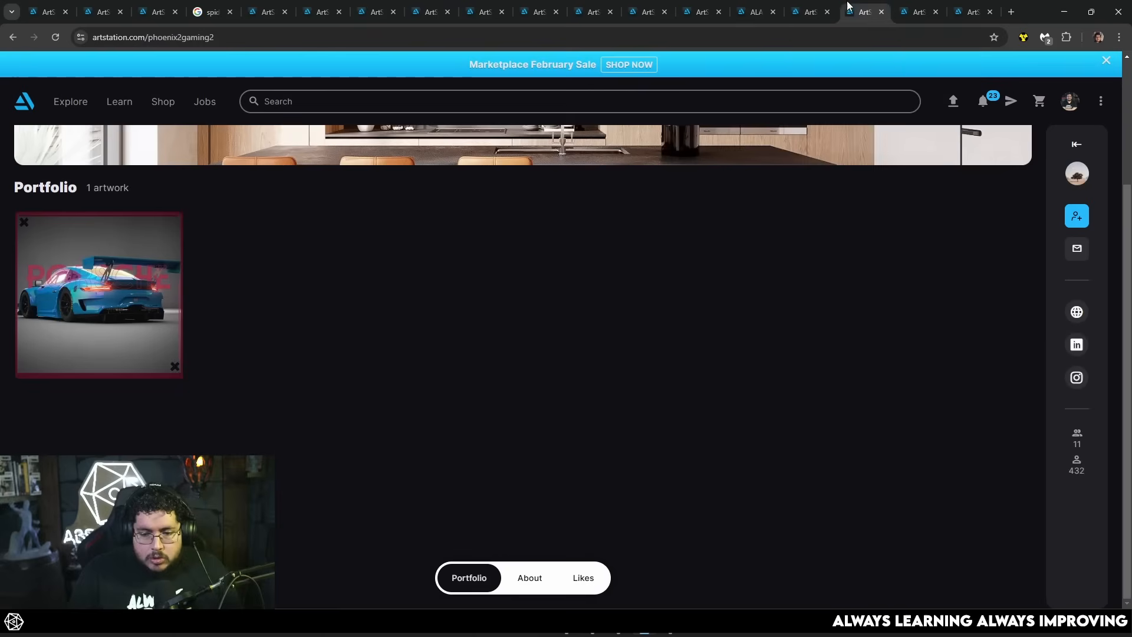
mouse_move(967, 11)
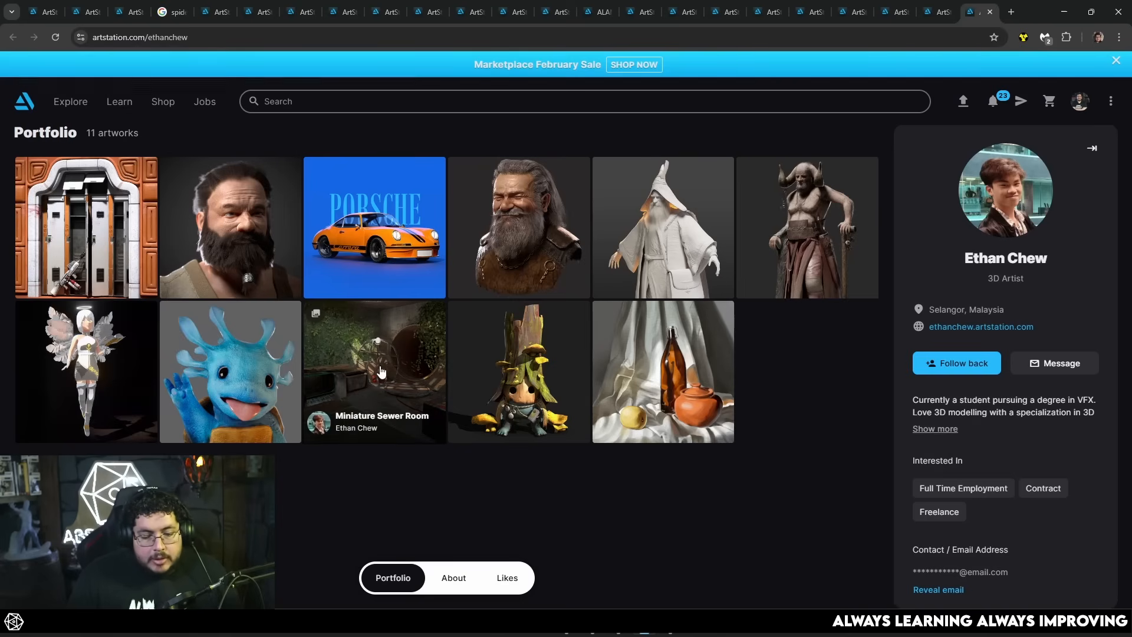
- Open Ethan Chew's Miniature Sewer Room project and browse its interior angles and close-ups
click(381, 371)
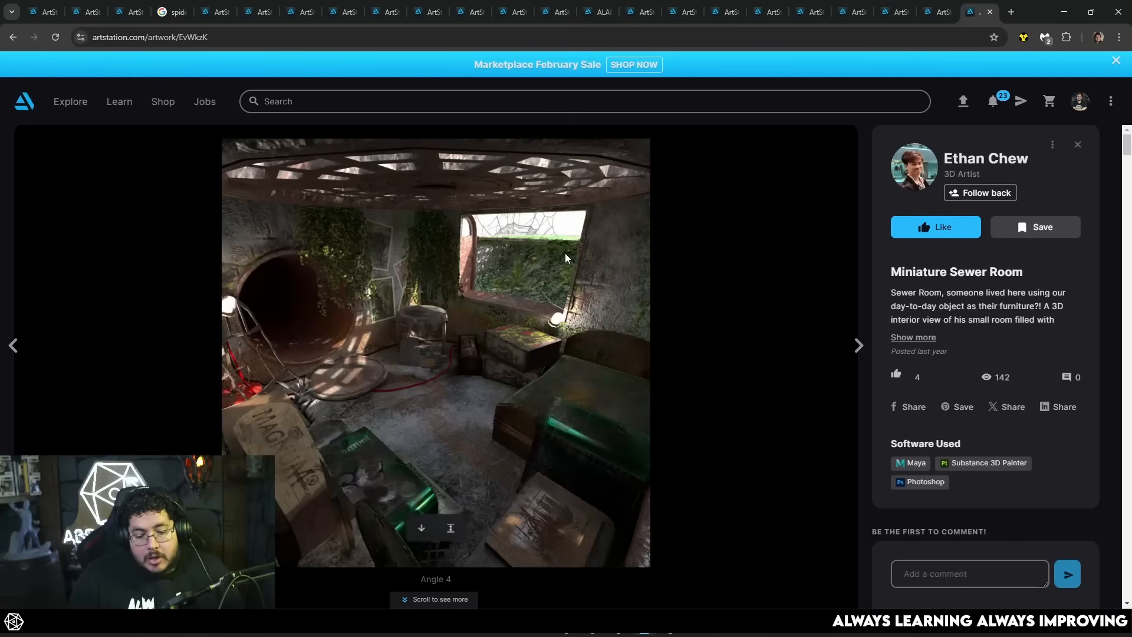
scroll(down, 3)
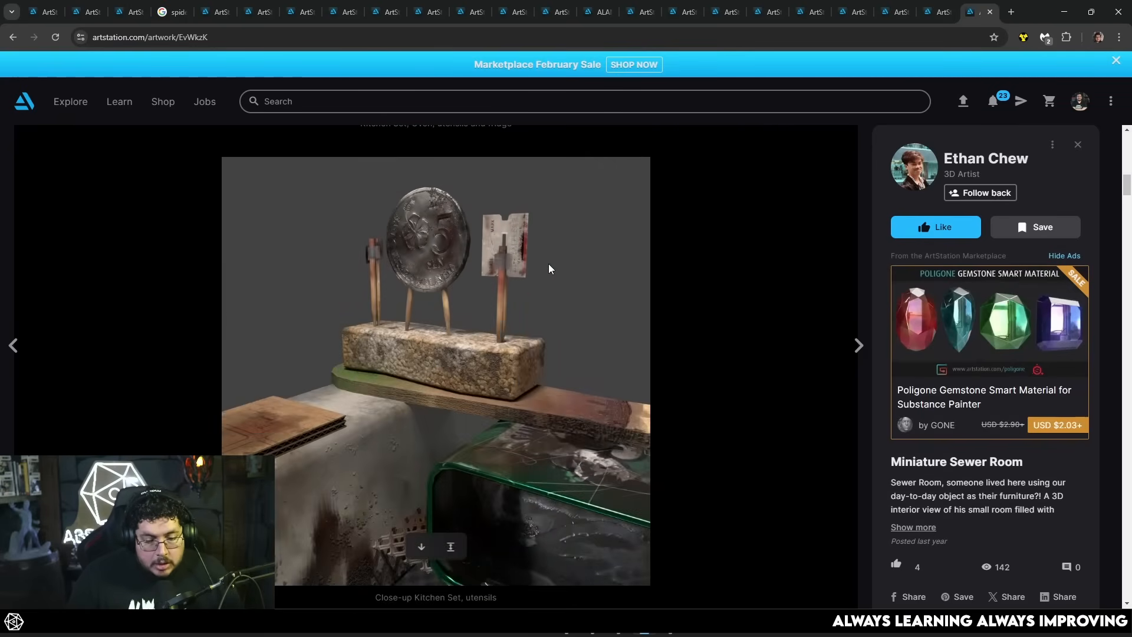
scroll(down, 3)
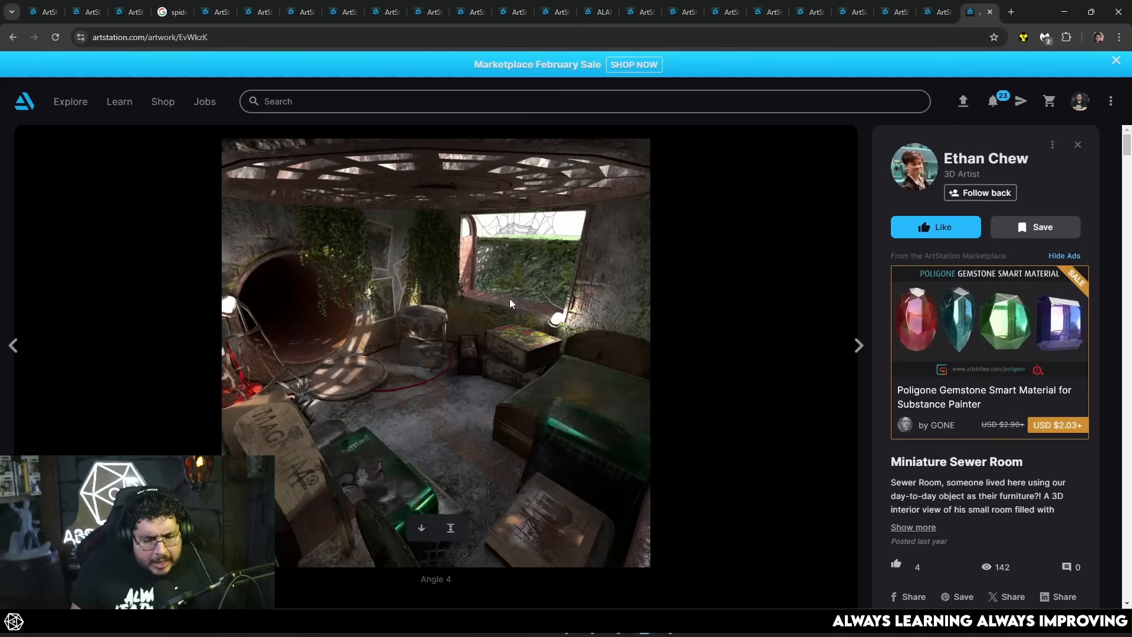
mouse_move(476, 347)
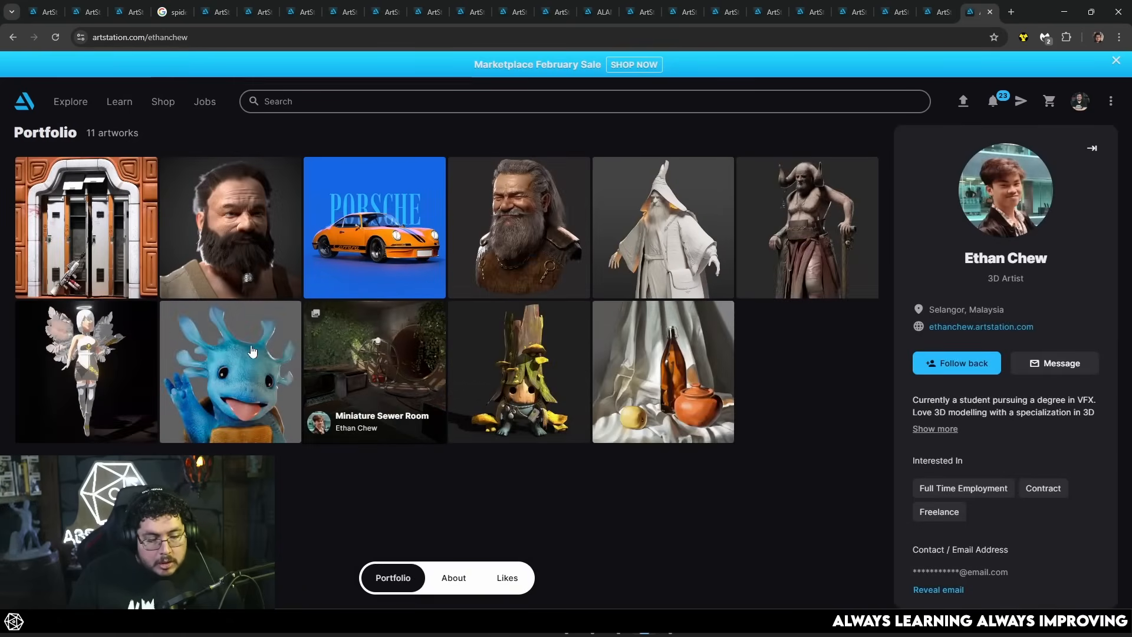
mouse_move(658, 406)
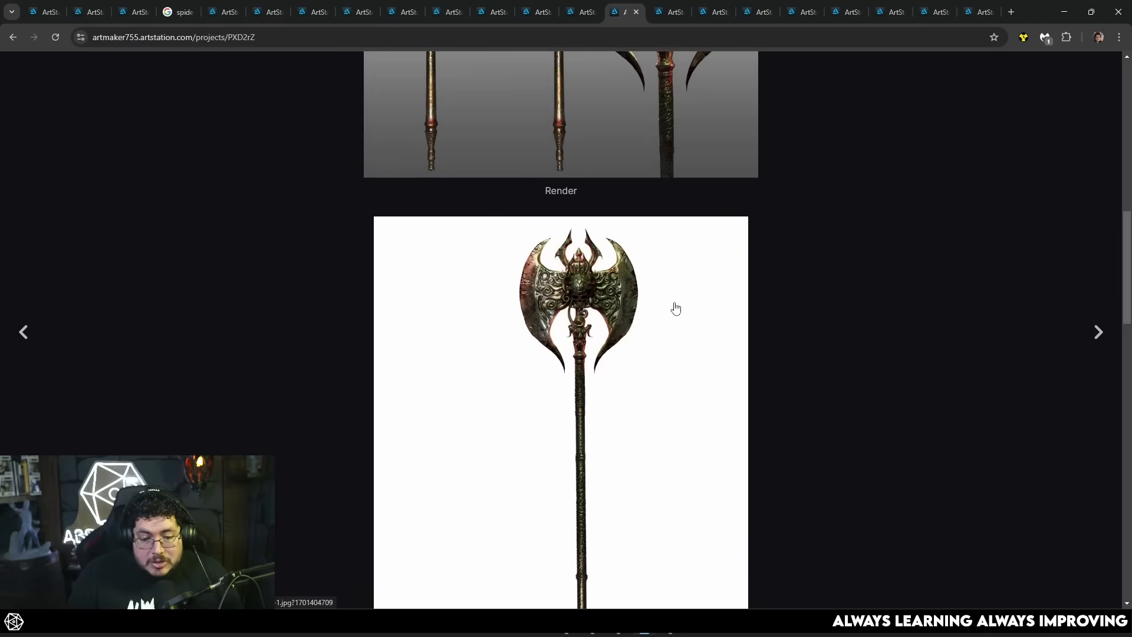
- Browse artmaker755's ornate battle axe renders and the Zagan arc demon blade description
scroll(down, 3)
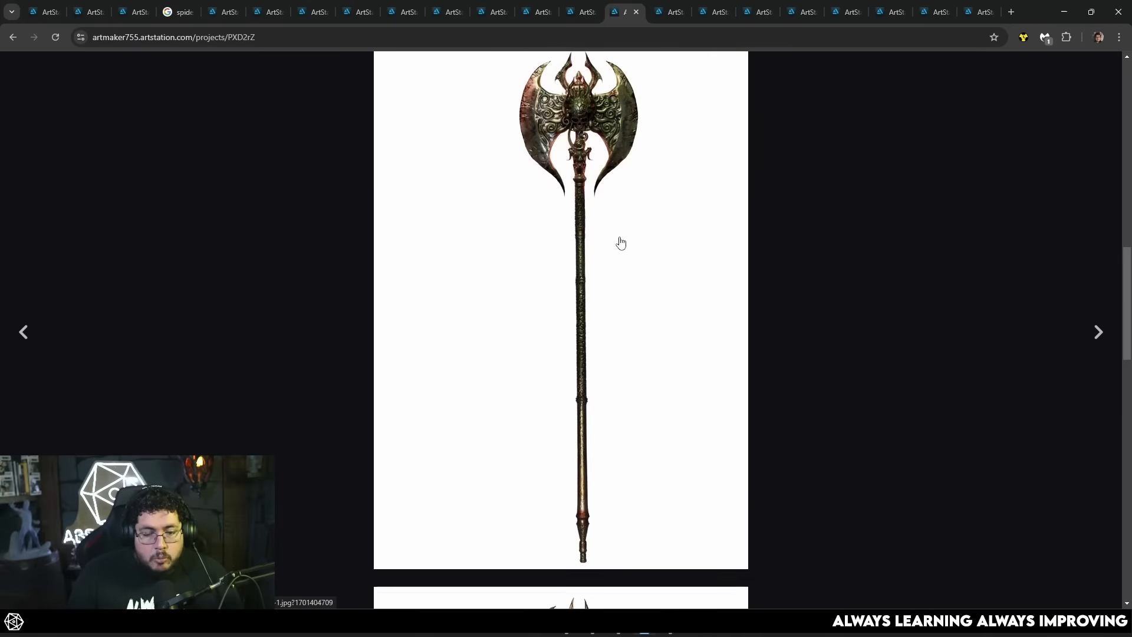
mouse_move(615, 228)
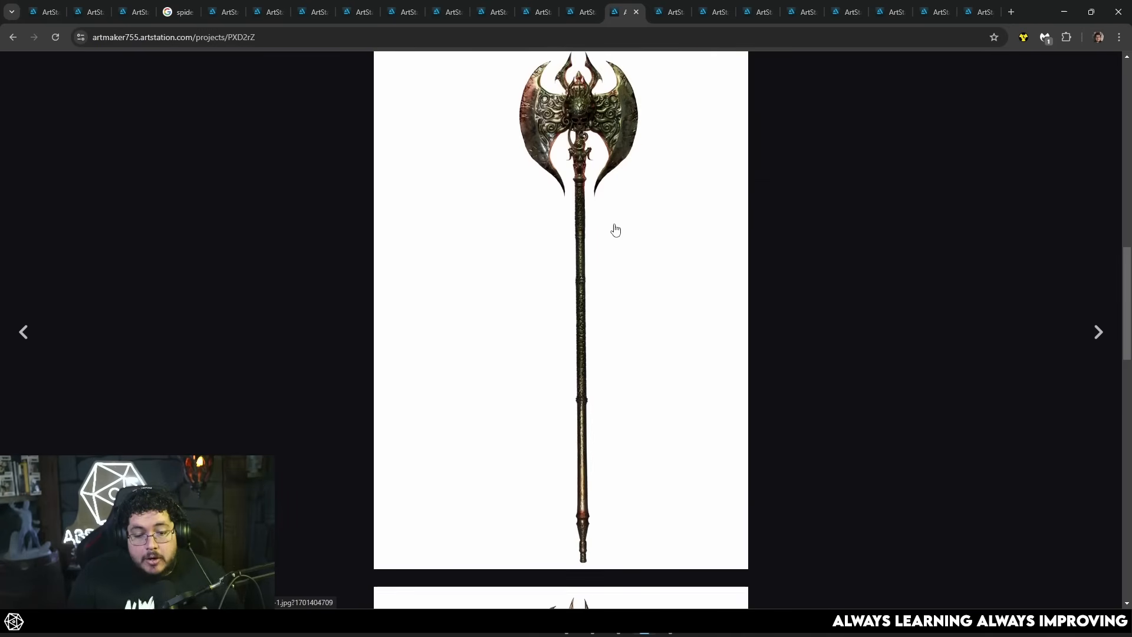
scroll(down, 3)
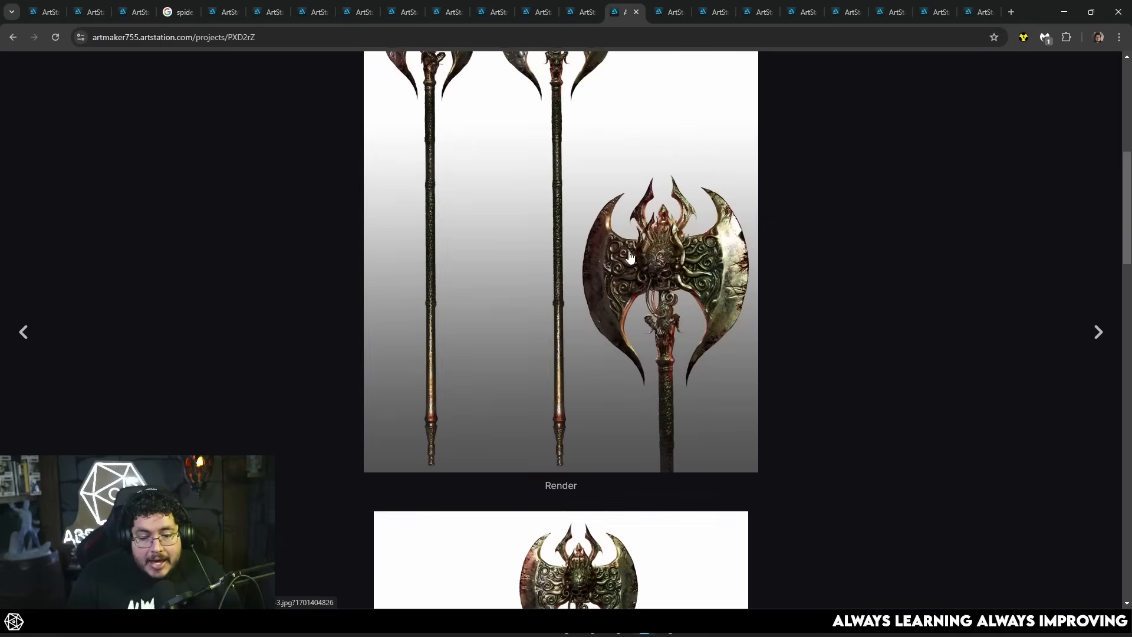
scroll(up, 3)
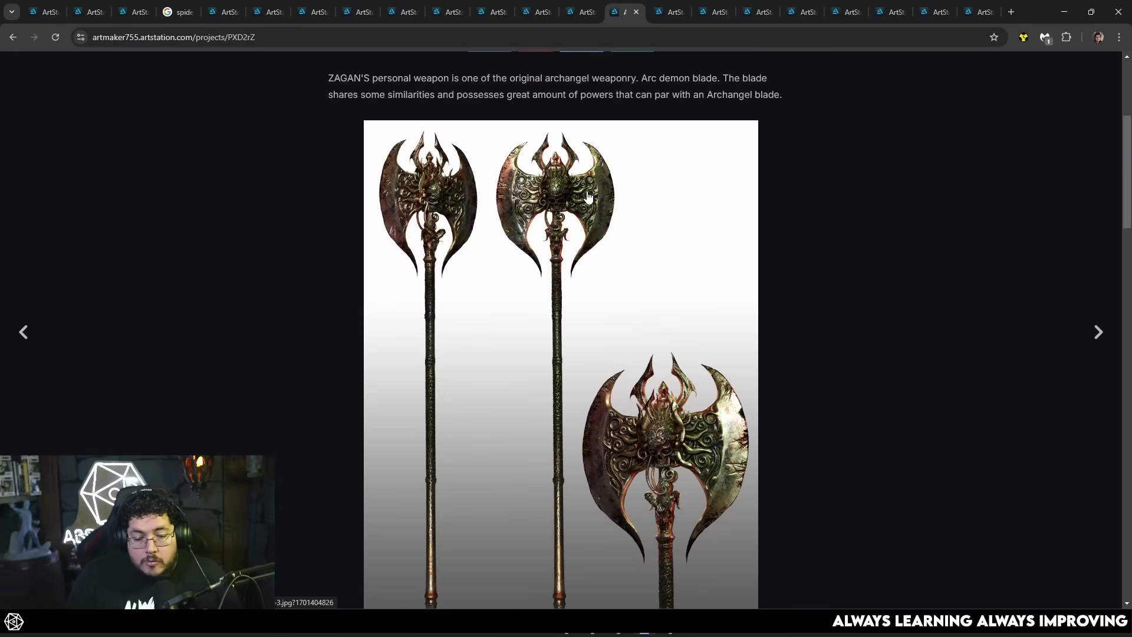
scroll(down, 3)
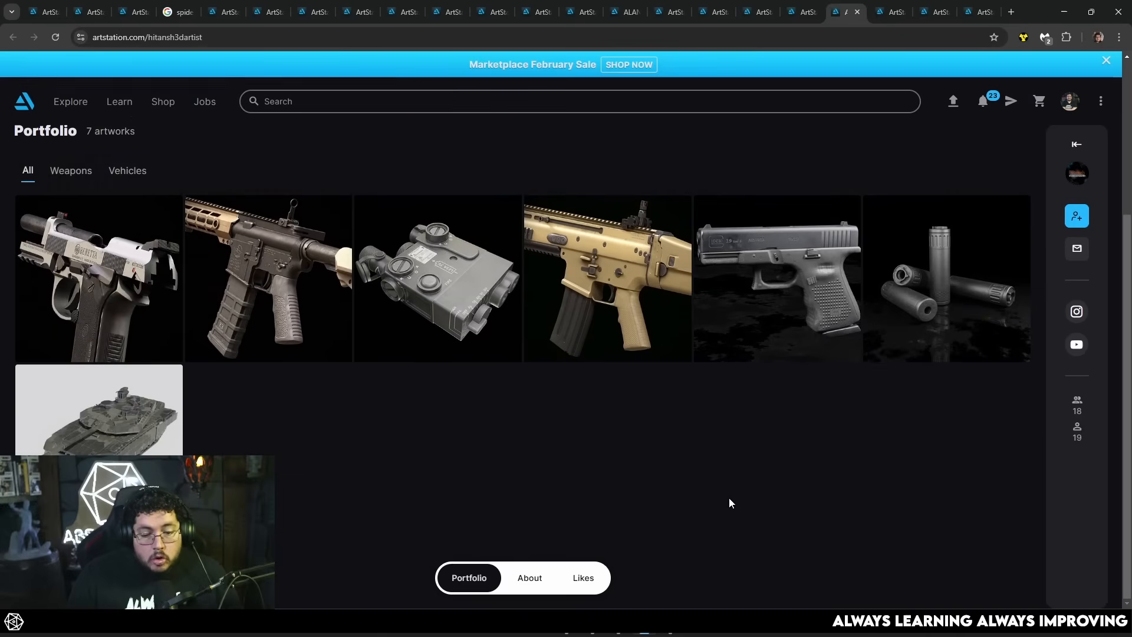
mouse_move(417, 427)
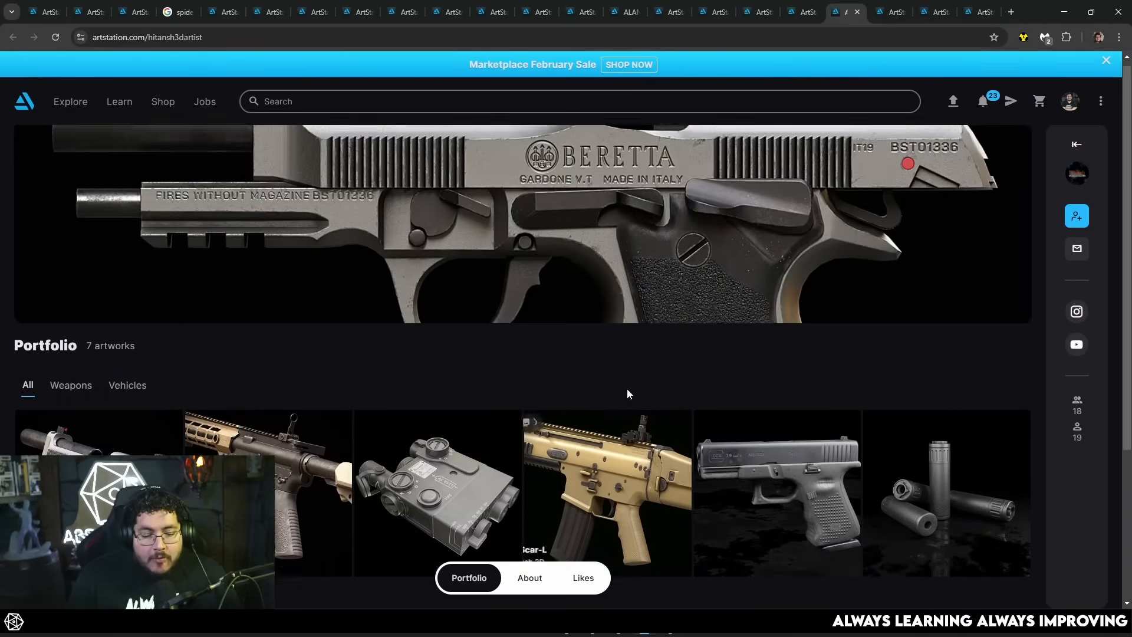
scroll(down, 3)
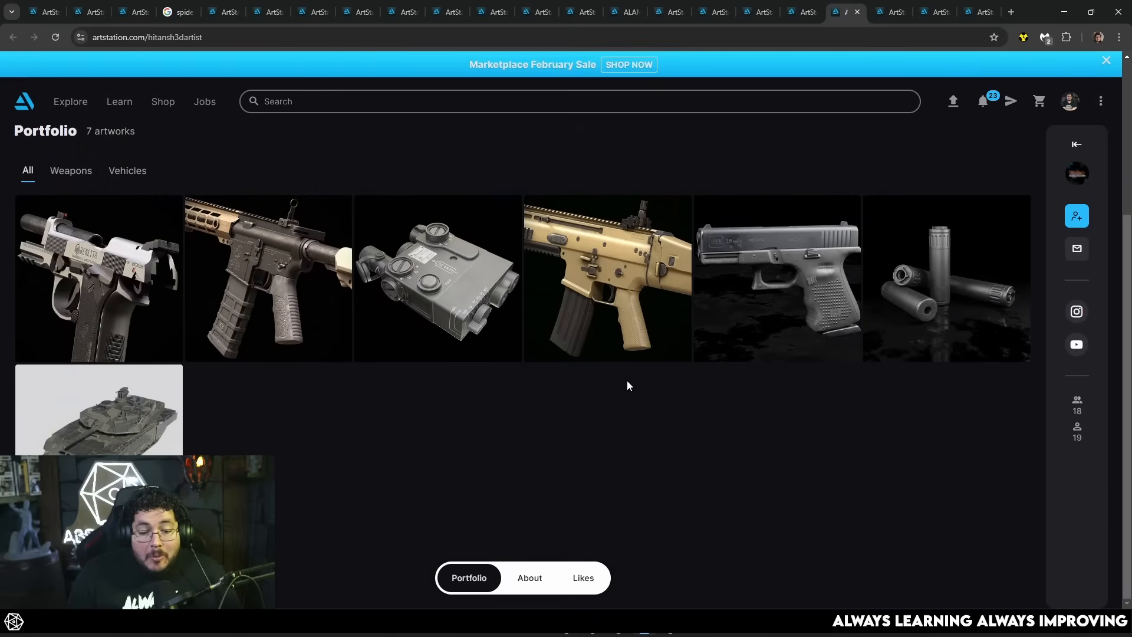
mouse_move(604, 363)
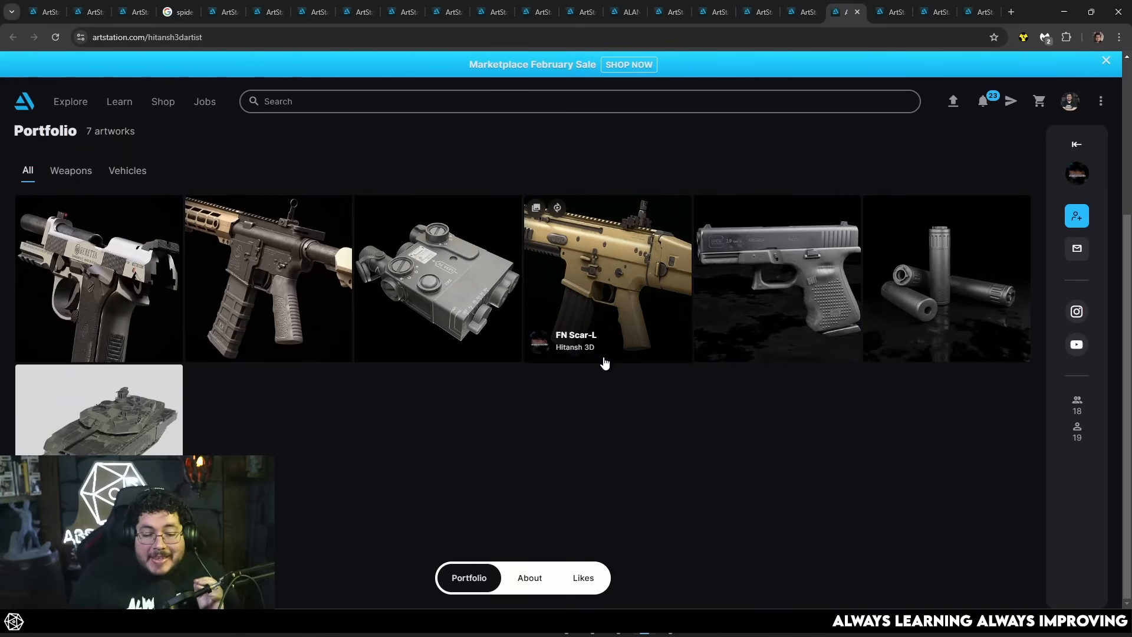
mouse_move(632, 441)
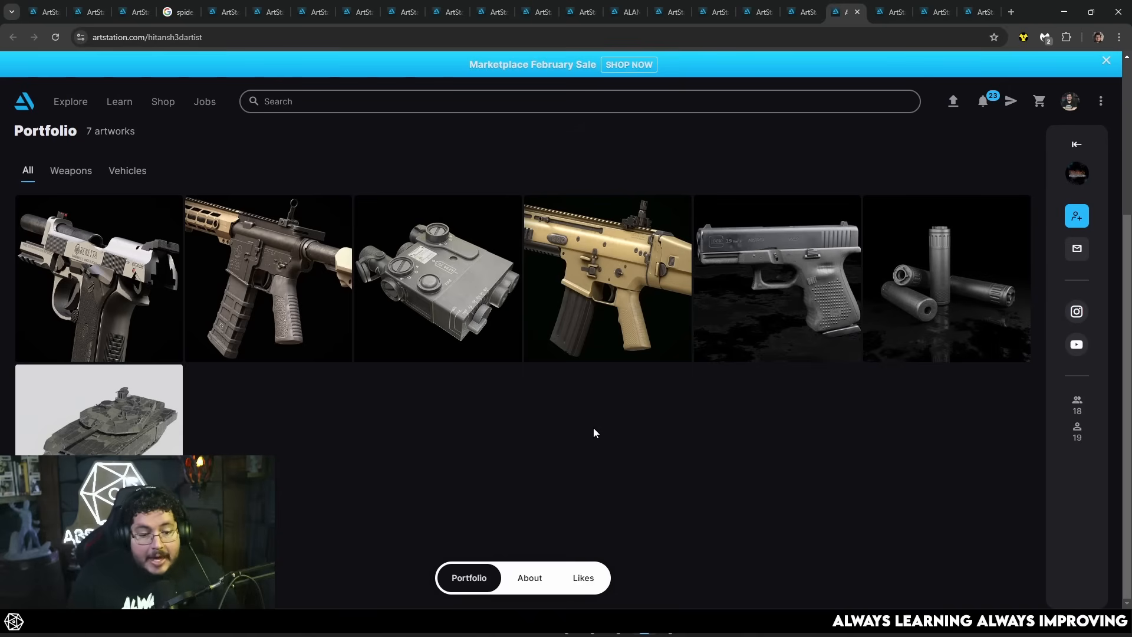
mouse_move(1014, 13)
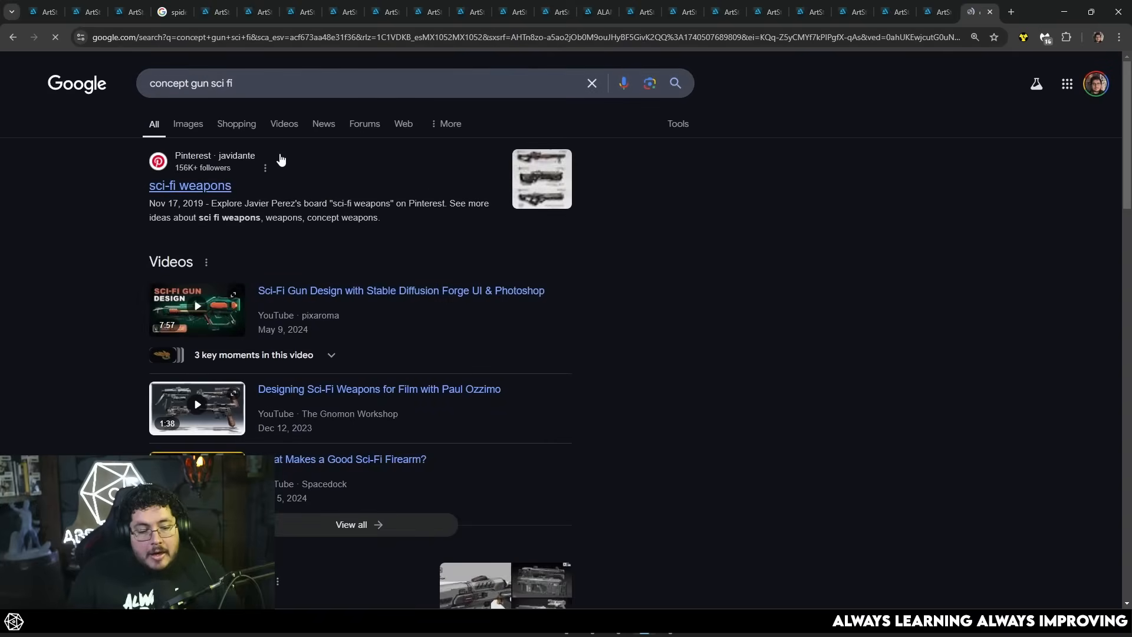
- View Google image results for 'concept gun sci fi' and look closer at a pistol sketch
click(187, 123)
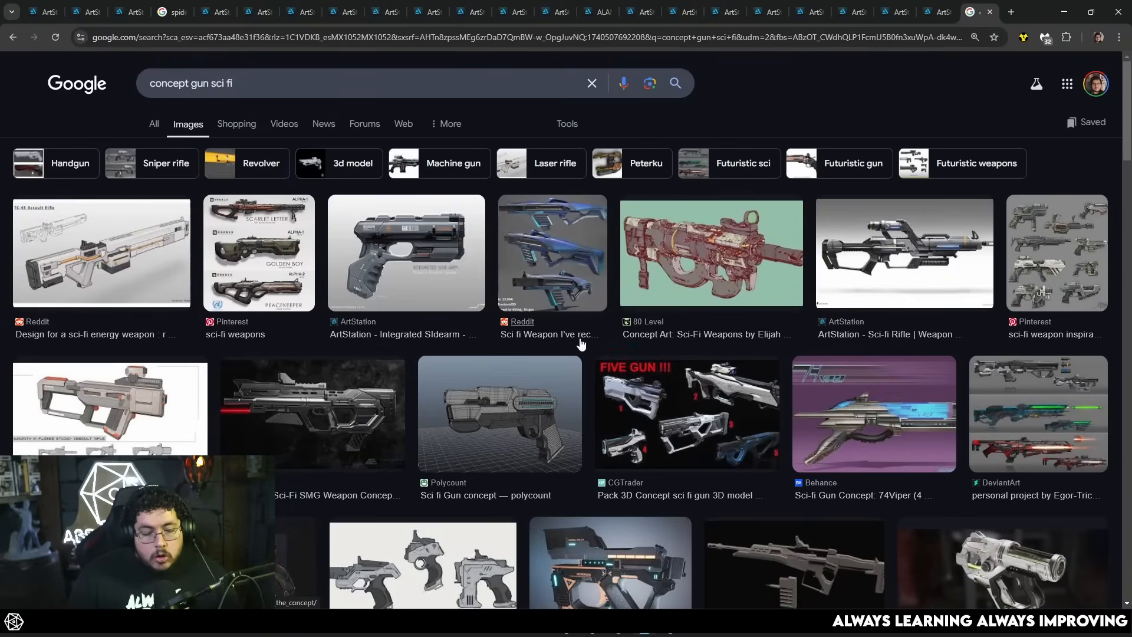
scroll(down, 3)
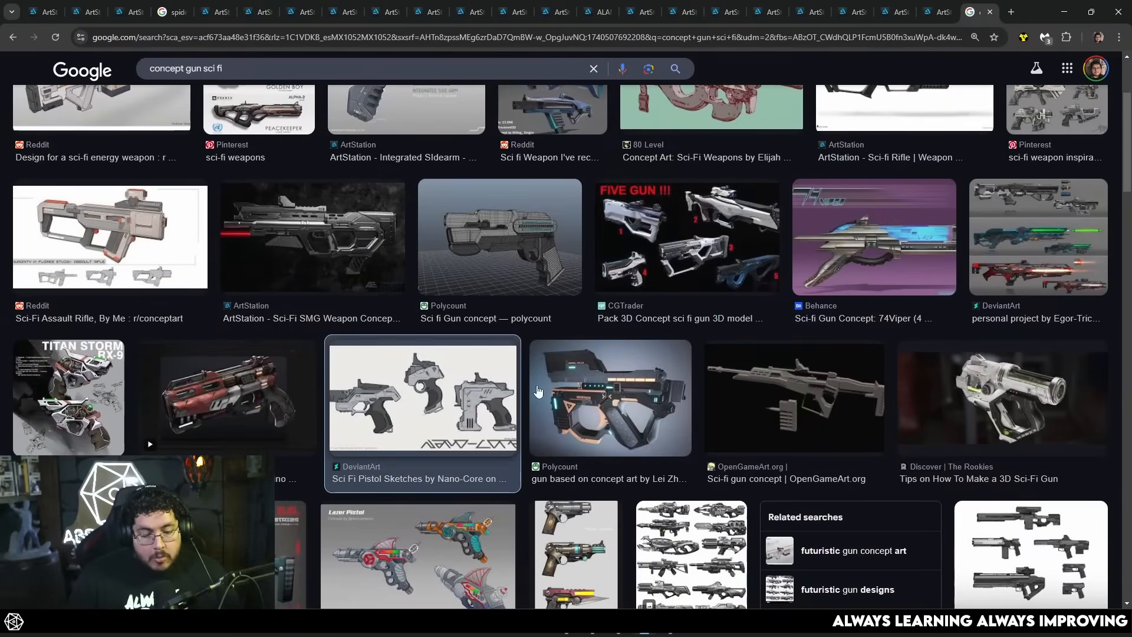
click(422, 396)
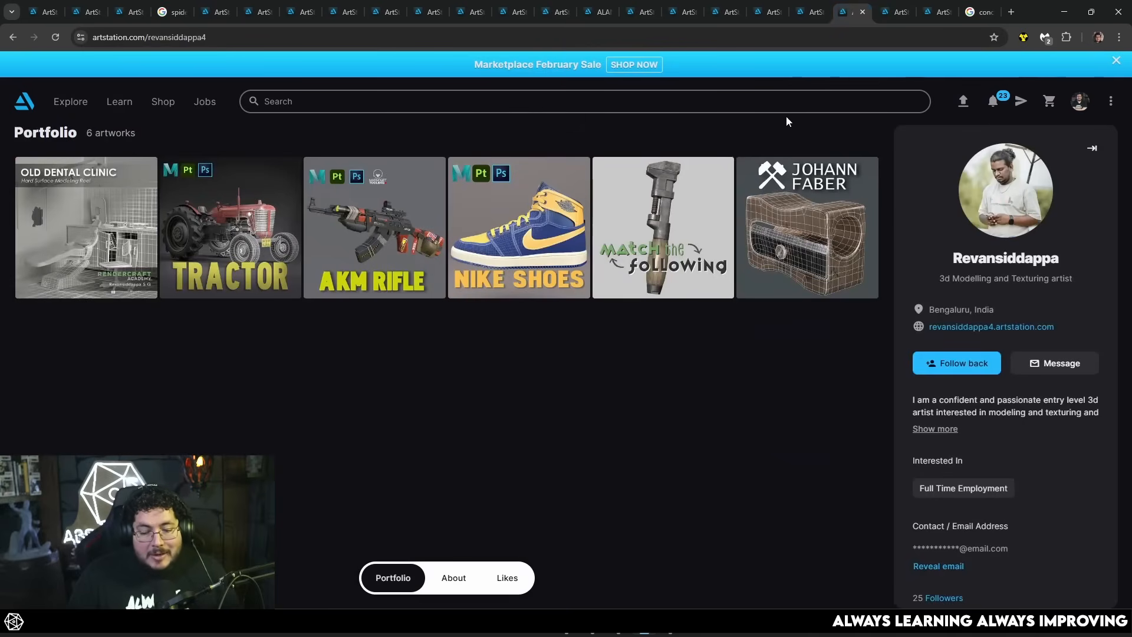
mouse_move(809, 10)
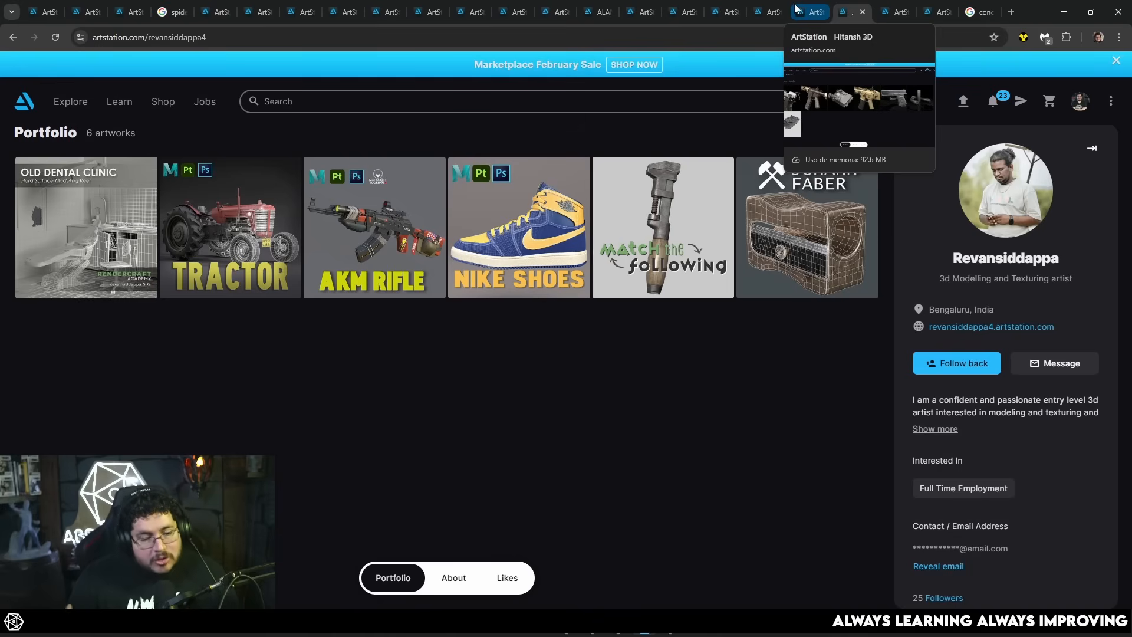
click(724, 12)
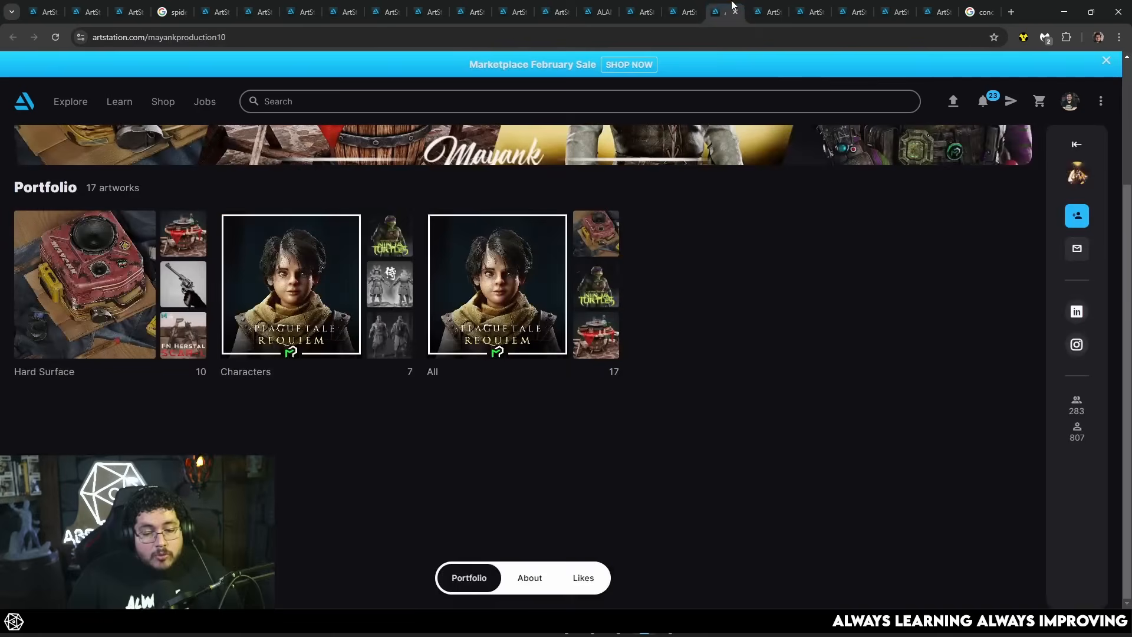
click(638, 12)
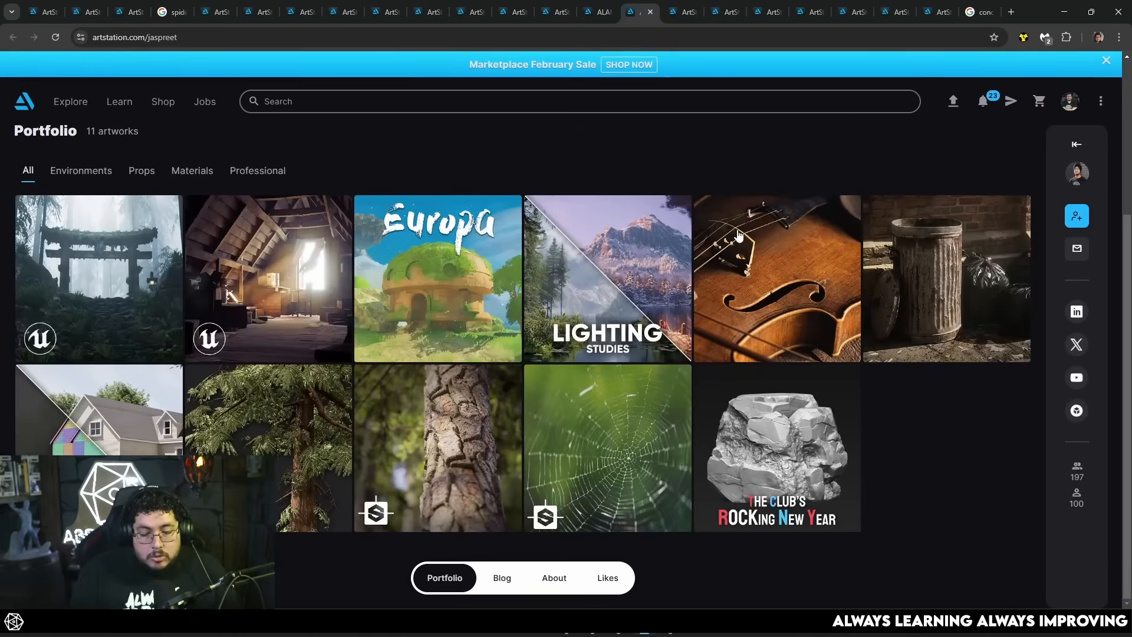
click(776, 277)
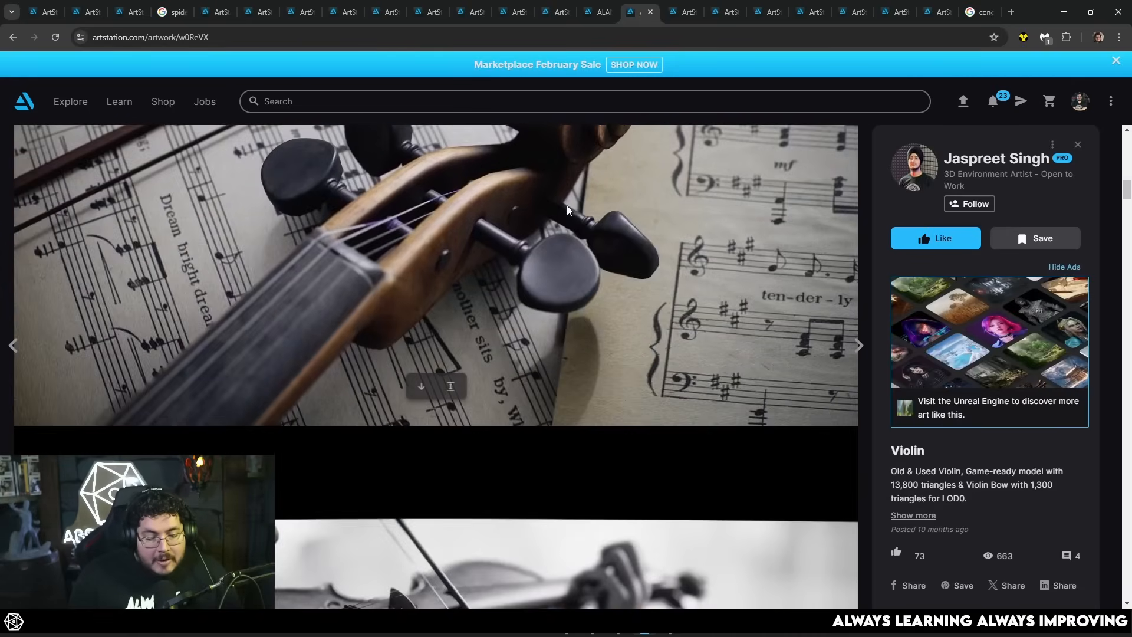
click(859, 344)
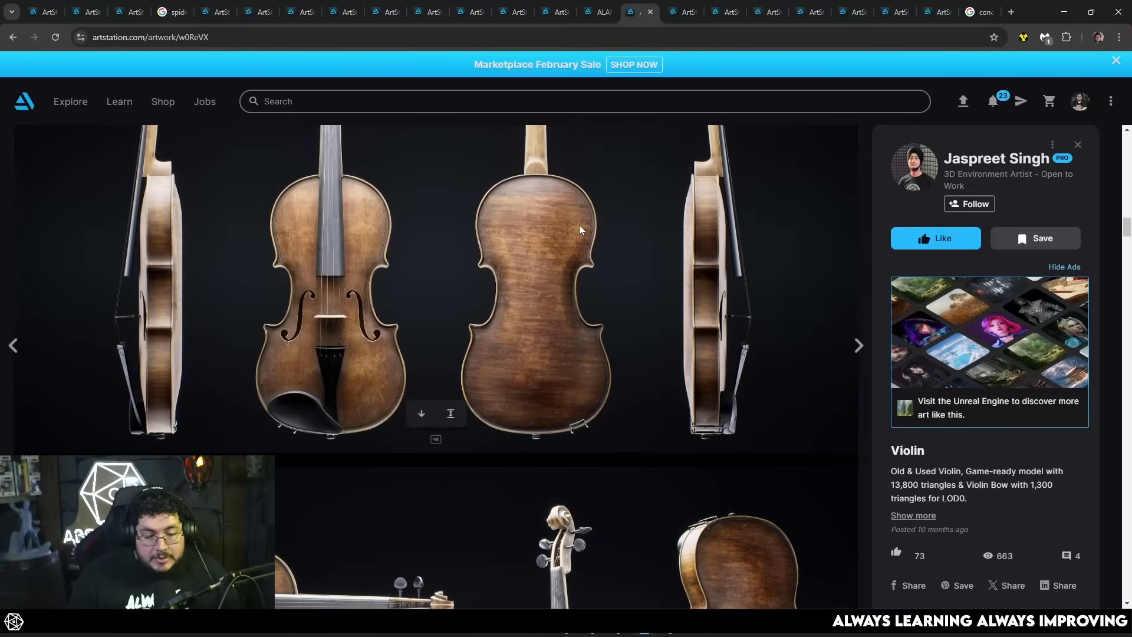
scroll(down, 3)
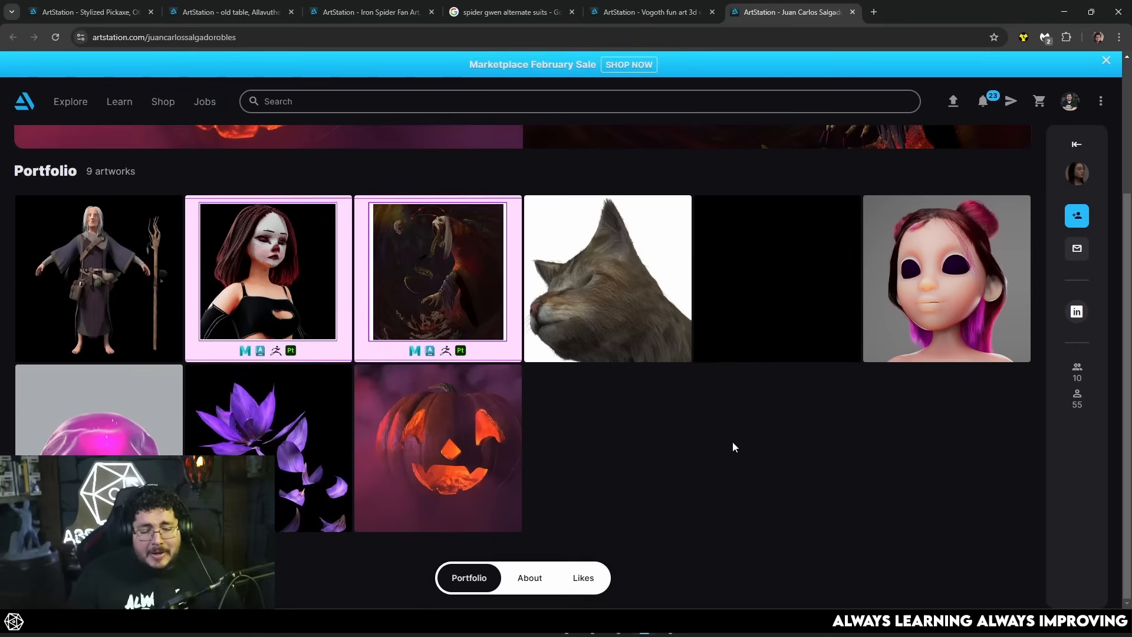
mouse_move(685, 434)
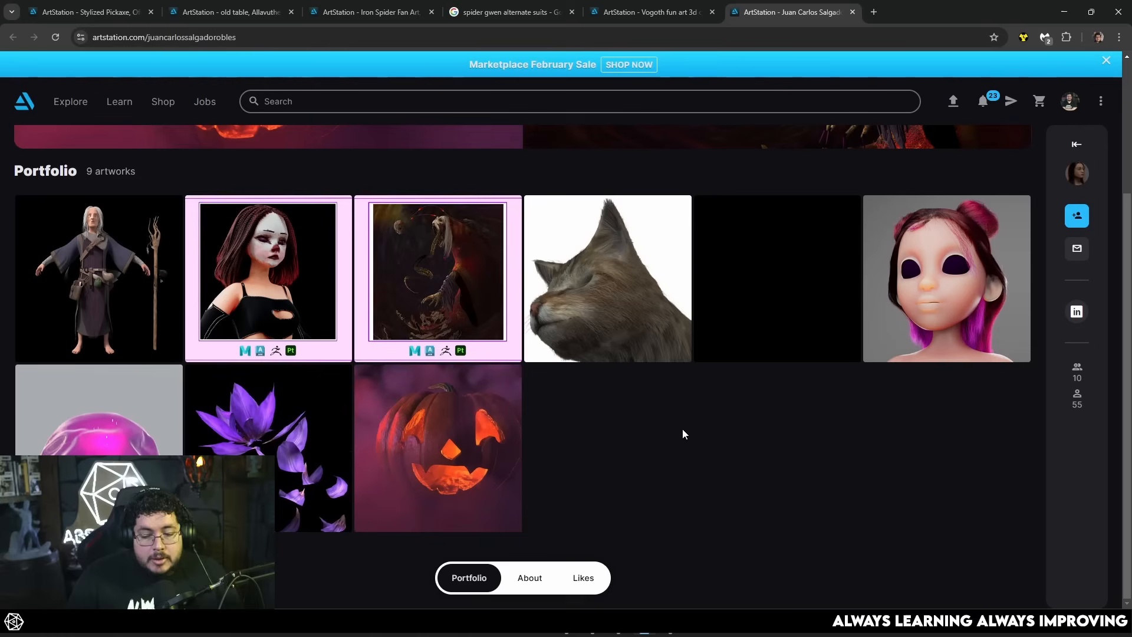
mouse_move(647, 408)
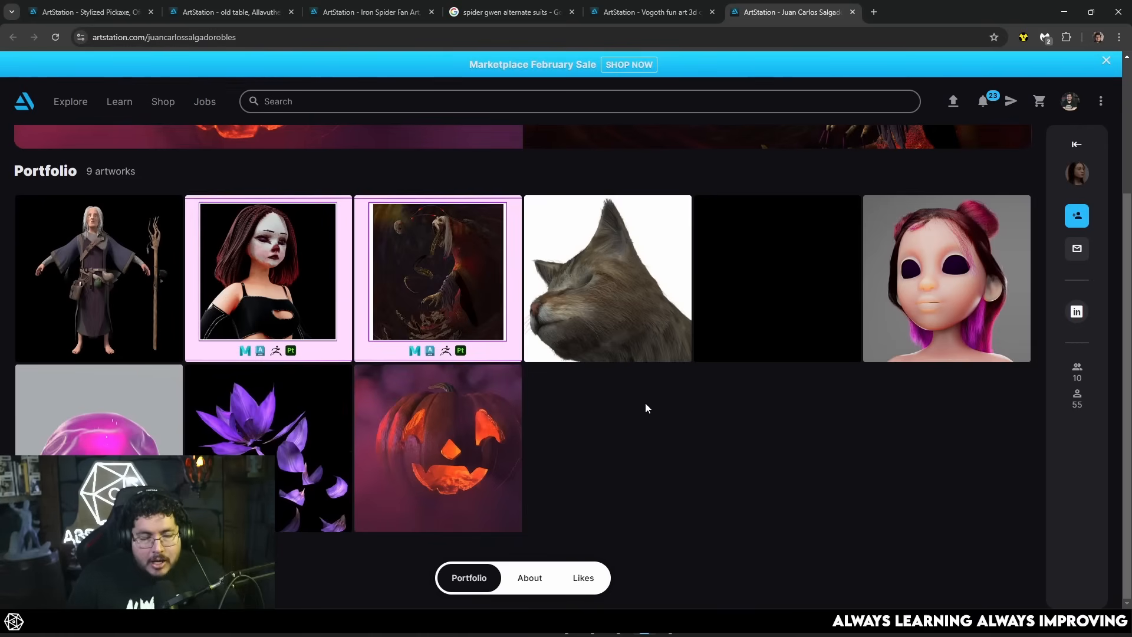
mouse_move(643, 418)
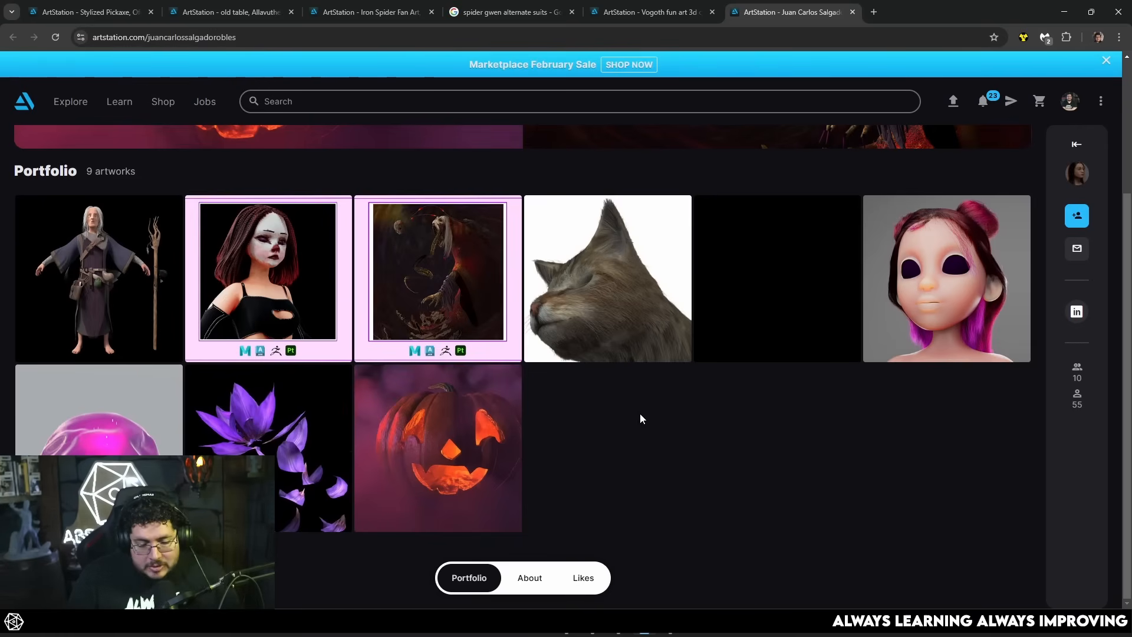
mouse_move(626, 427)
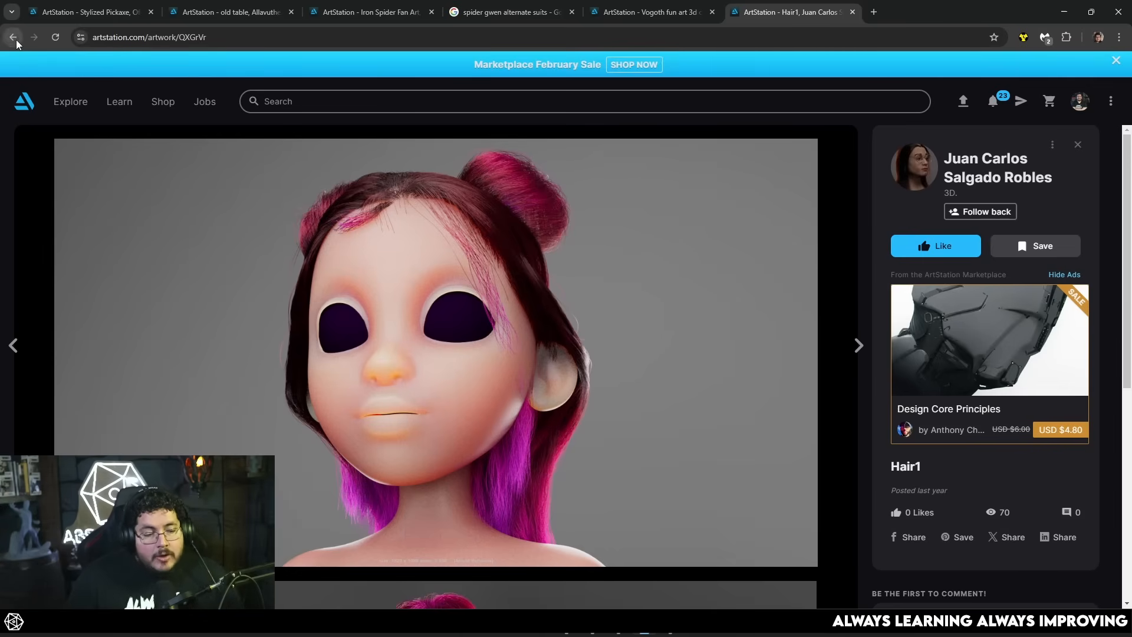
click(984, 167)
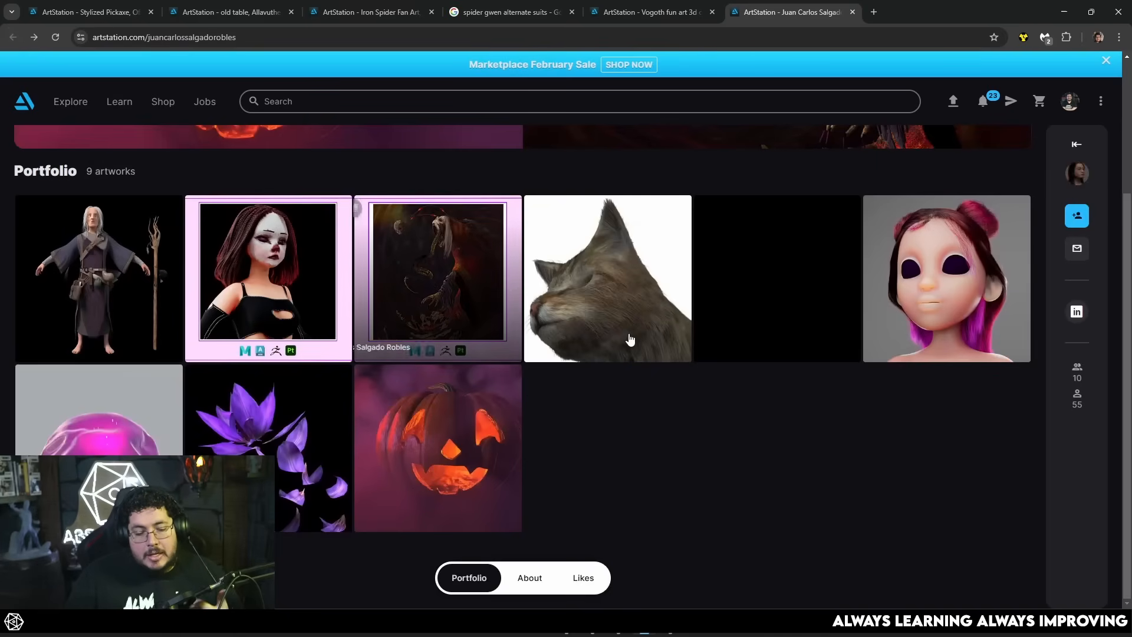
mouse_move(708, 365)
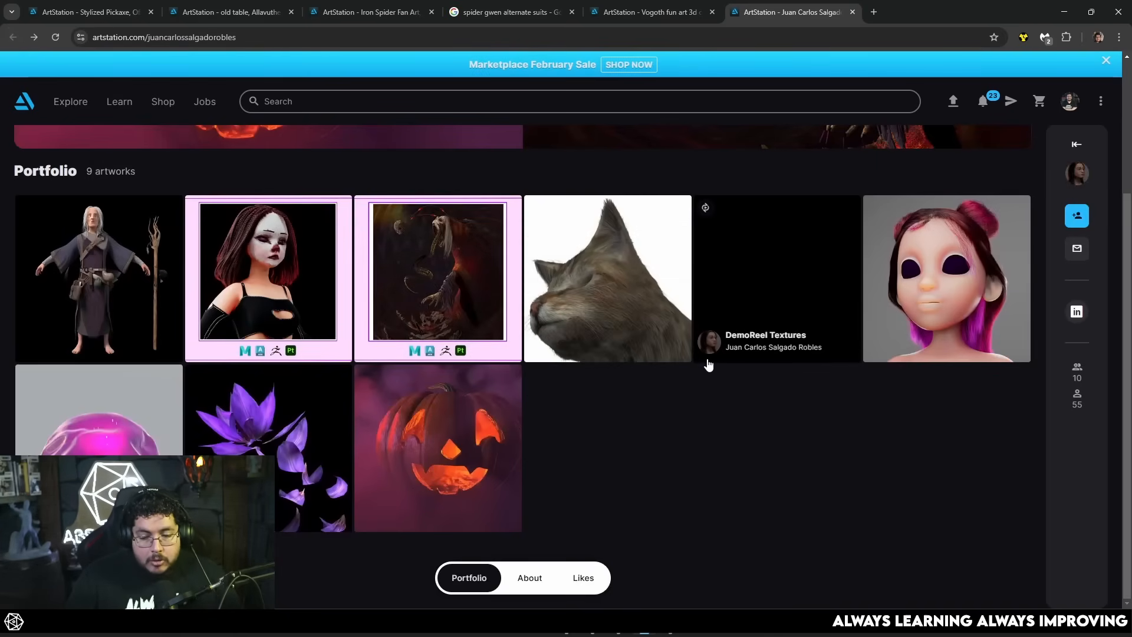
mouse_move(740, 405)
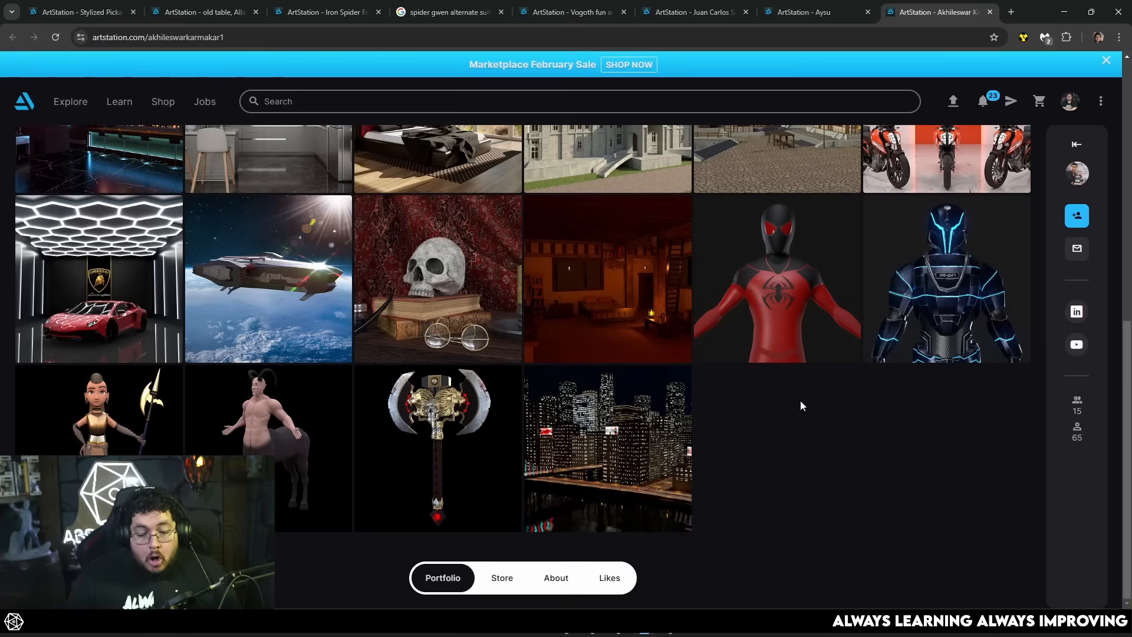
mouse_move(728, 397)
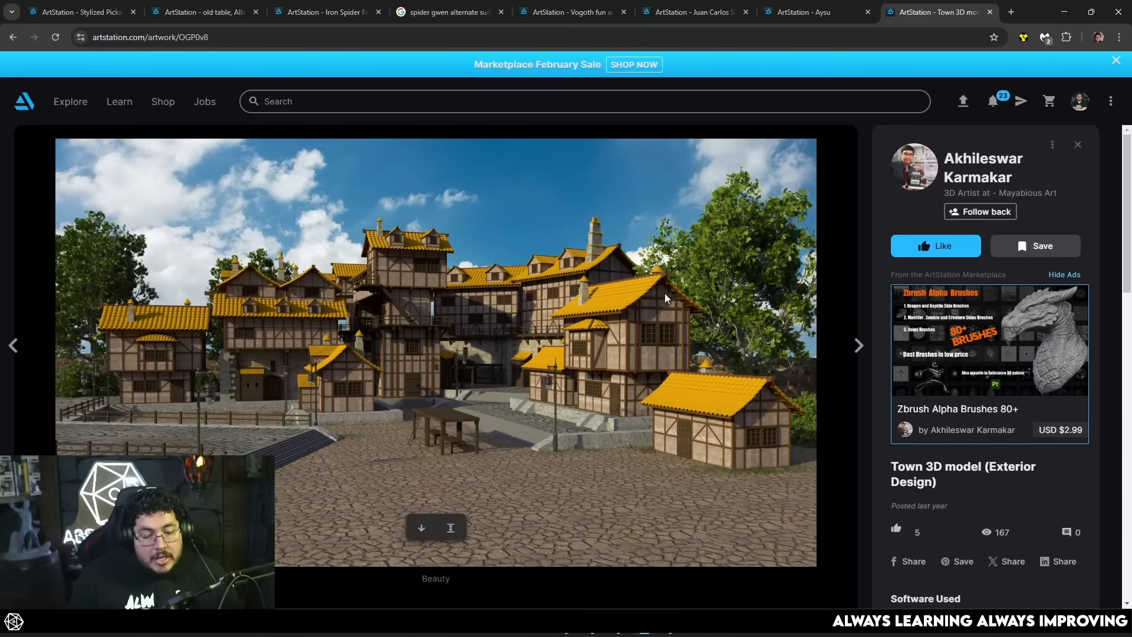
- Scroll through Akhileswar Karmakar's medieval Town 3D model exterior render
scroll(down, 3)
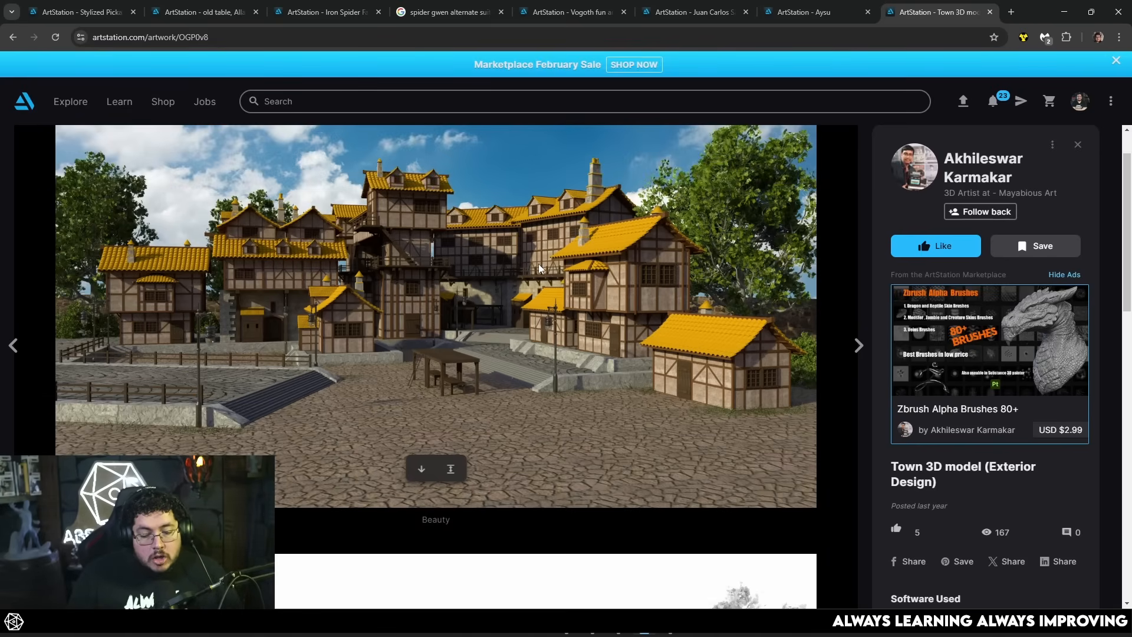